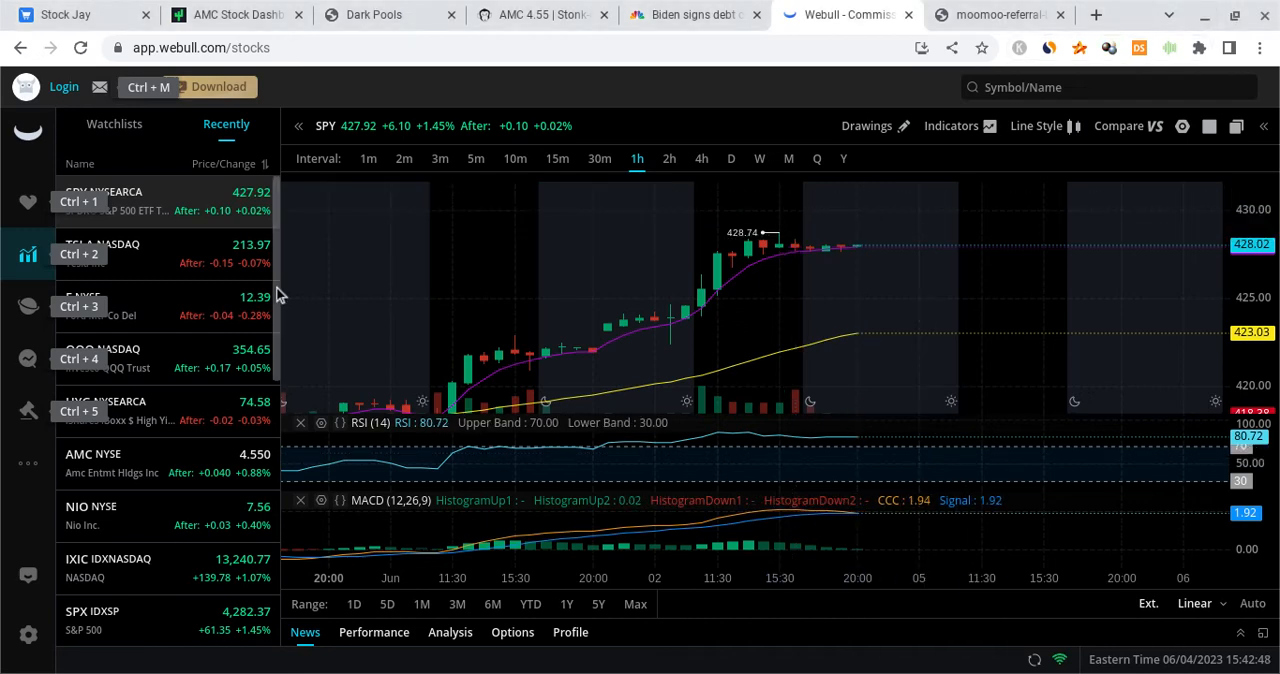
{"action": "mouse_move", "coordinate": [200, 460]}
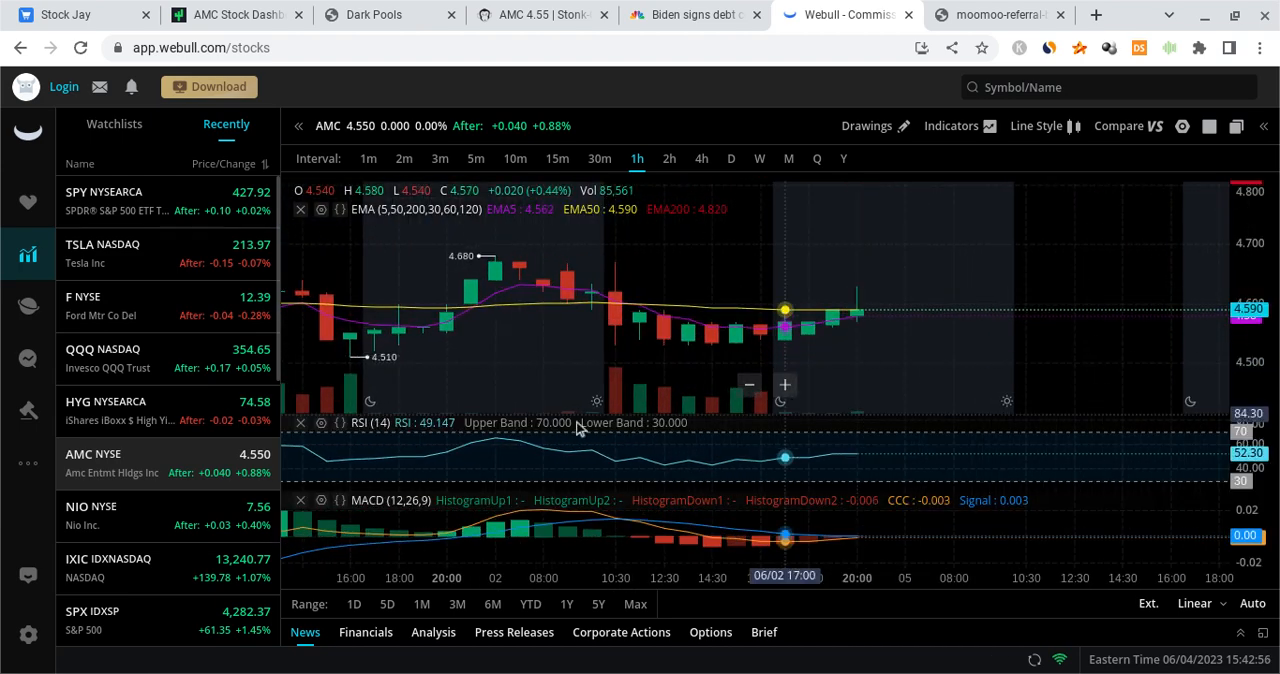
{"action": "mouse_move", "coordinate": [990, 300]}
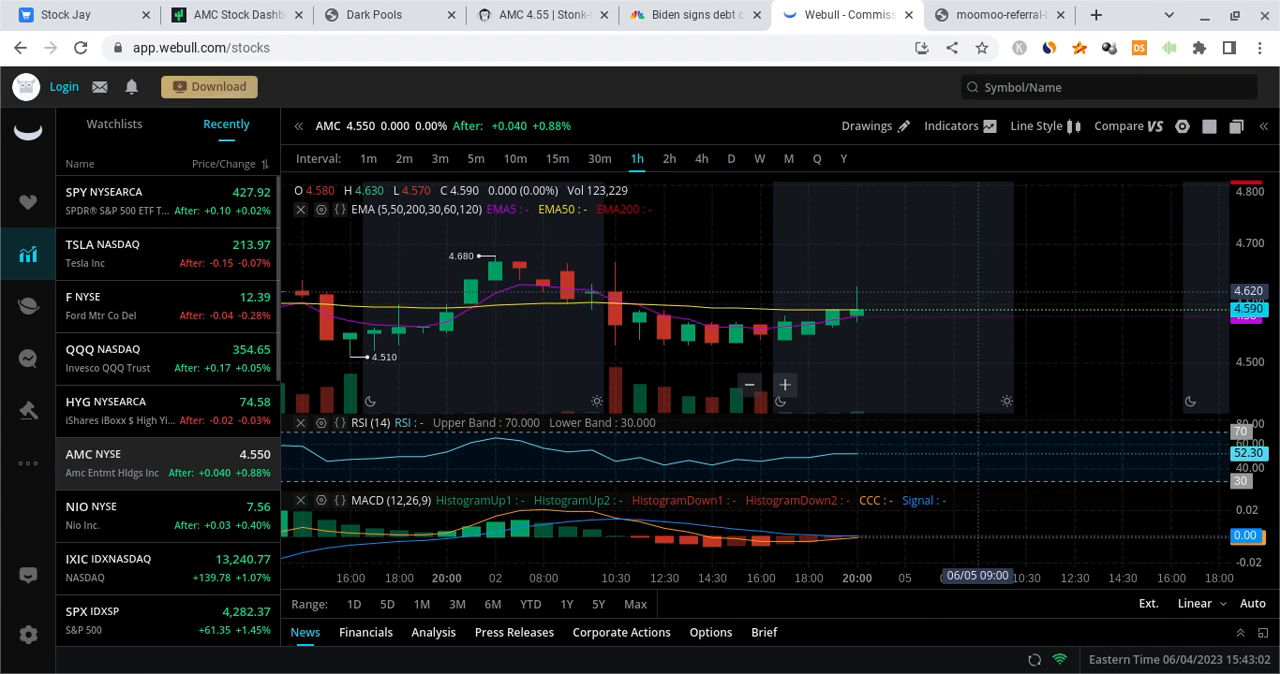
{"action": "mouse_move", "coordinate": [760, 336]}
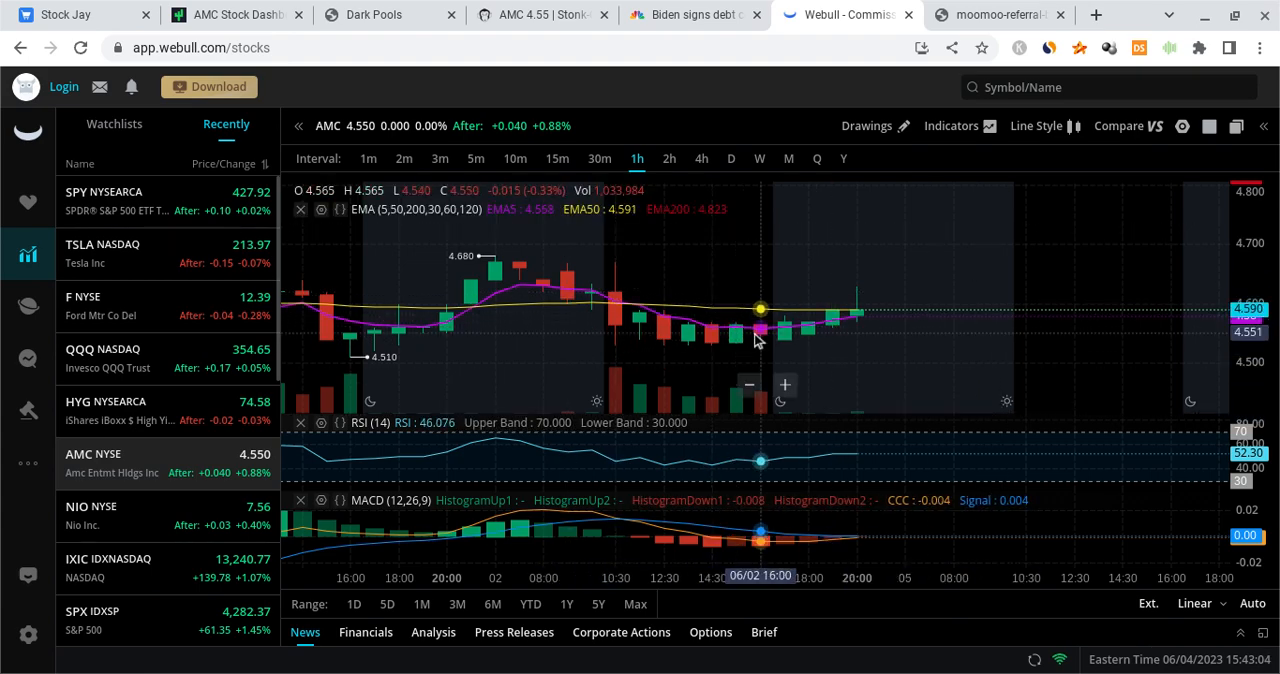
{"action": "mouse_move", "coordinate": [688, 344]}
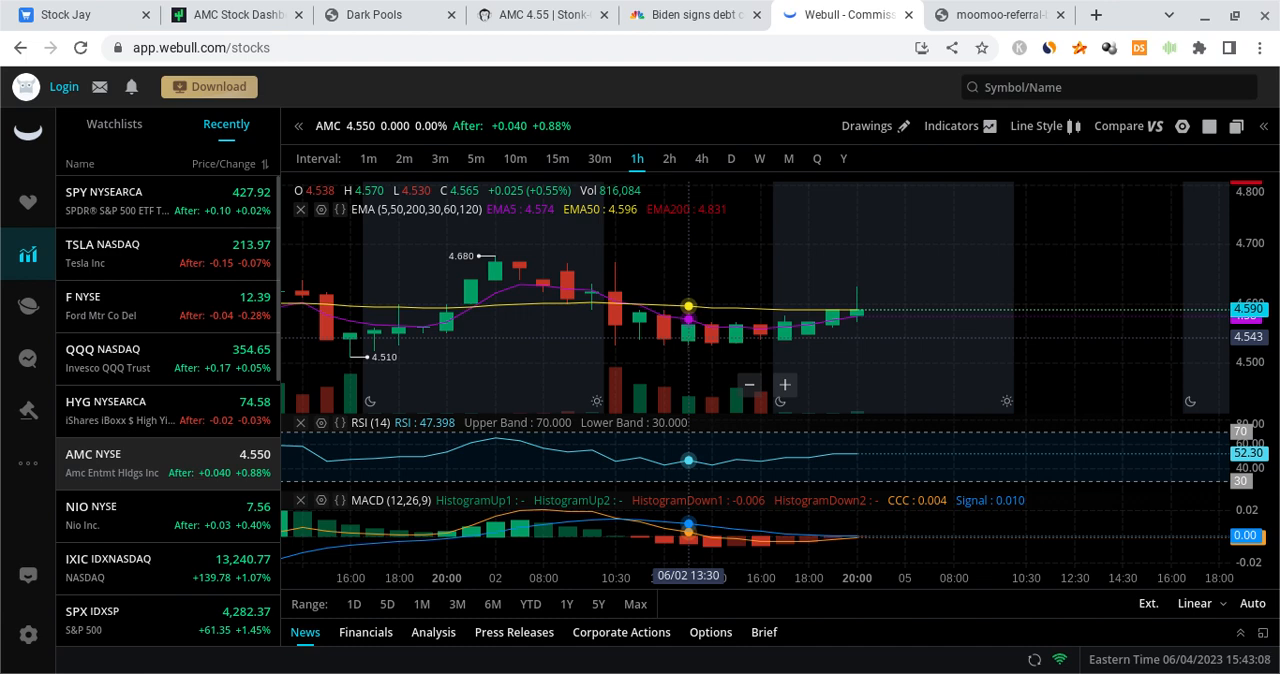
{"action": "mouse_move", "coordinate": [760, 292]}
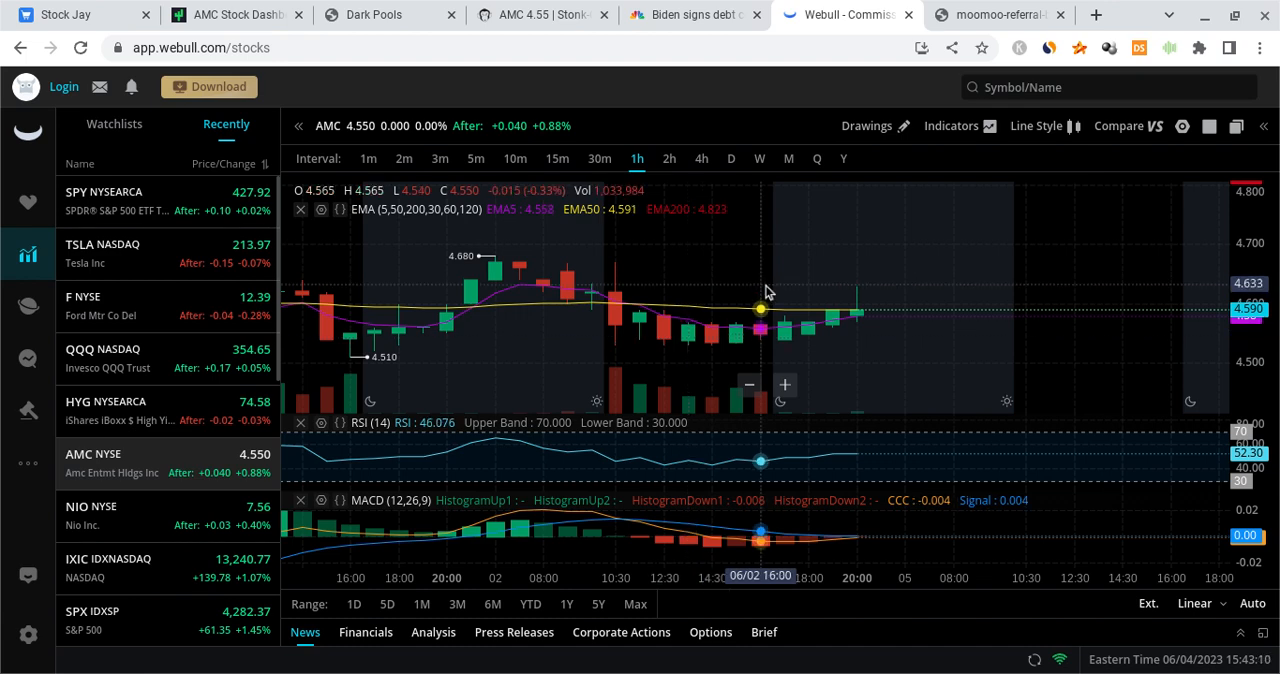
{"action": "mouse_move", "coordinate": [768, 292]}
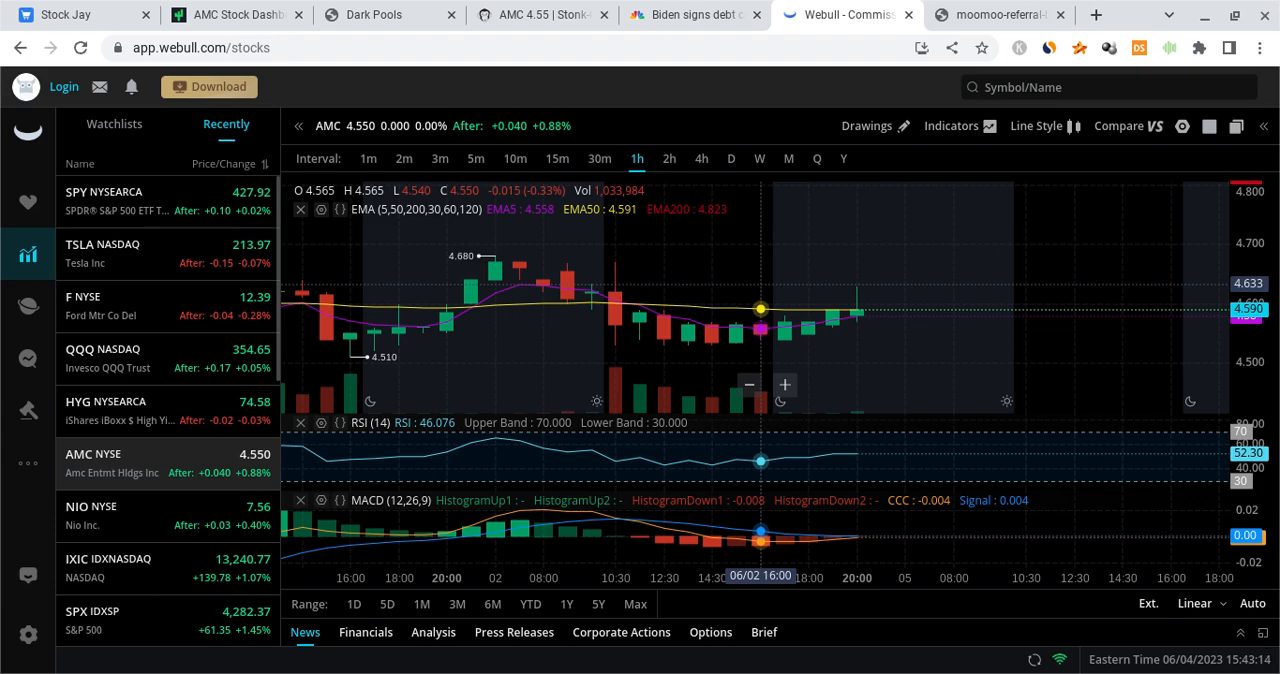
Switch from the AMC hourly chart to the moomoo free-stocks referral image
{"action": "left_click", "coordinate": [994, 14]}
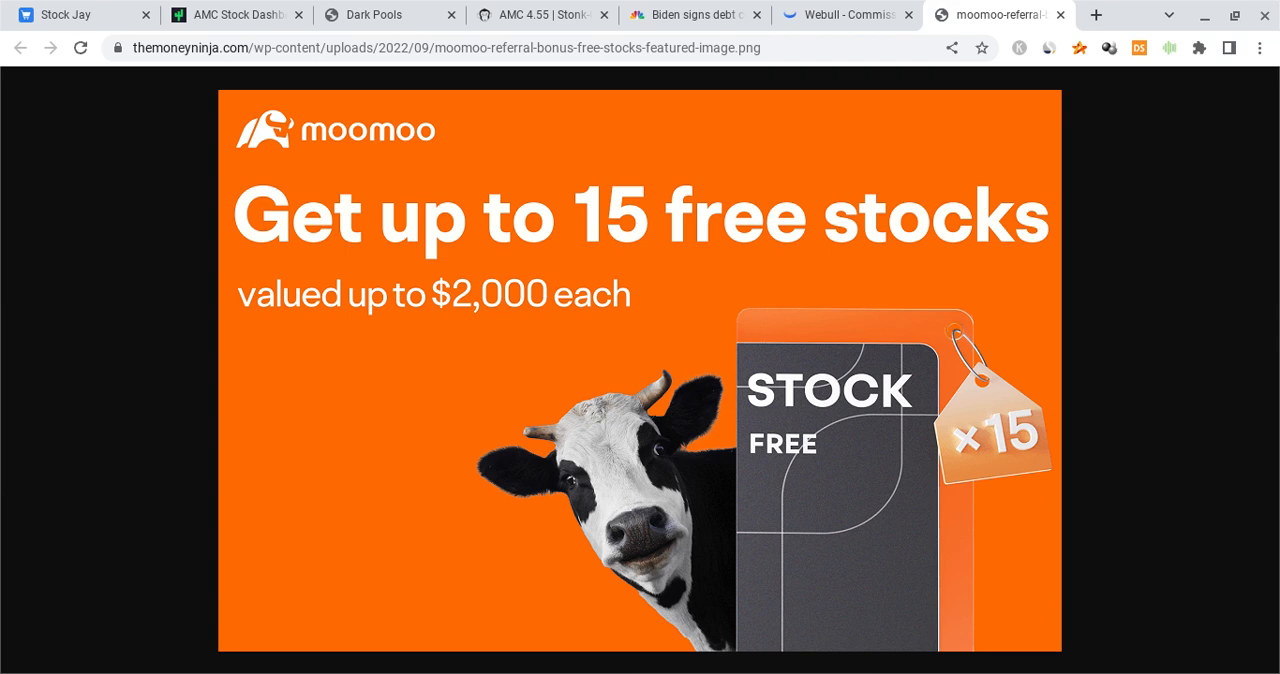
{"action": "mouse_move", "coordinate": [656, 272]}
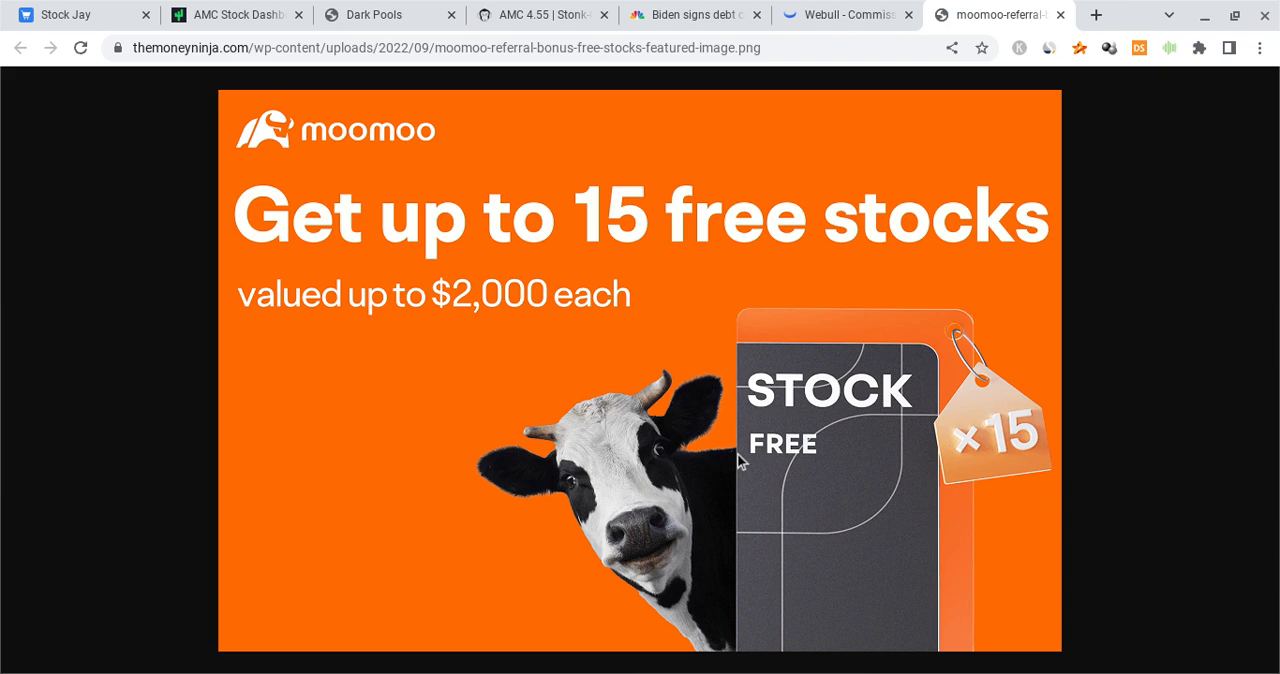
{"action": "mouse_move", "coordinate": [784, 410]}
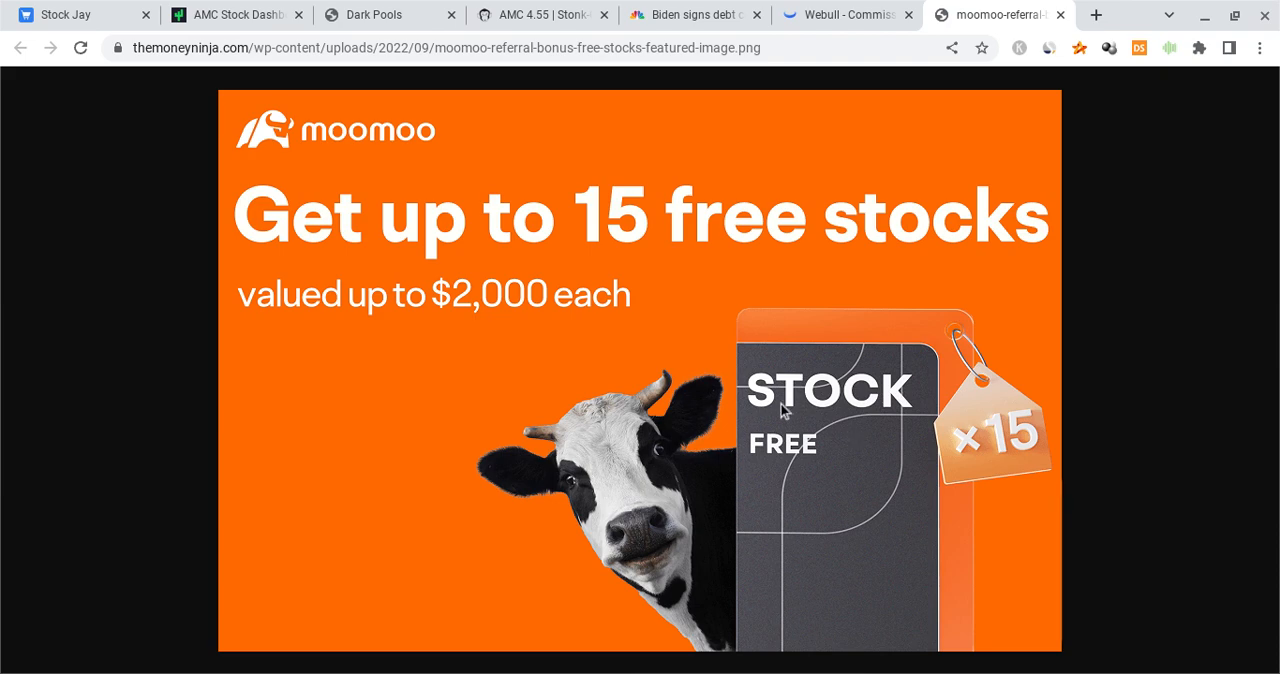
Return to the AMC hourly chart, then move to the CNBC Biden debt ceiling bill article
{"action": "left_click", "coordinate": [844, 14]}
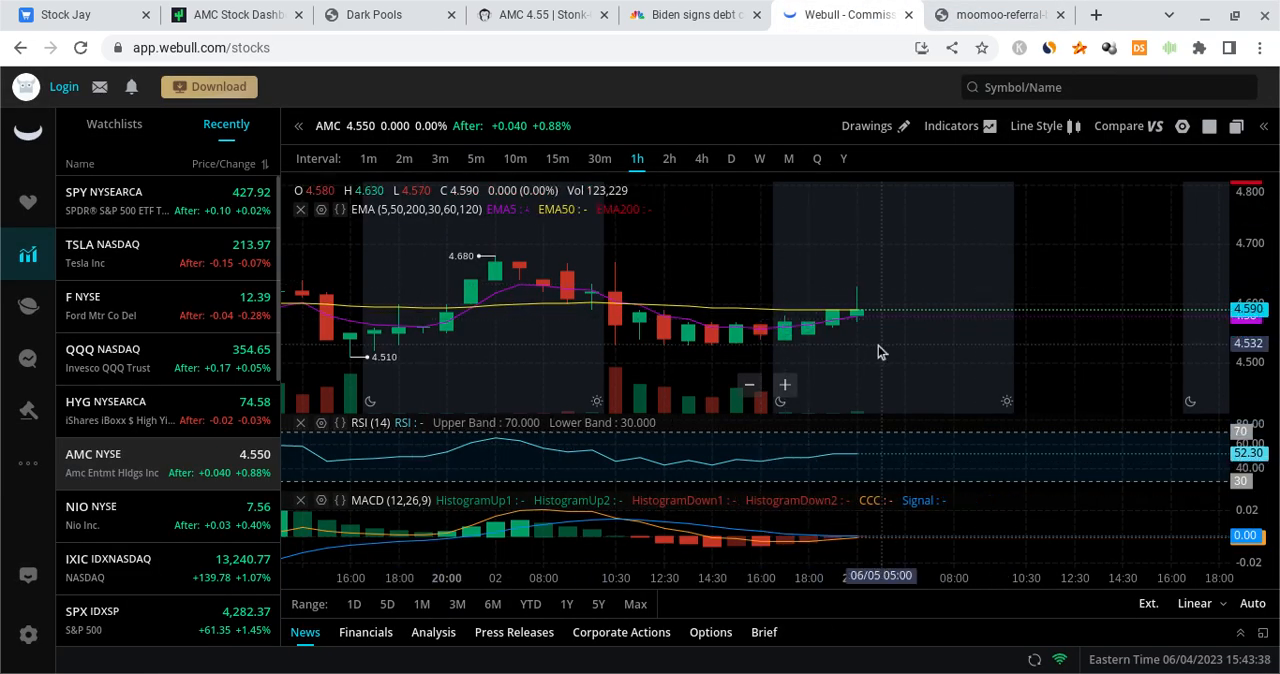
{"action": "mouse_move", "coordinate": [372, 306]}
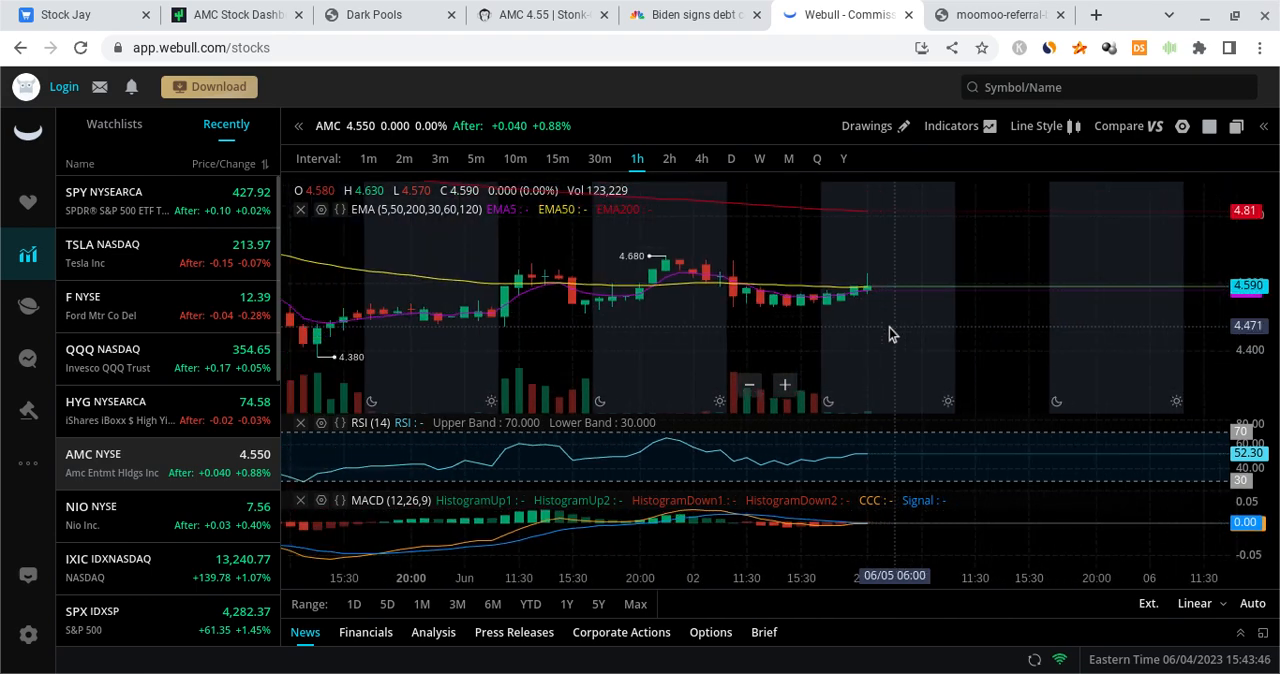
{"action": "mouse_move", "coordinate": [724, 312]}
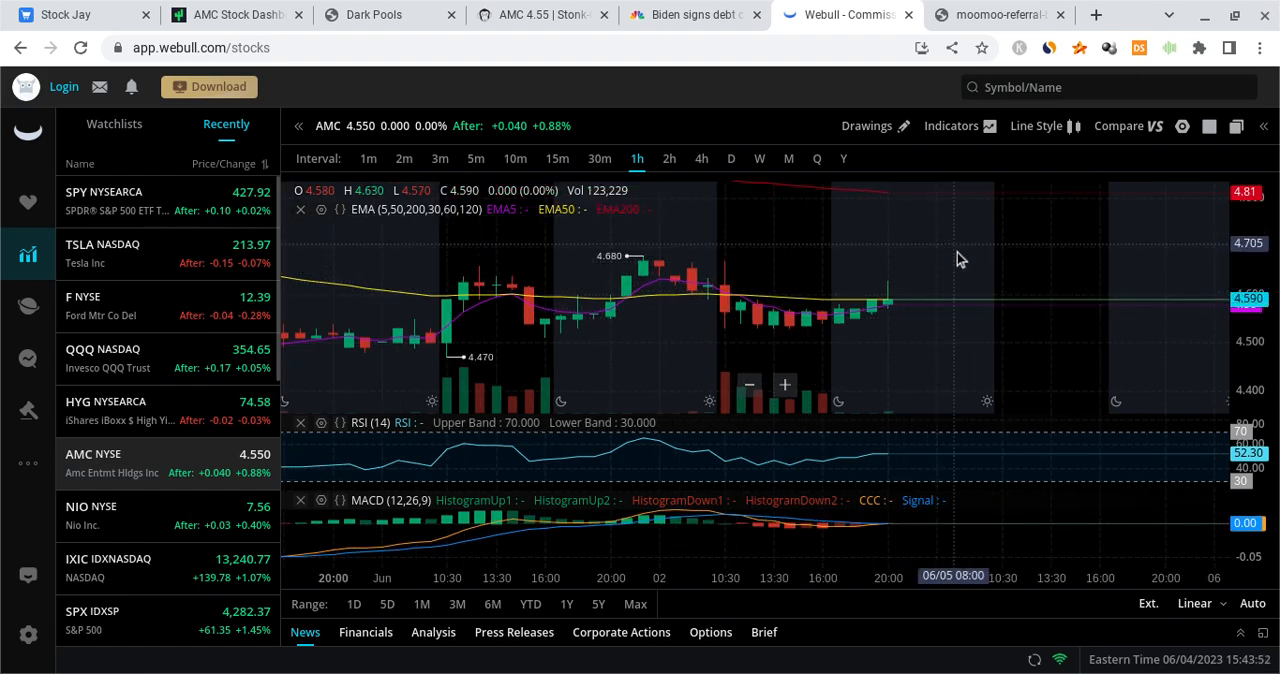
{"action": "mouse_move", "coordinate": [1040, 258]}
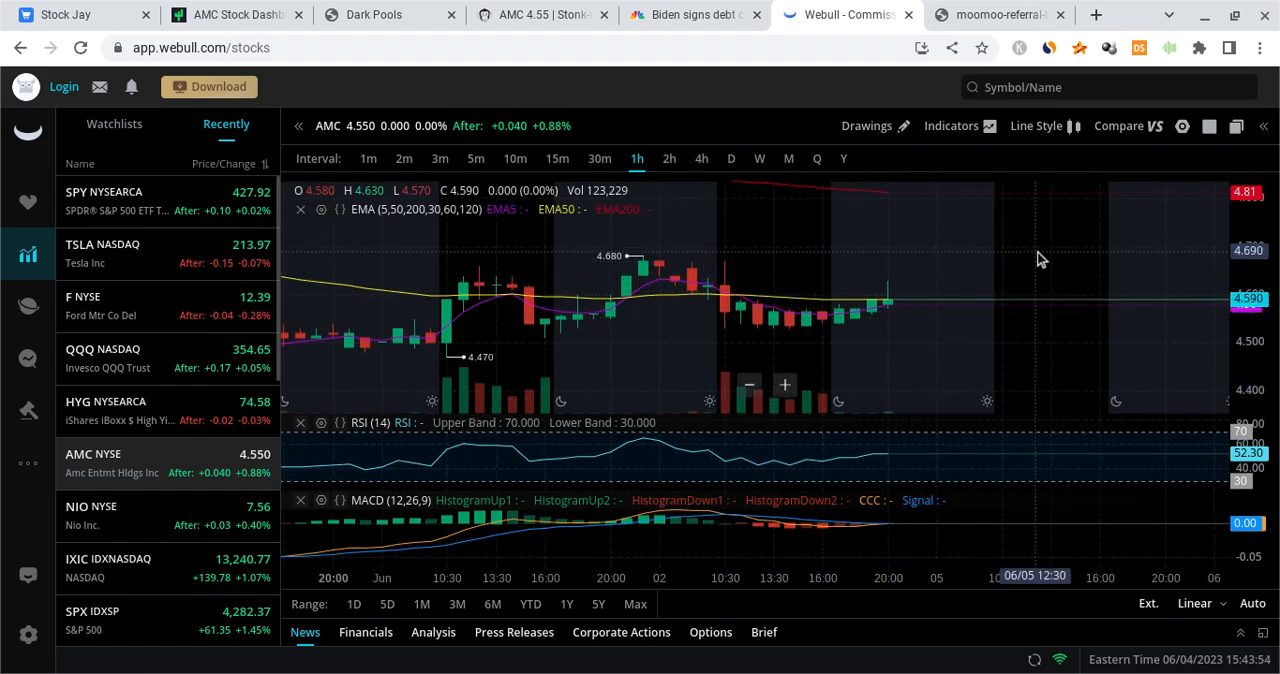
{"action": "left_click", "coordinate": [690, 14]}
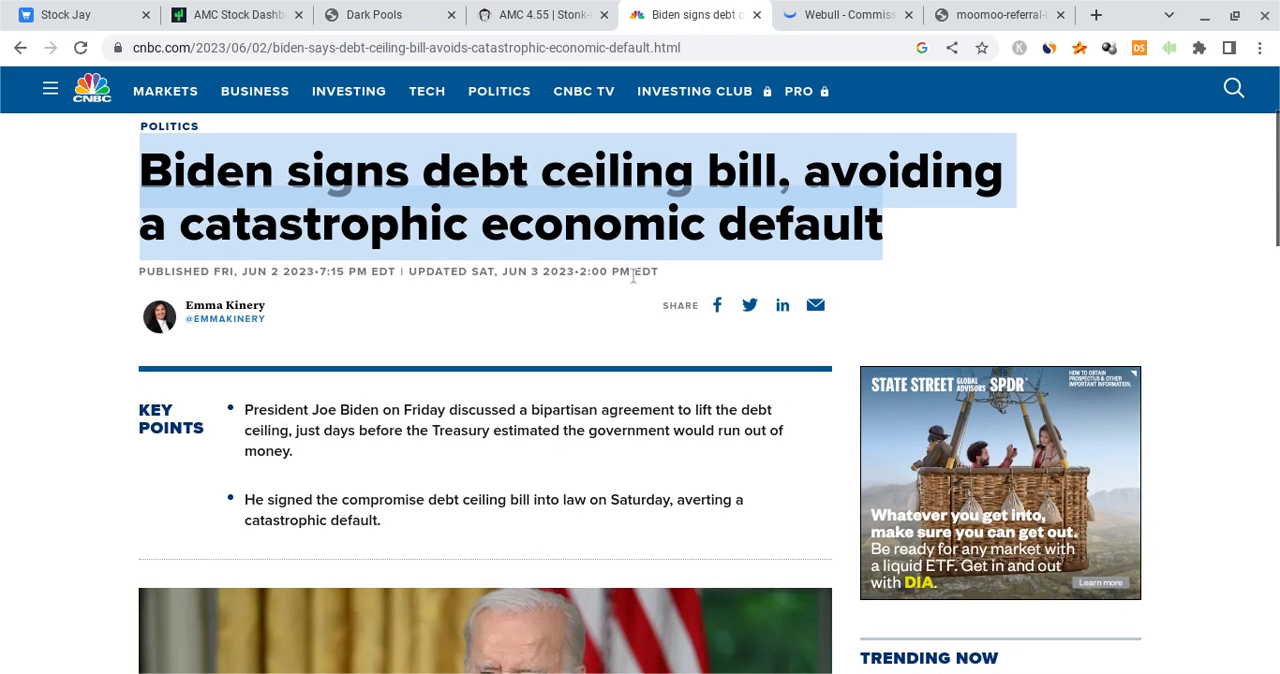
{"action": "scroll", "scroll_direction": "down", "scroll_amount": 3}
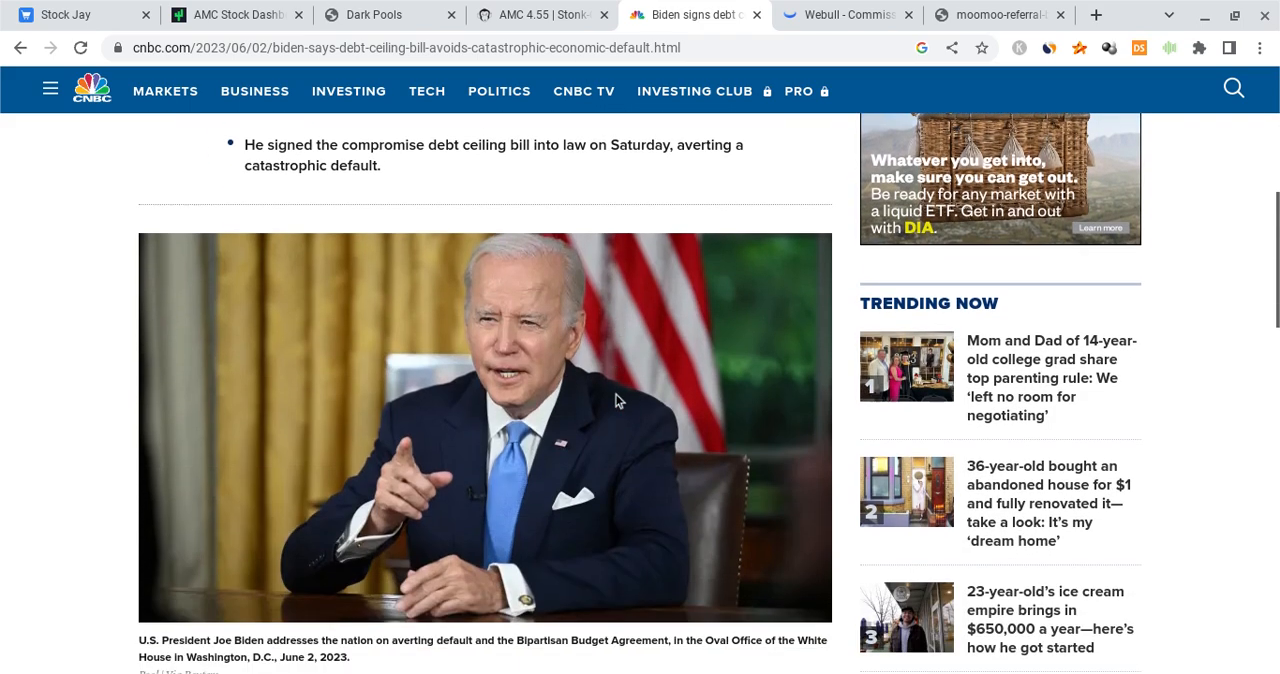
{"action": "scroll", "scroll_direction": "down", "scroll_amount": 3}
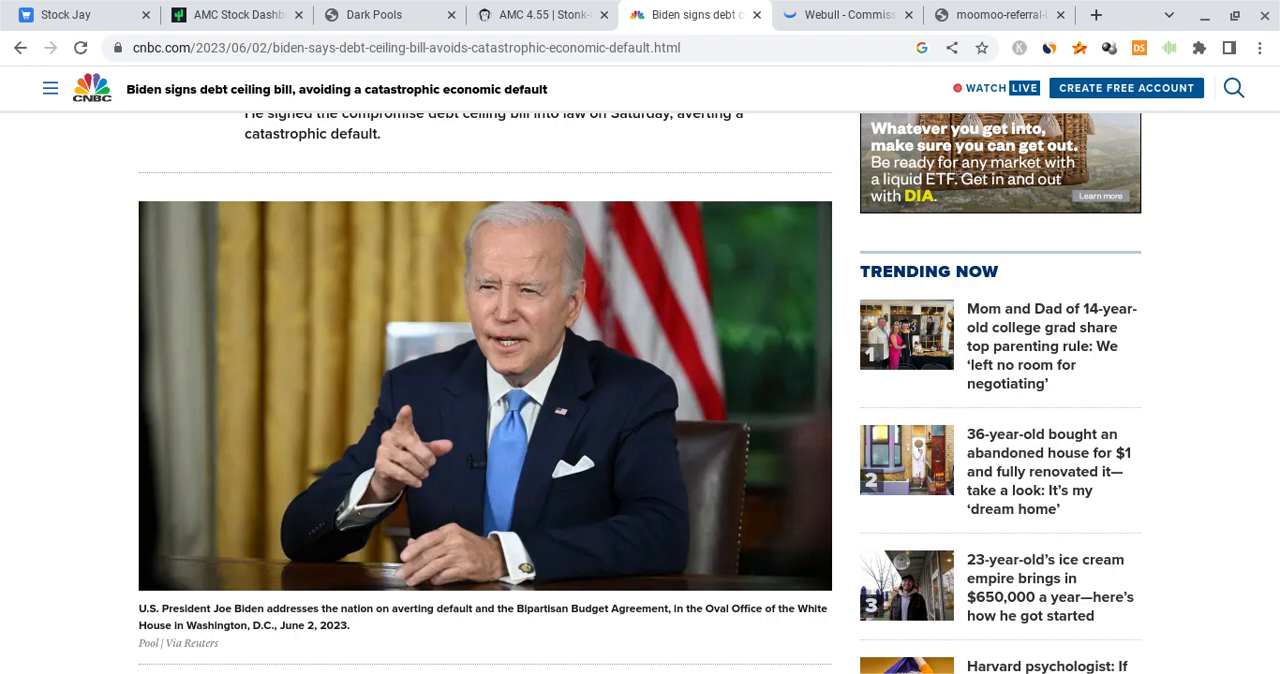
{"action": "mouse_move", "coordinate": [320, 368]}
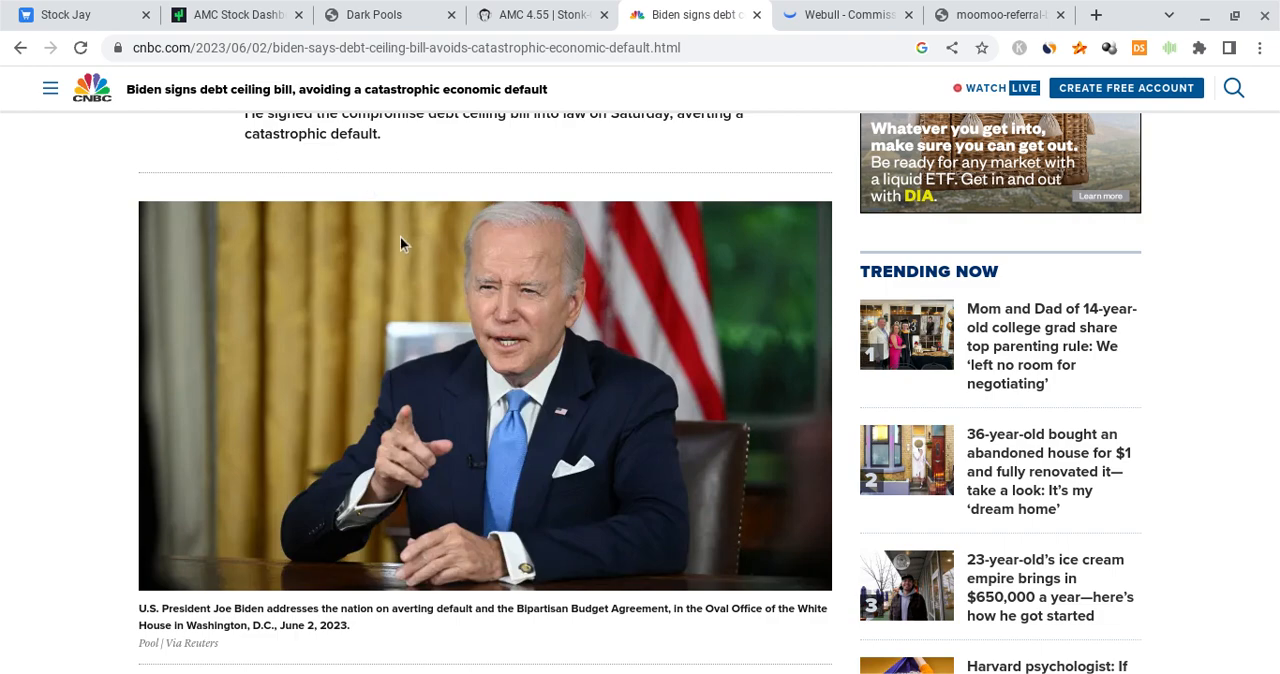
{"action": "mouse_move", "coordinate": [600, 230]}
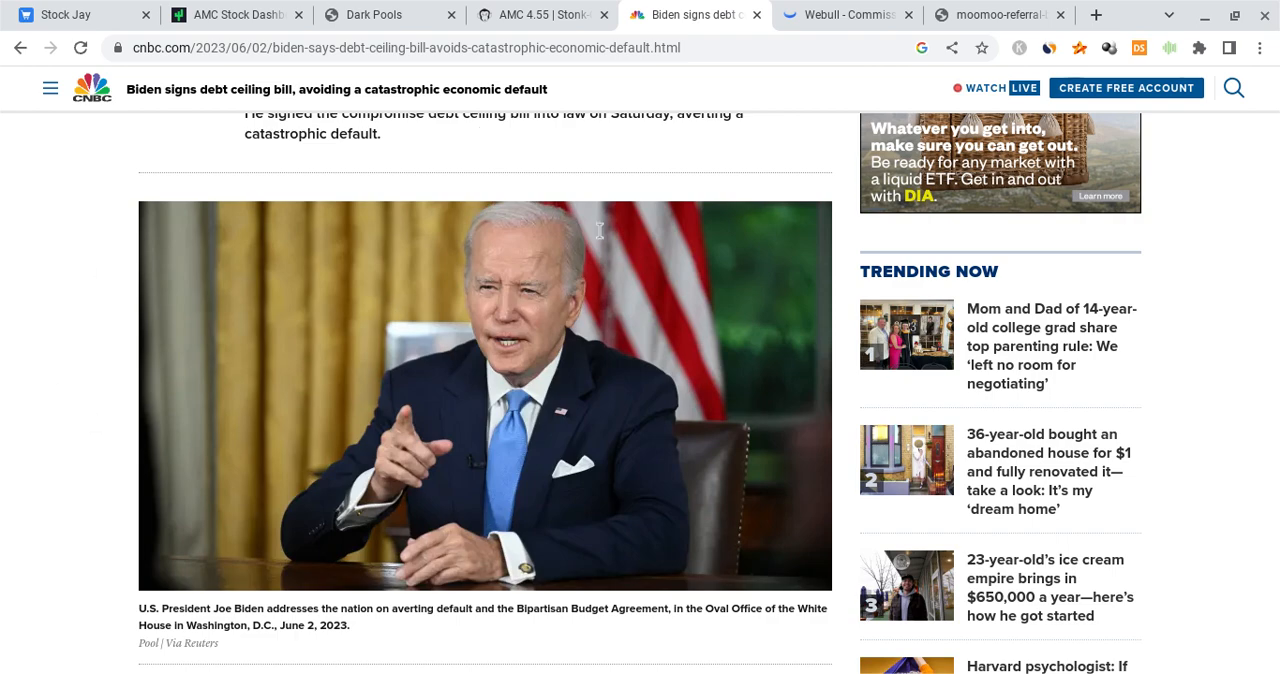
{"action": "mouse_move", "coordinate": [118, 414]}
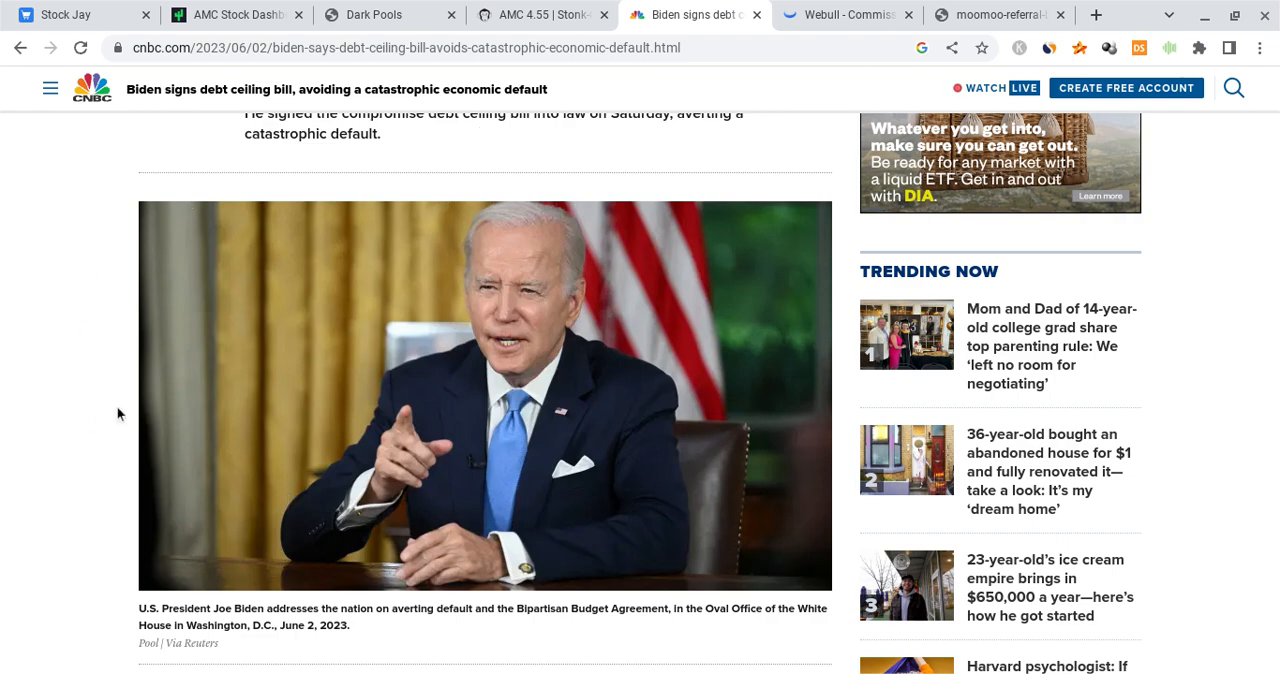
{"action": "mouse_move", "coordinate": [368, 250]}
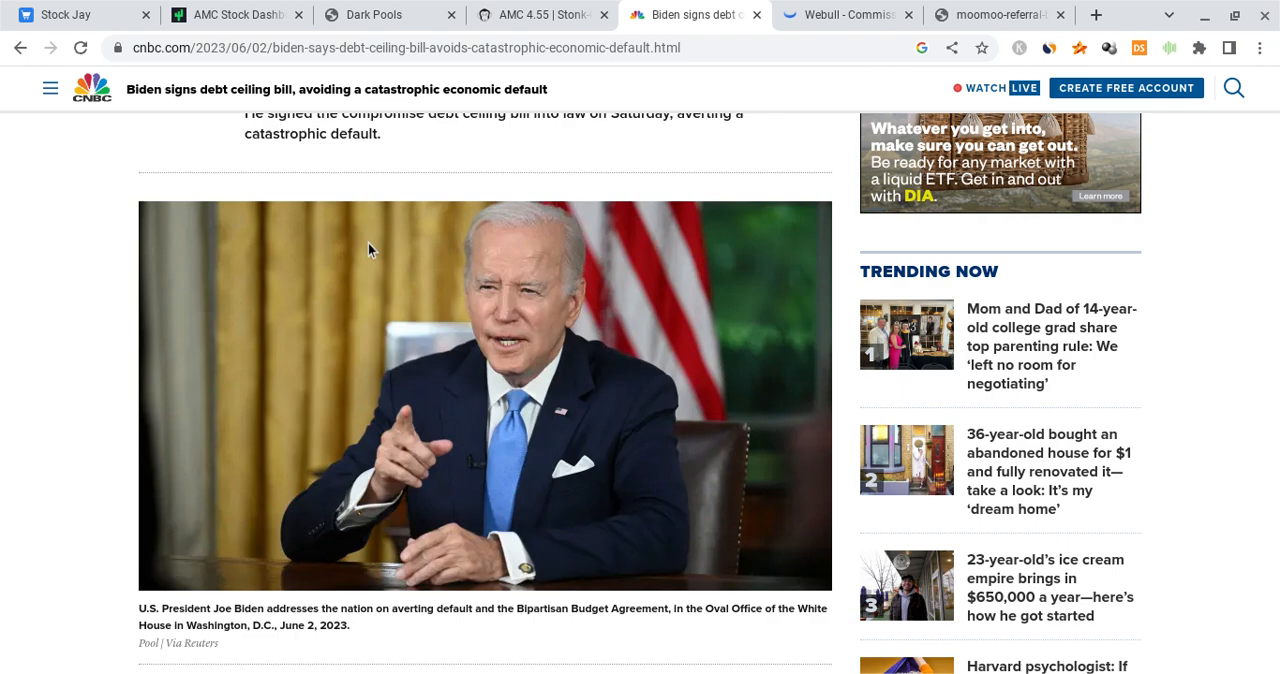
{"action": "scroll", "scroll_direction": "down", "scroll_amount": 3}
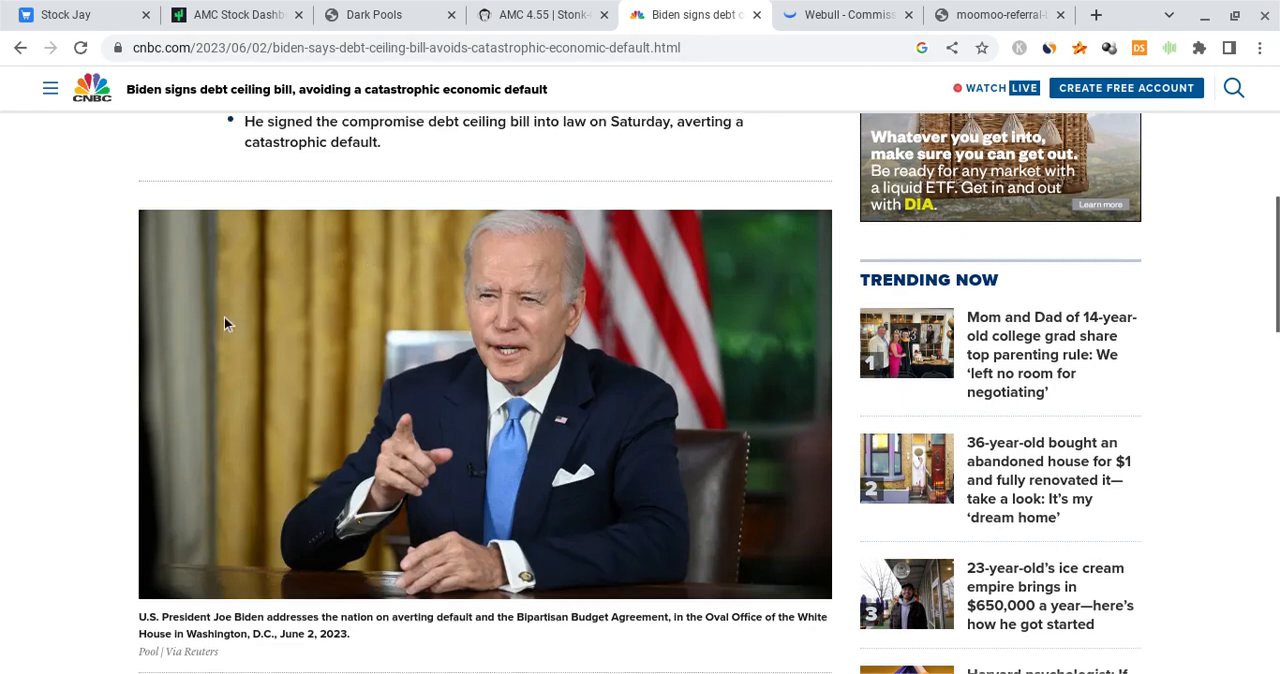
{"action": "scroll", "scroll_direction": "up", "scroll_amount": 3}
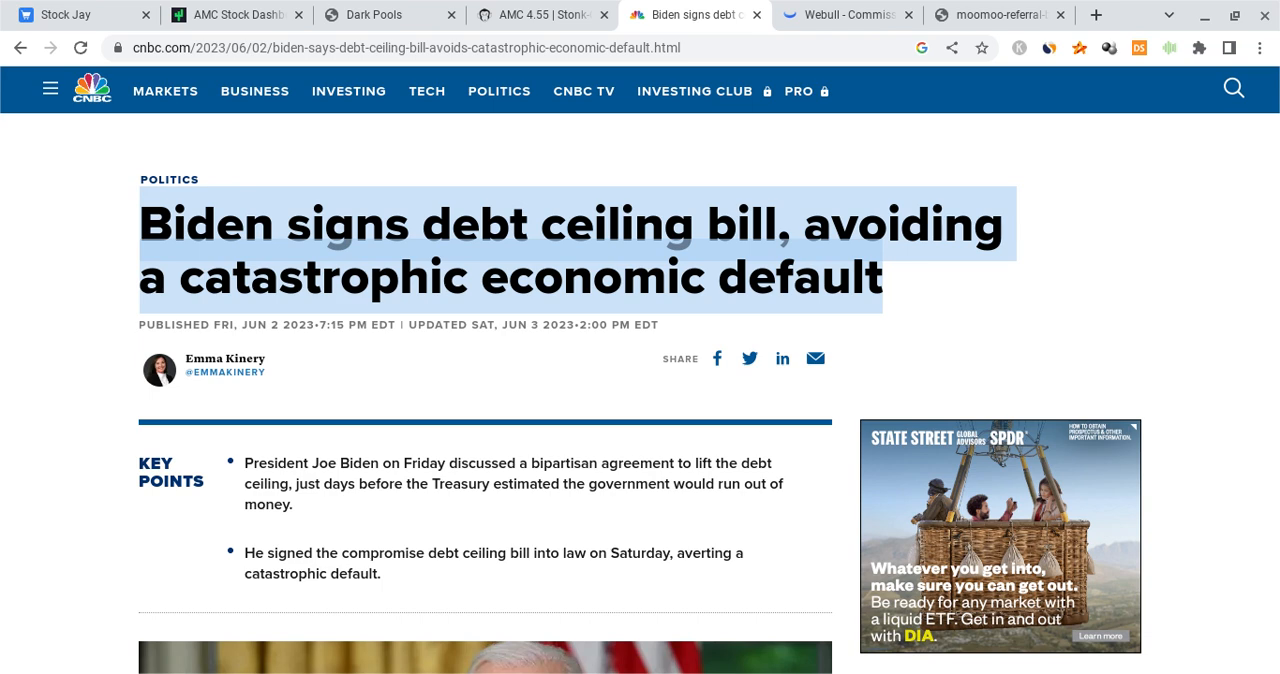
{"action": "mouse_move", "coordinate": [520, 404]}
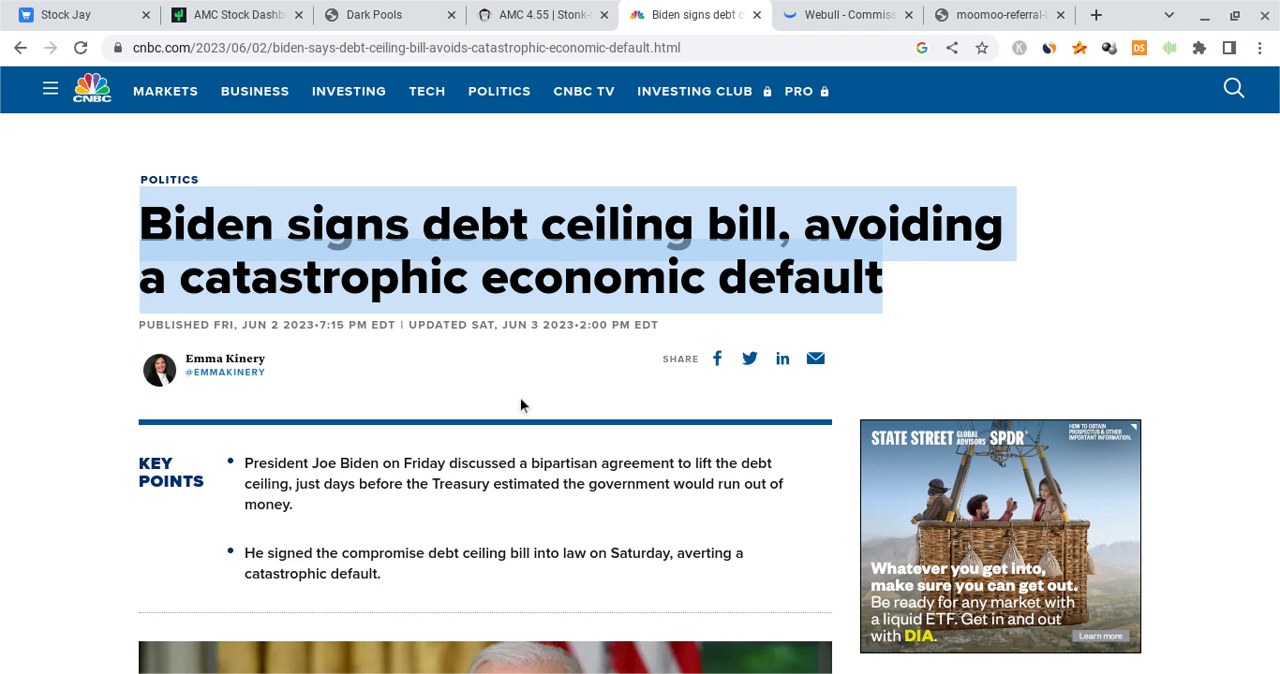
{"action": "mouse_move", "coordinate": [708, 324]}
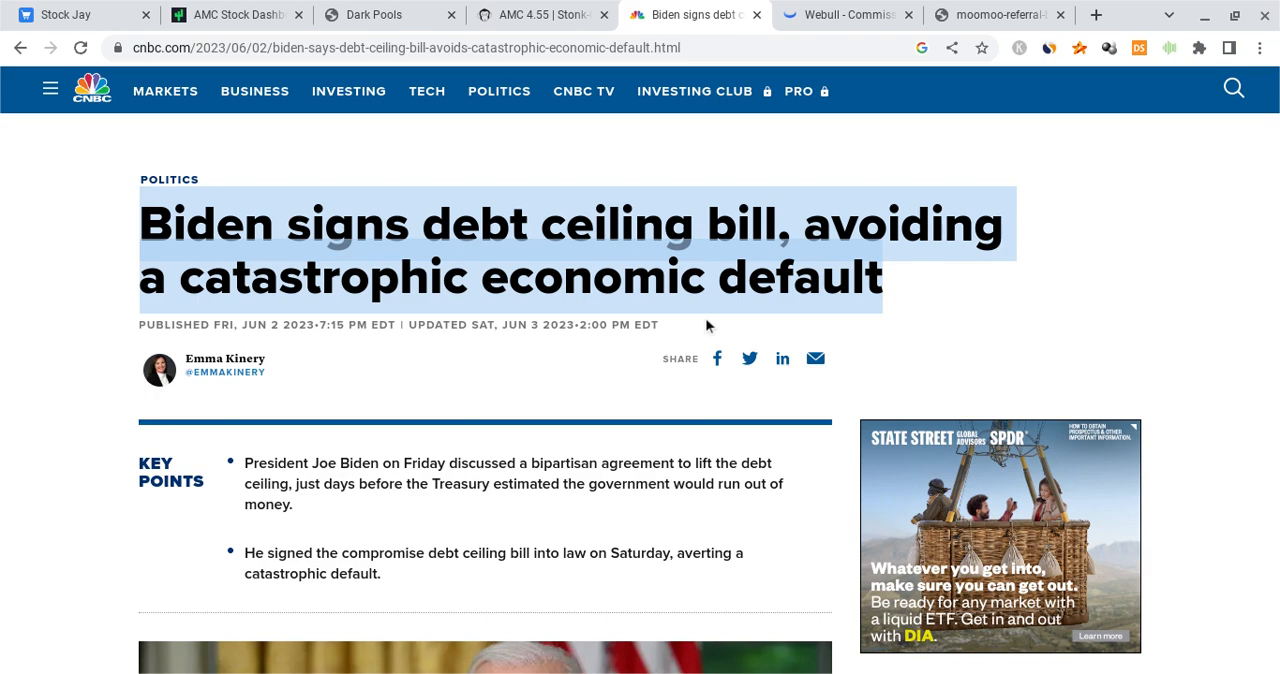
{"action": "mouse_move", "coordinate": [364, 8]}
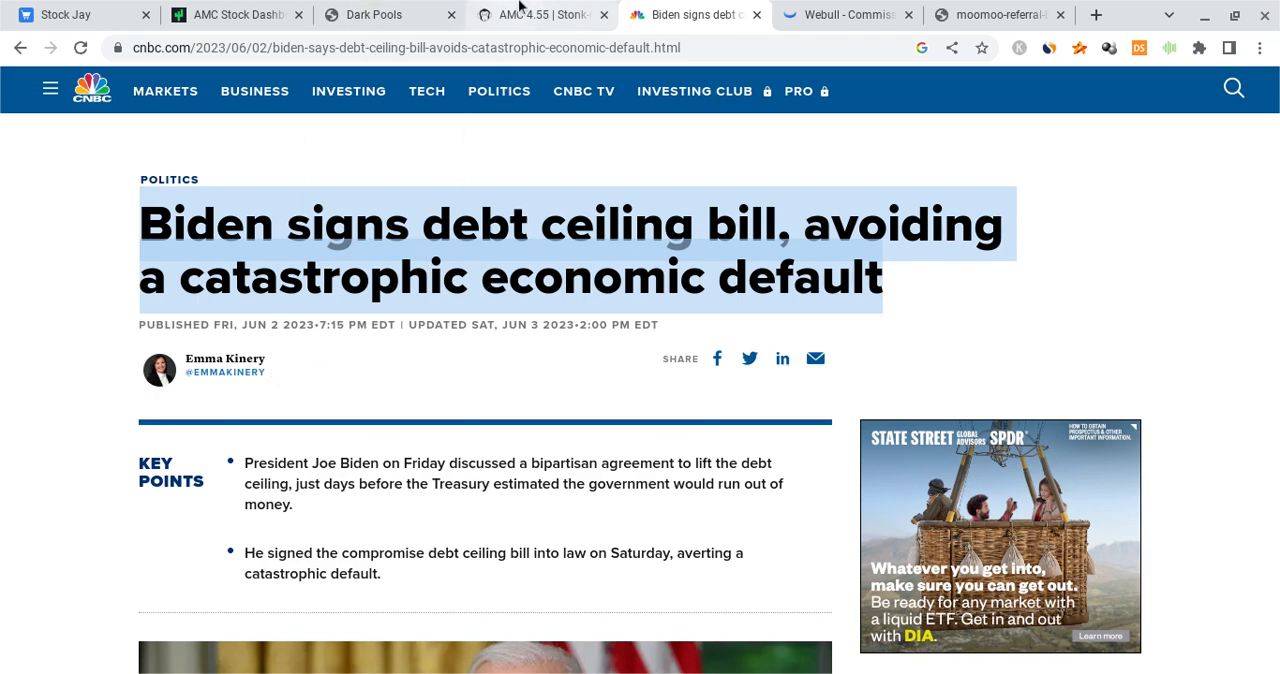
View AMC option data and dark pool pages in Stonk-O-Tracker, then the Tradytics AMC dashboard
{"action": "left_click", "coordinate": [540, 14]}
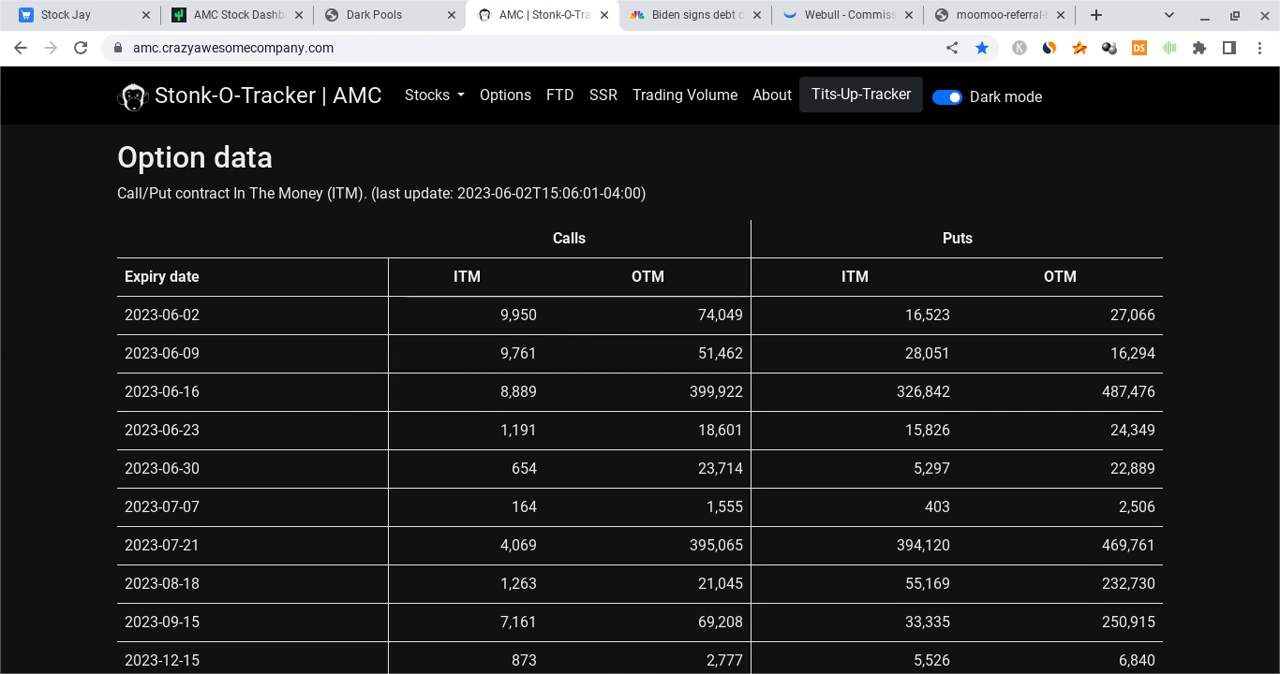
{"action": "mouse_move", "coordinate": [390, 308]}
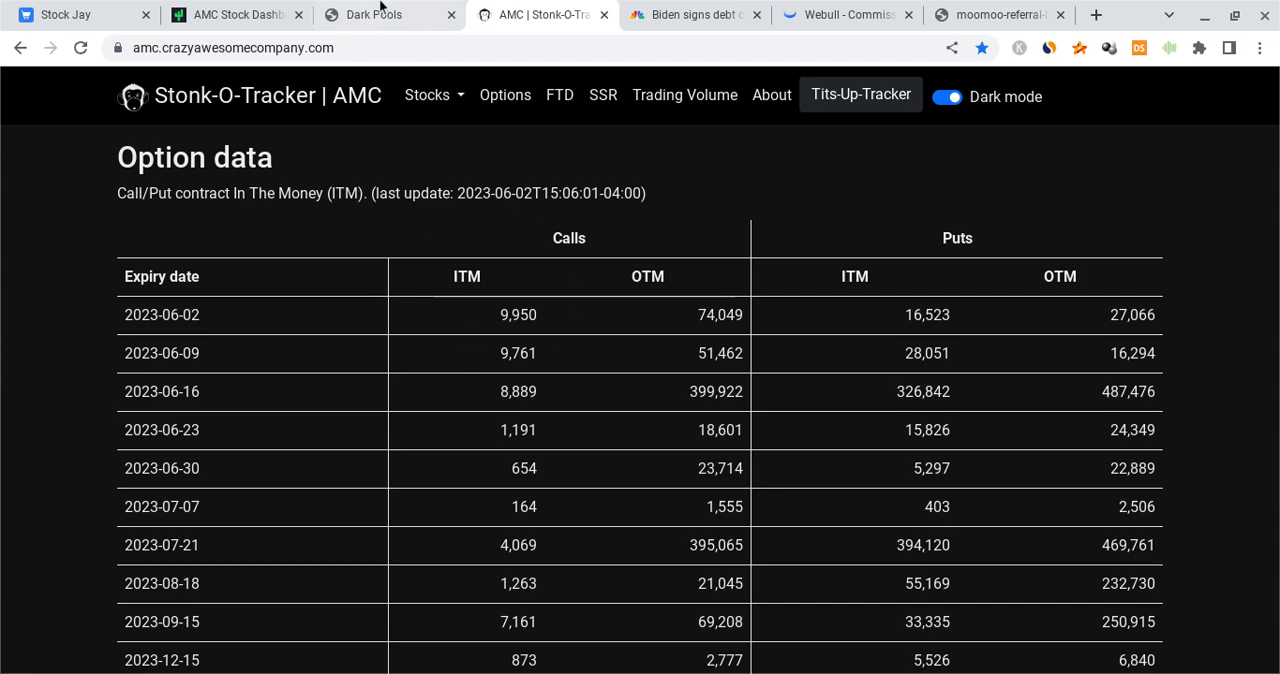
{"action": "left_click", "coordinate": [388, 14]}
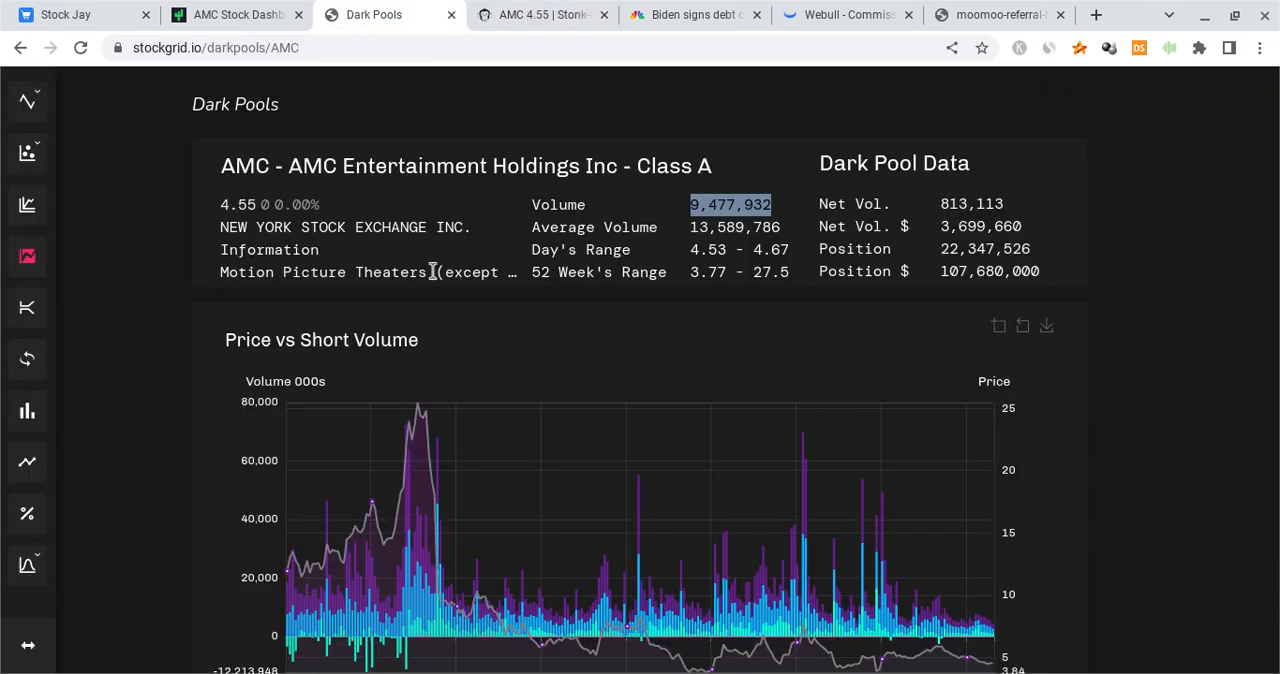
{"action": "left_click", "coordinate": [236, 14]}
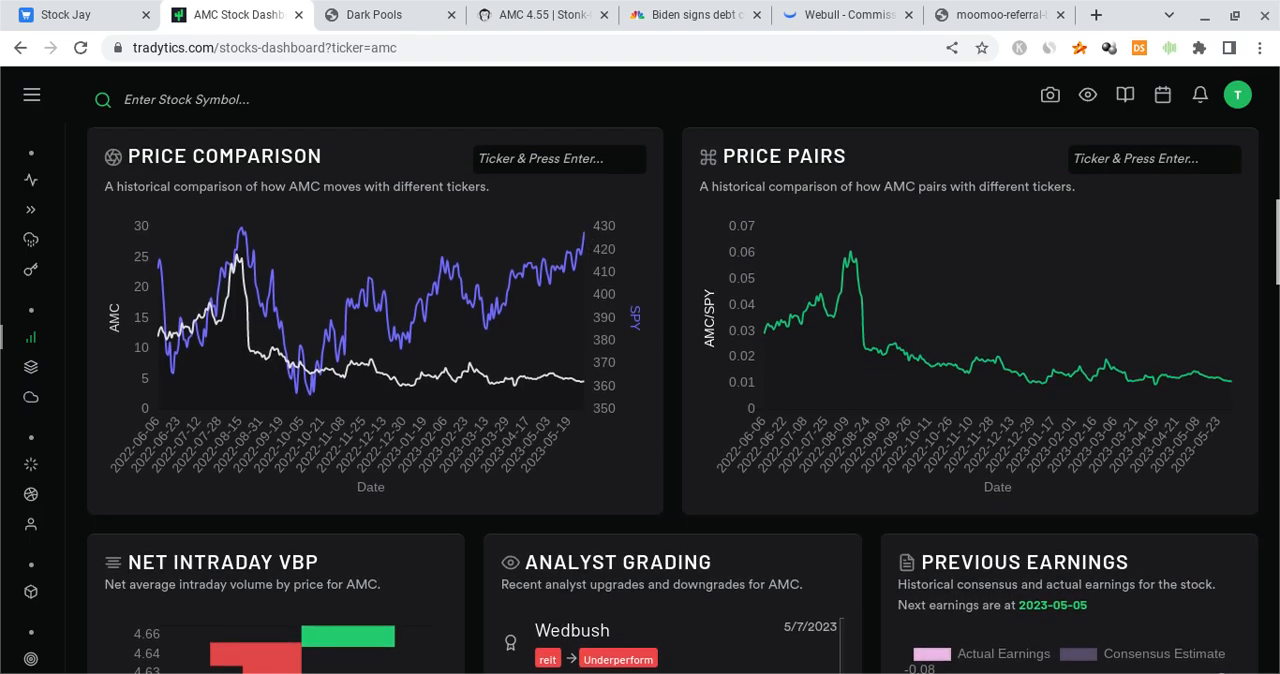
Scroll the Tradytics AMC dashboard down to the daily short interest chart
{"action": "scroll", "scroll_direction": "down", "scroll_amount": 3}
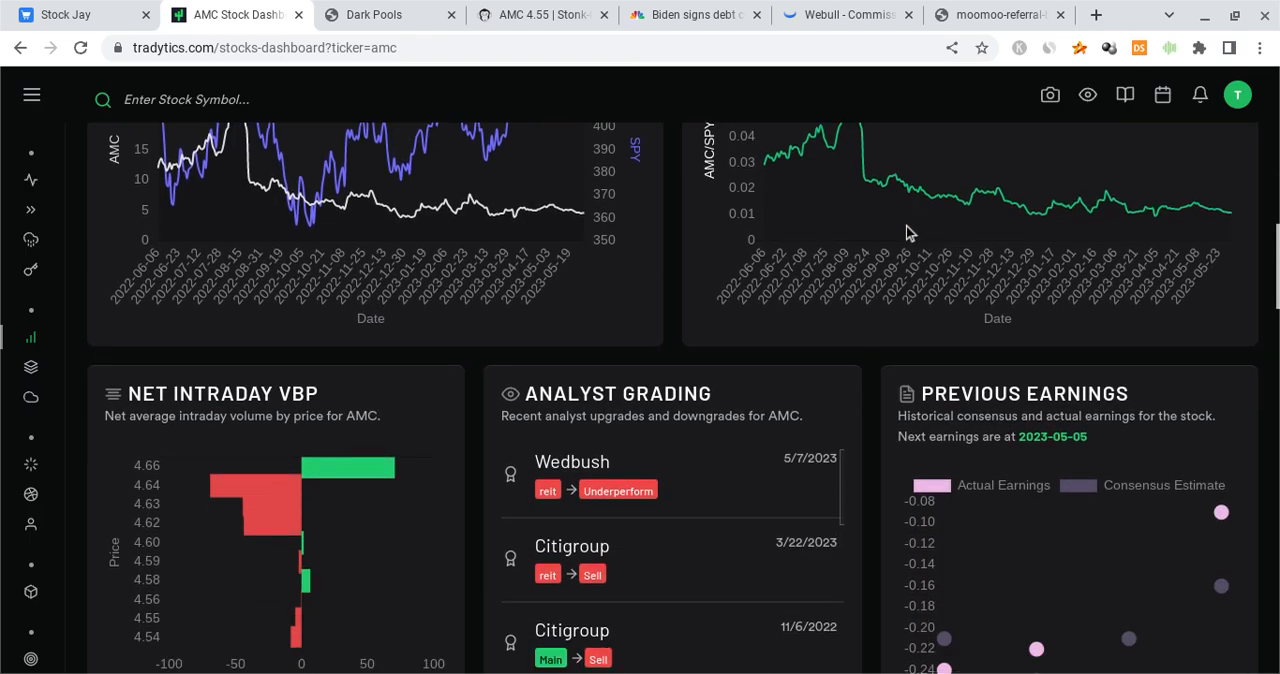
{"action": "scroll", "scroll_direction": "down", "scroll_amount": 3}
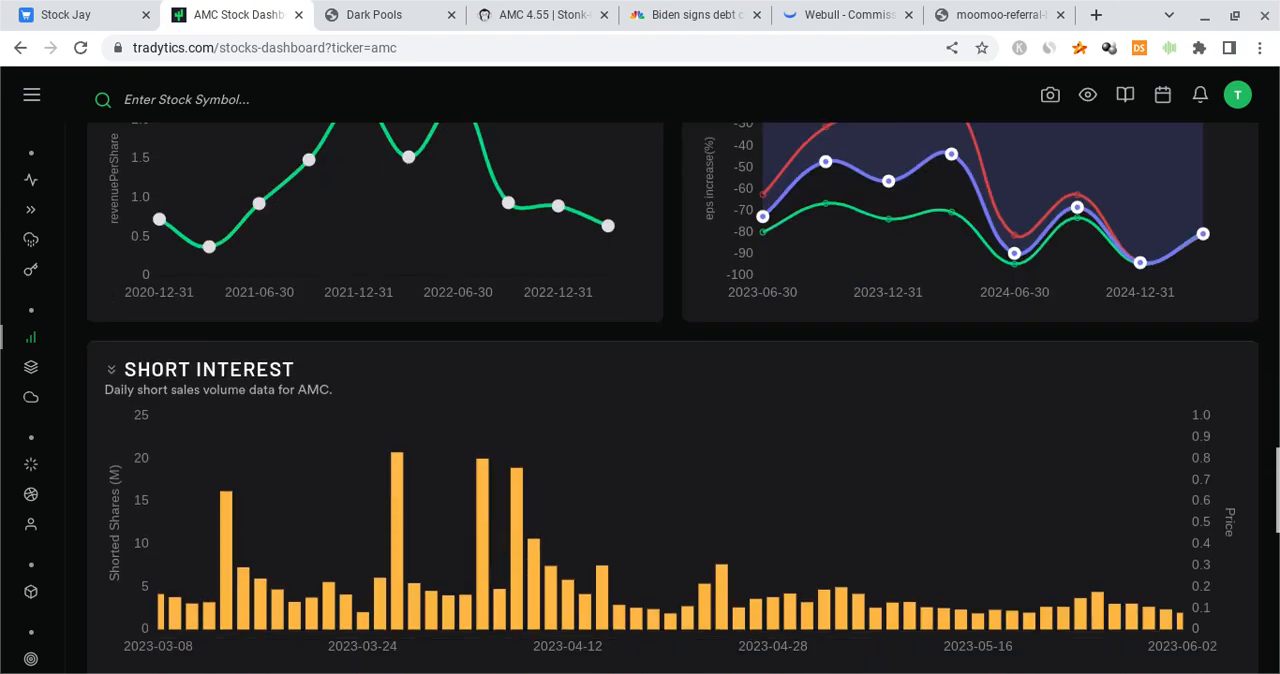
{"action": "scroll", "scroll_direction": "down", "scroll_amount": 3}
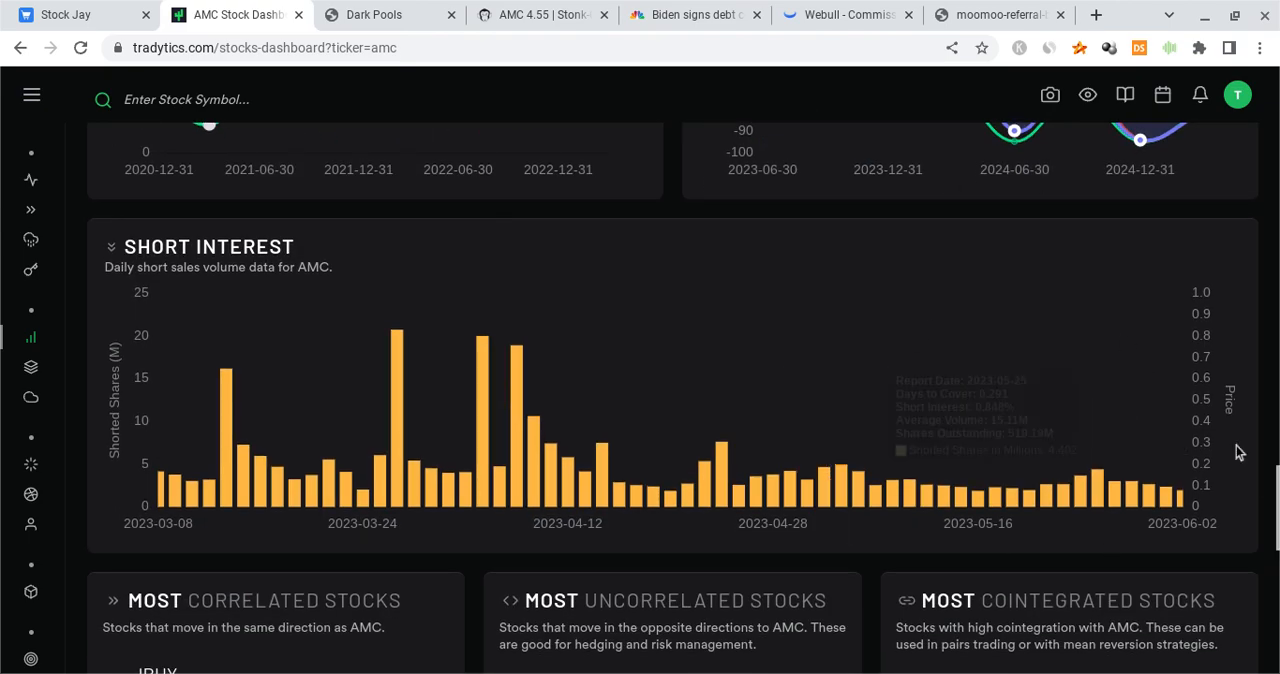
{"action": "mouse_move", "coordinate": [1172, 498]}
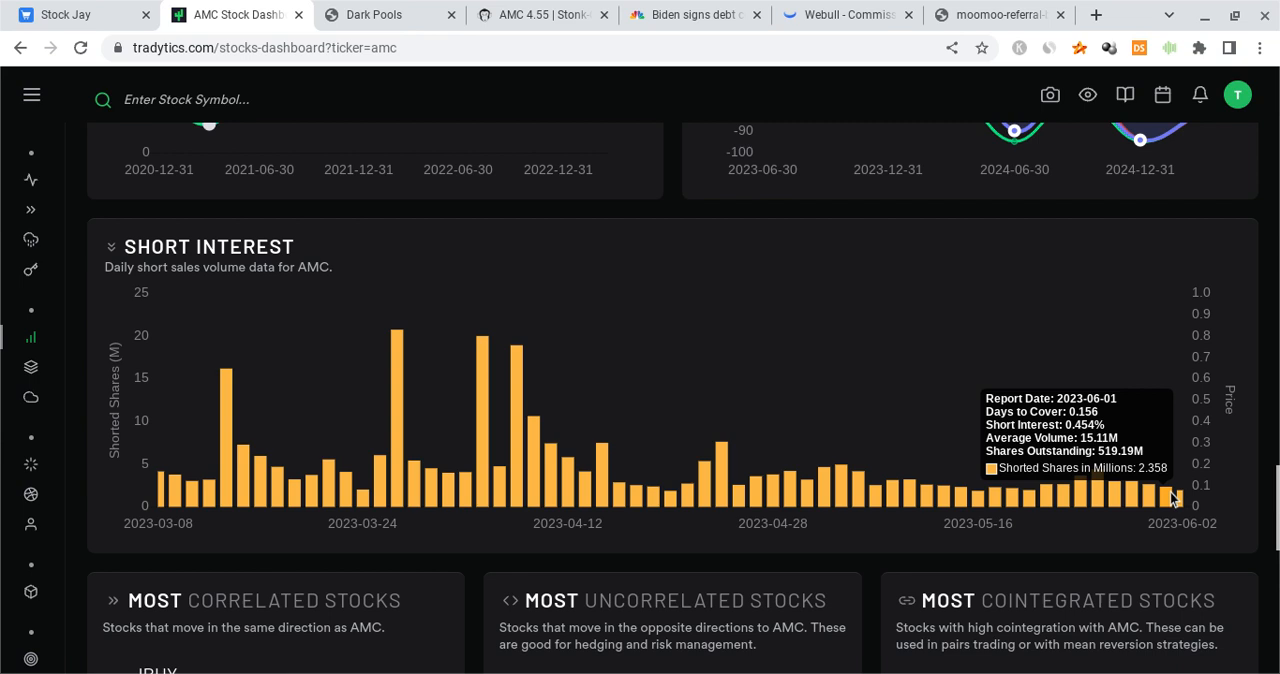
{"action": "mouse_move", "coordinate": [848, 348]}
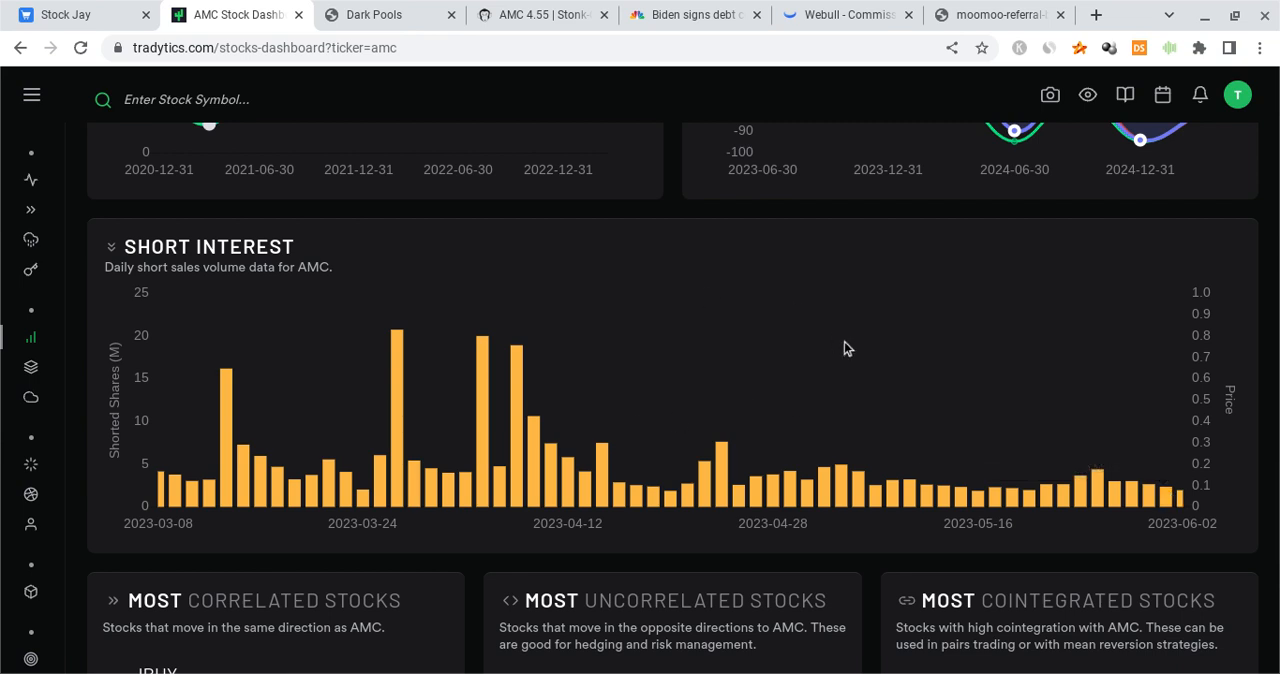
{"action": "mouse_move", "coordinate": [834, 282]}
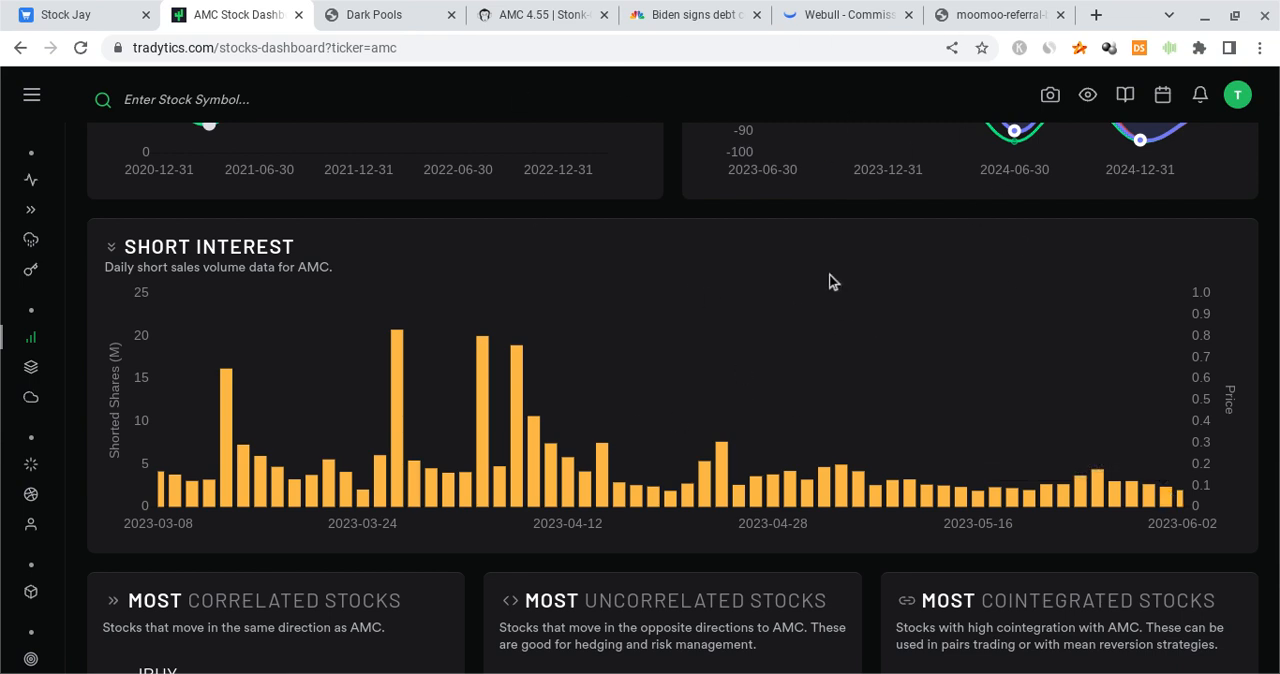
{"action": "mouse_move", "coordinate": [872, 272]}
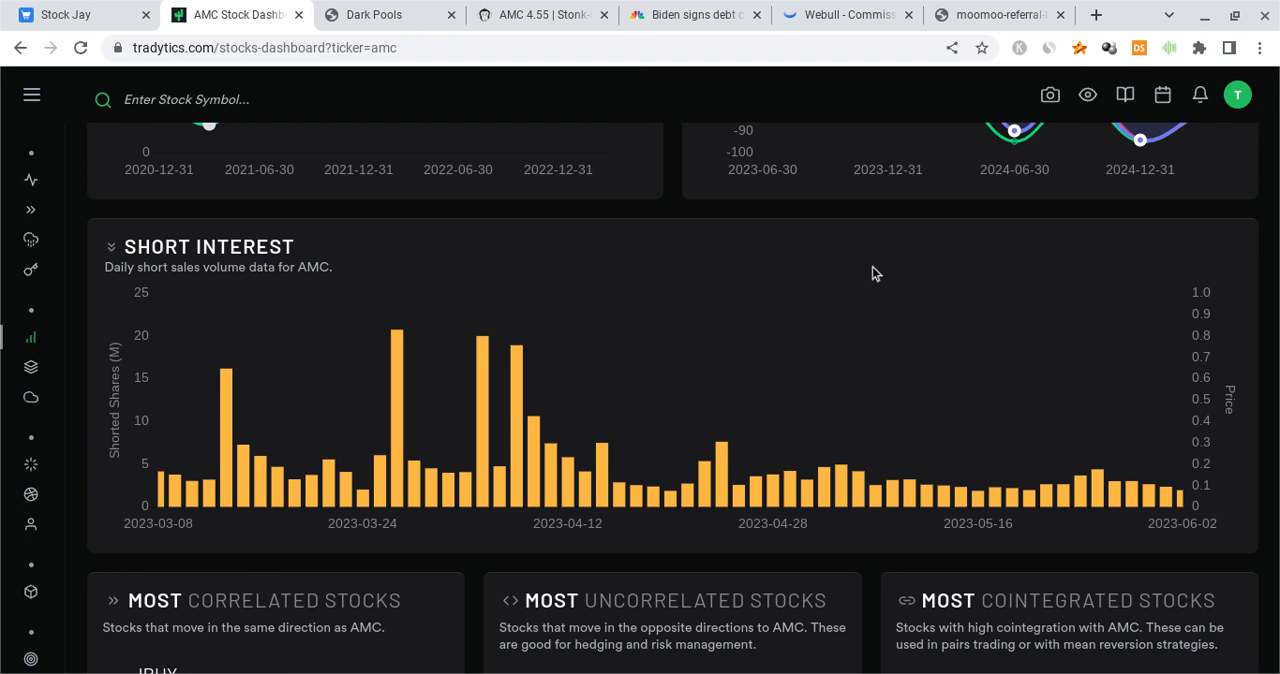
{"action": "mouse_move", "coordinate": [744, 378]}
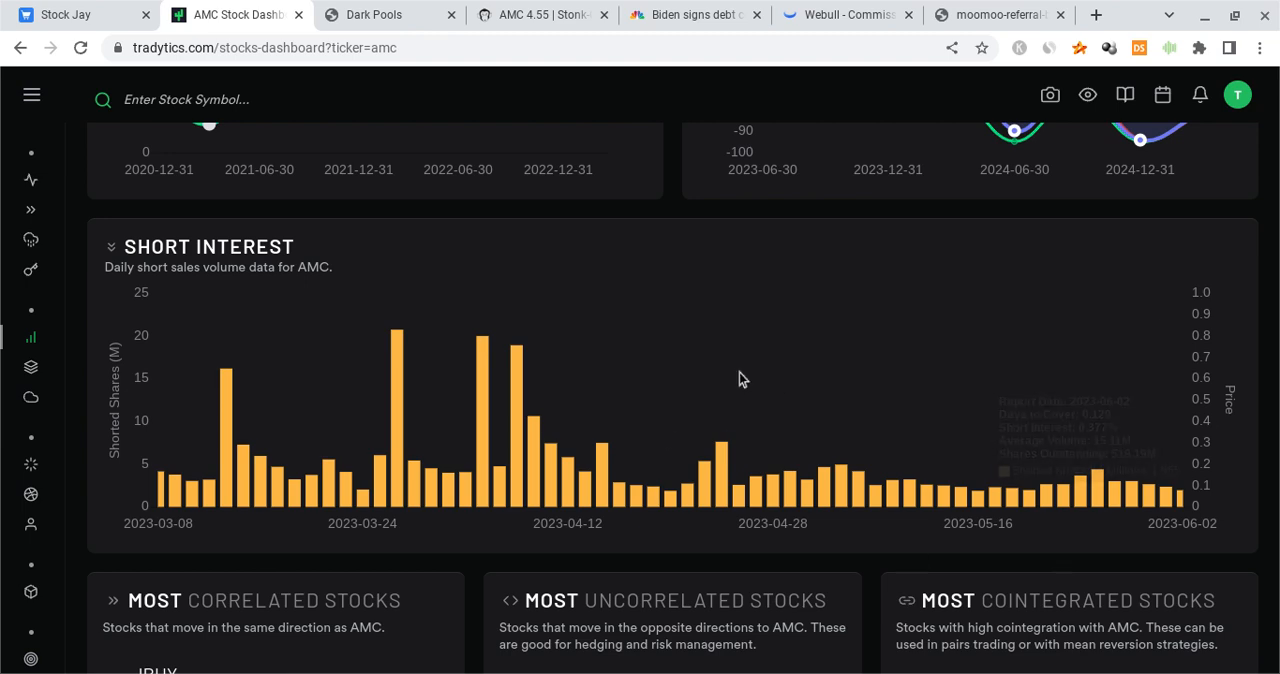
Return to Webull and pan the SPY hourly chart across recent sessions
{"action": "left_click", "coordinate": [846, 14]}
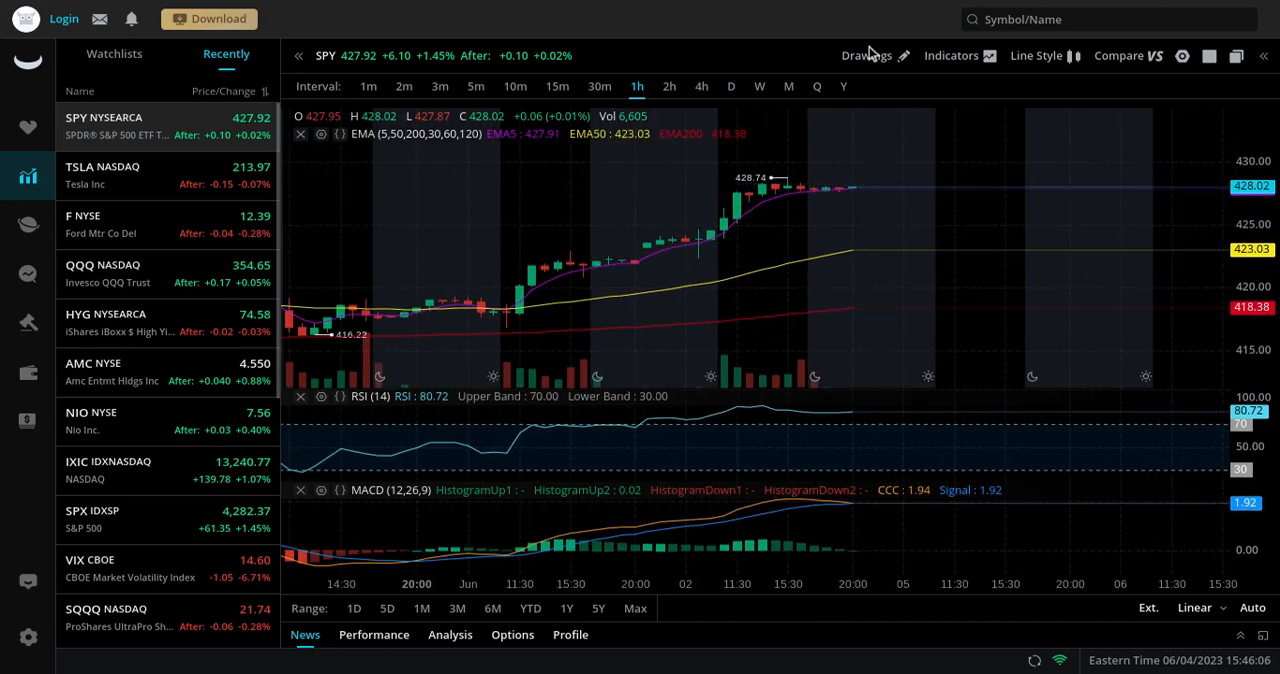
{"action": "mouse_move", "coordinate": [888, 188]}
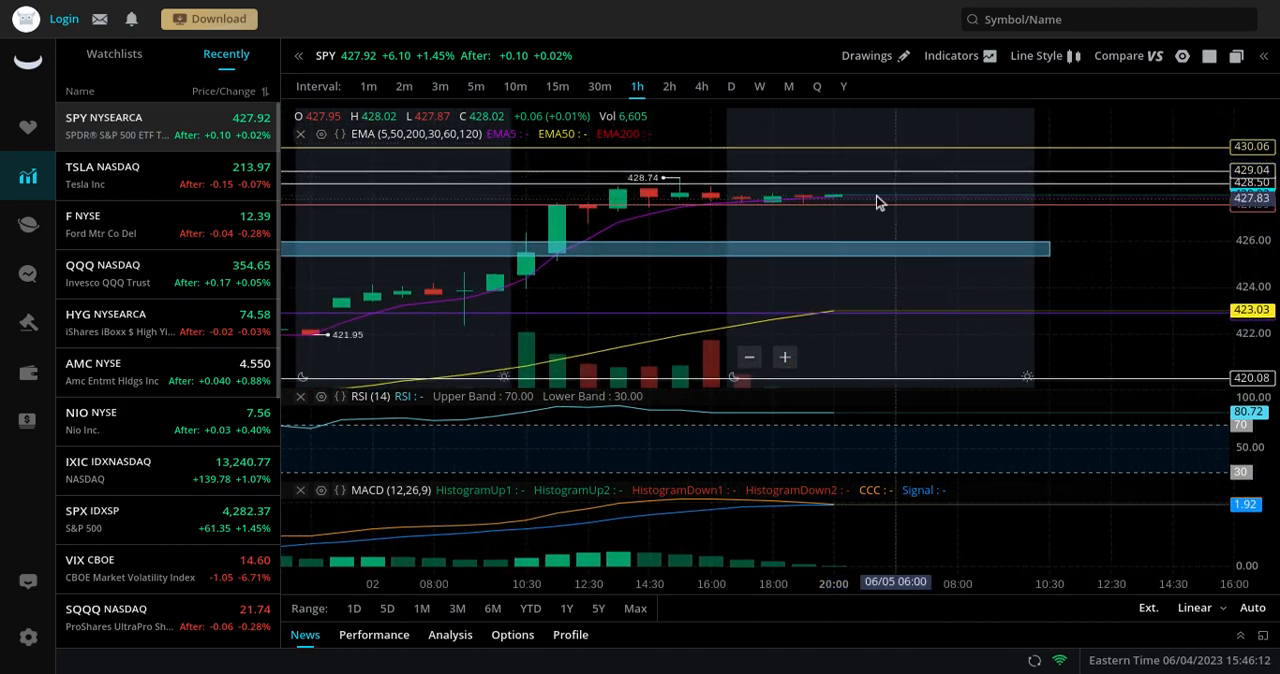
{"action": "mouse_move", "coordinate": [938, 196]}
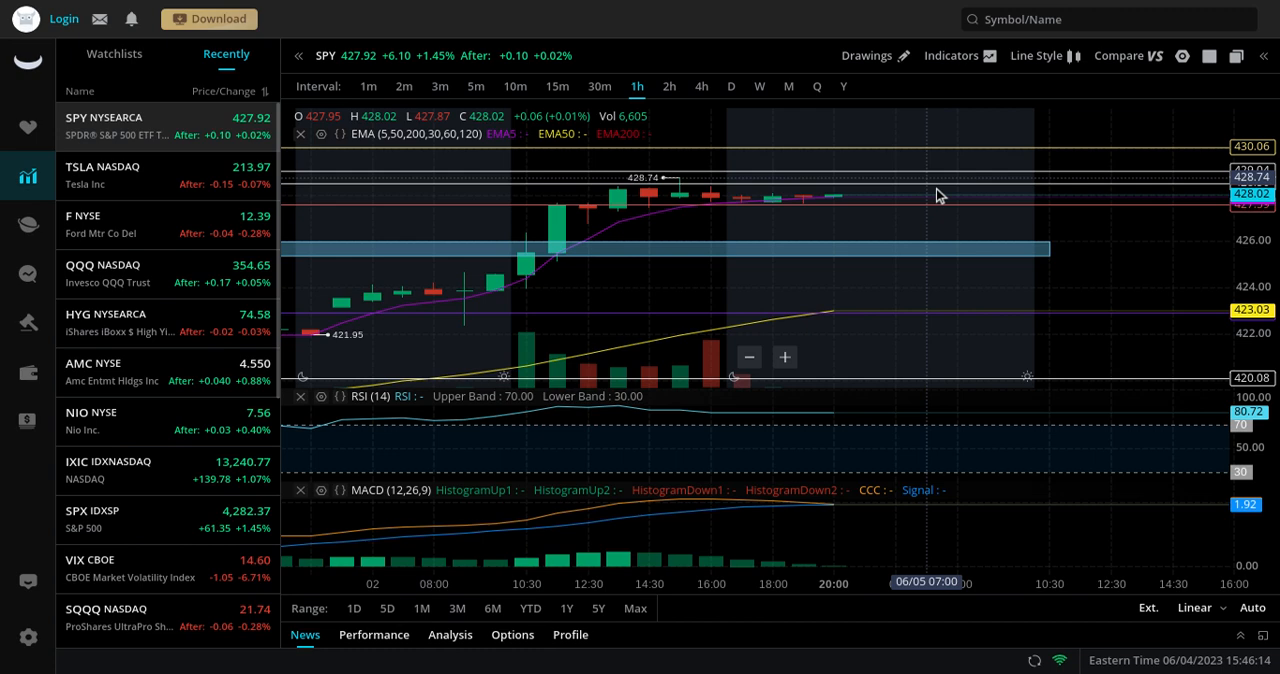
{"action": "mouse_move", "coordinate": [832, 172]}
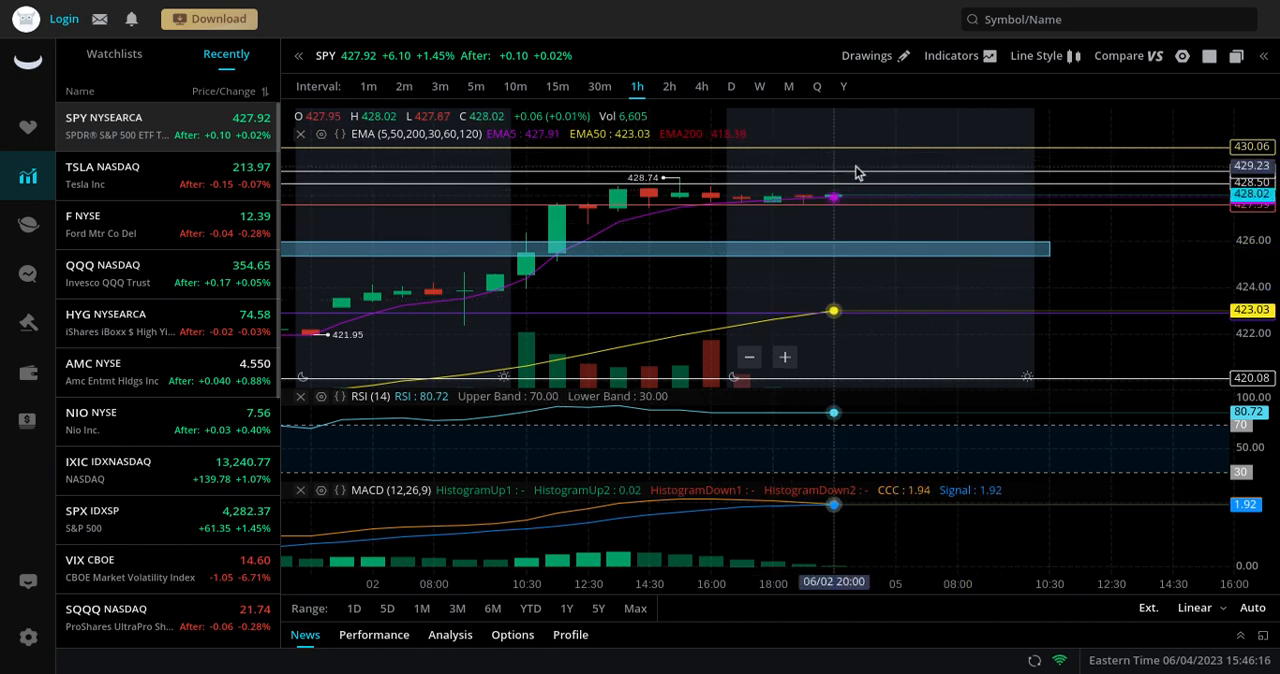
{"action": "mouse_move", "coordinate": [768, 150]}
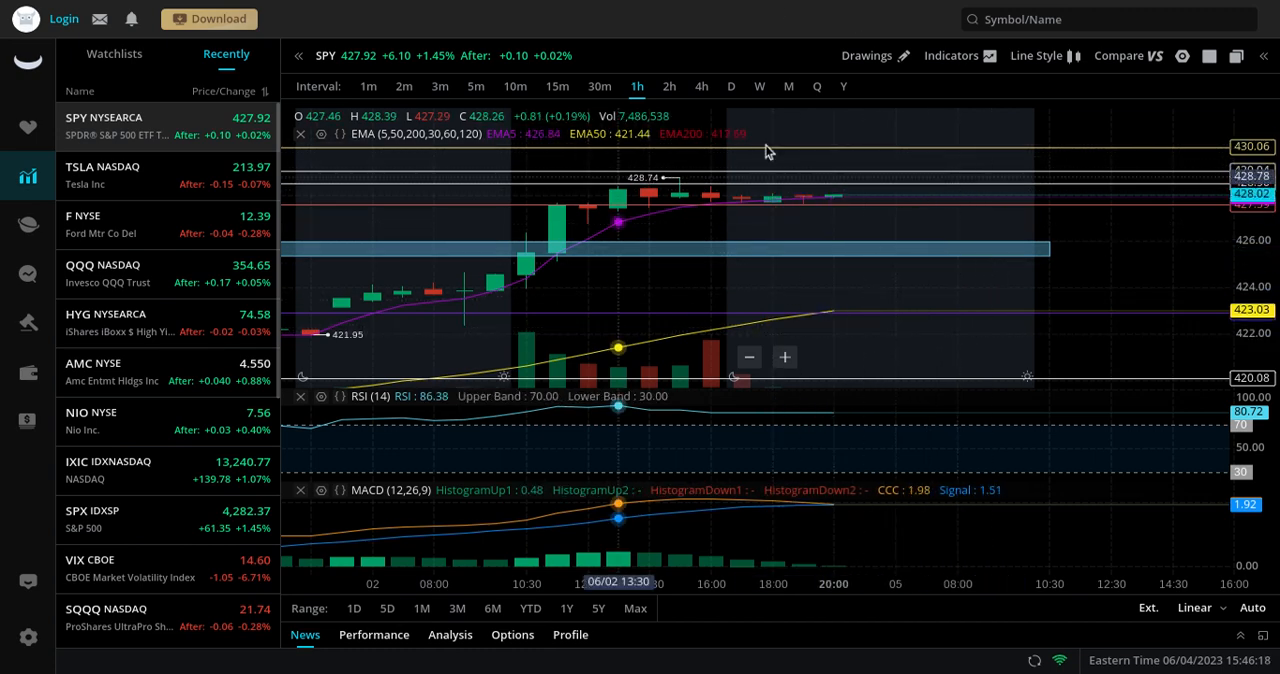
{"action": "mouse_move", "coordinate": [976, 256]}
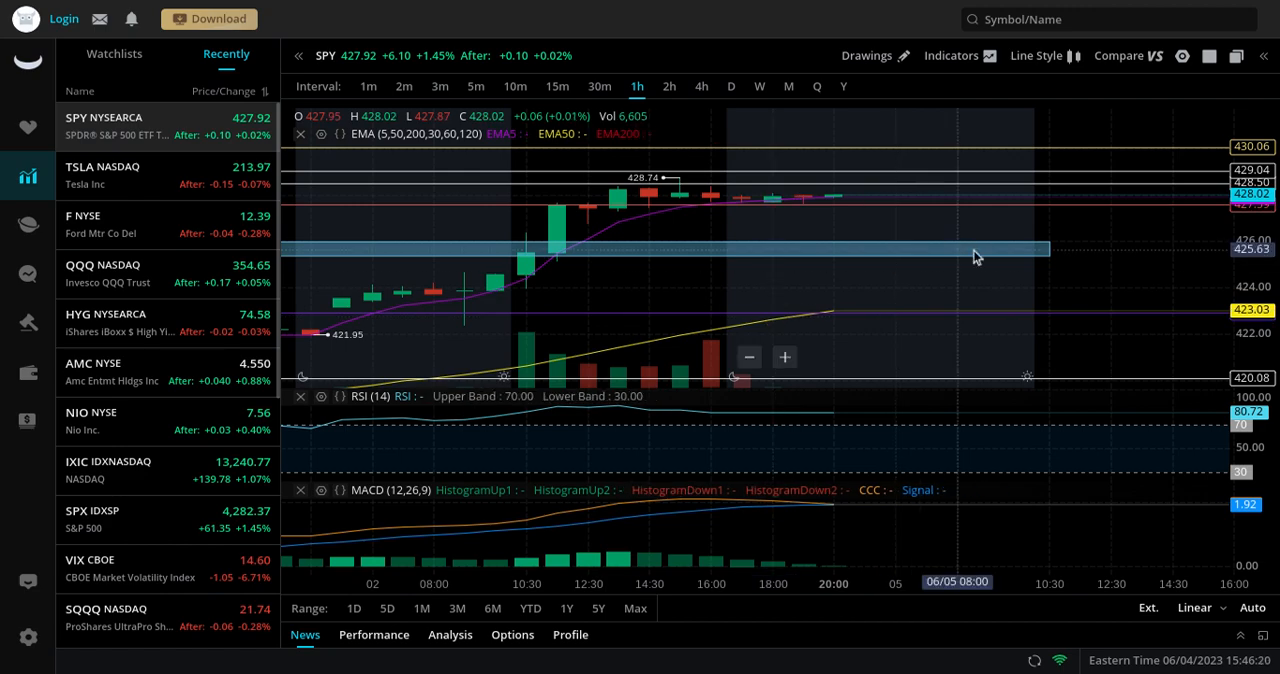
{"action": "left_click_drag", "start_coordinate": [976, 256], "coordinate": [876, 284]}
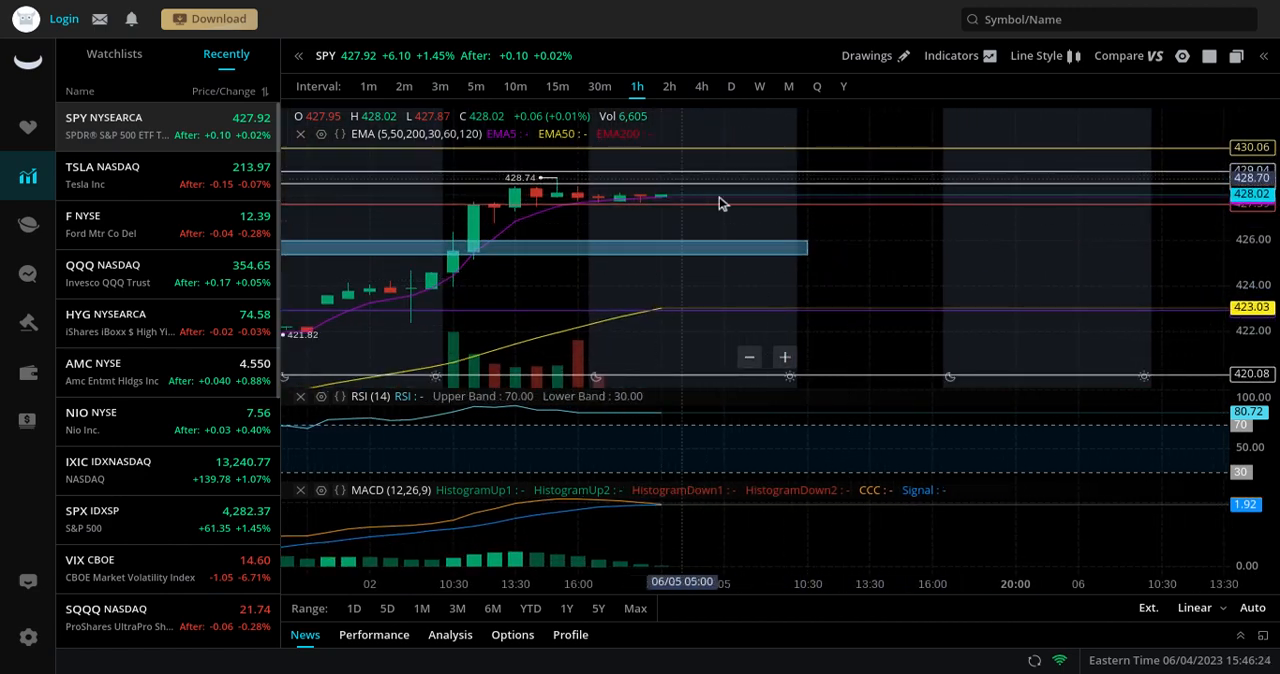
{"action": "mouse_move", "coordinate": [778, 280]}
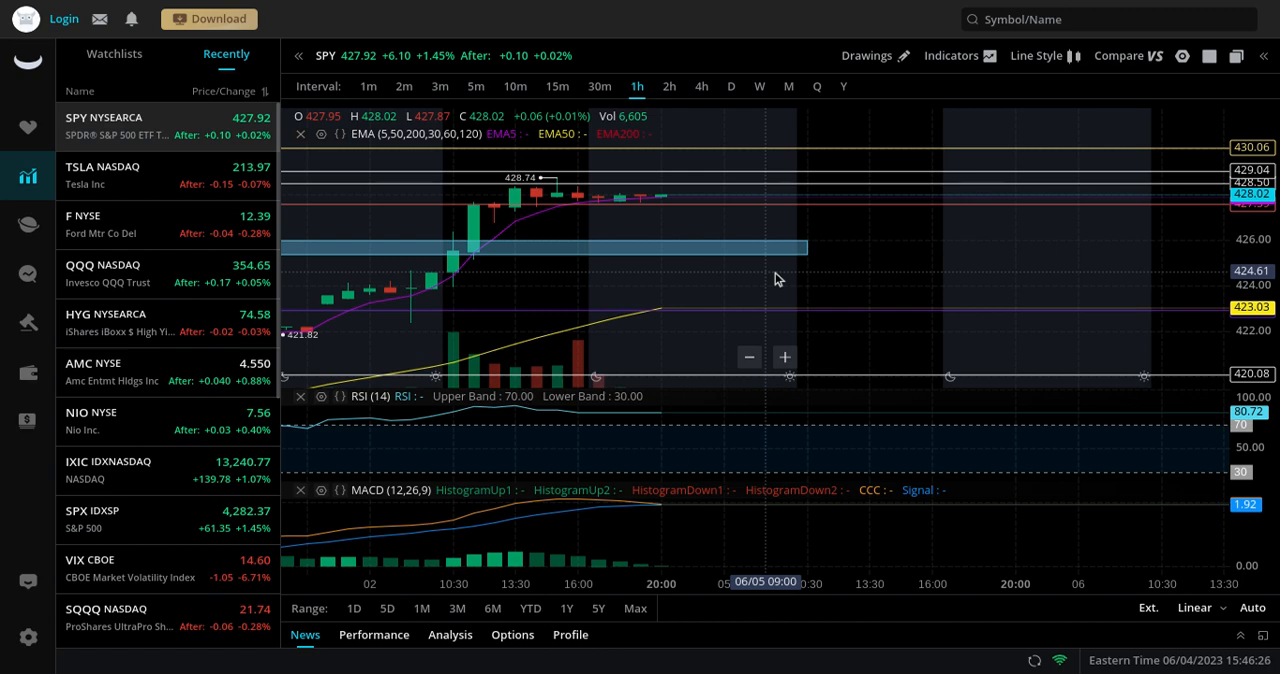
{"action": "mouse_move", "coordinate": [800, 304]}
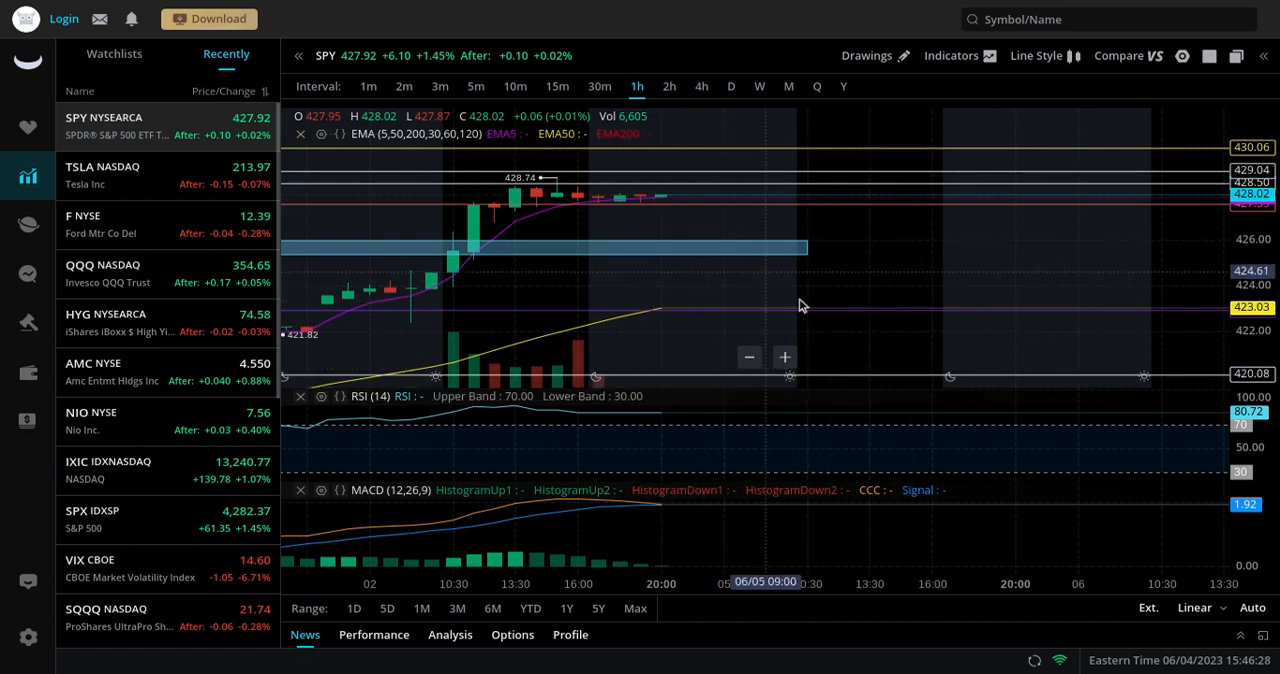
{"action": "mouse_move", "coordinate": [708, 308]}
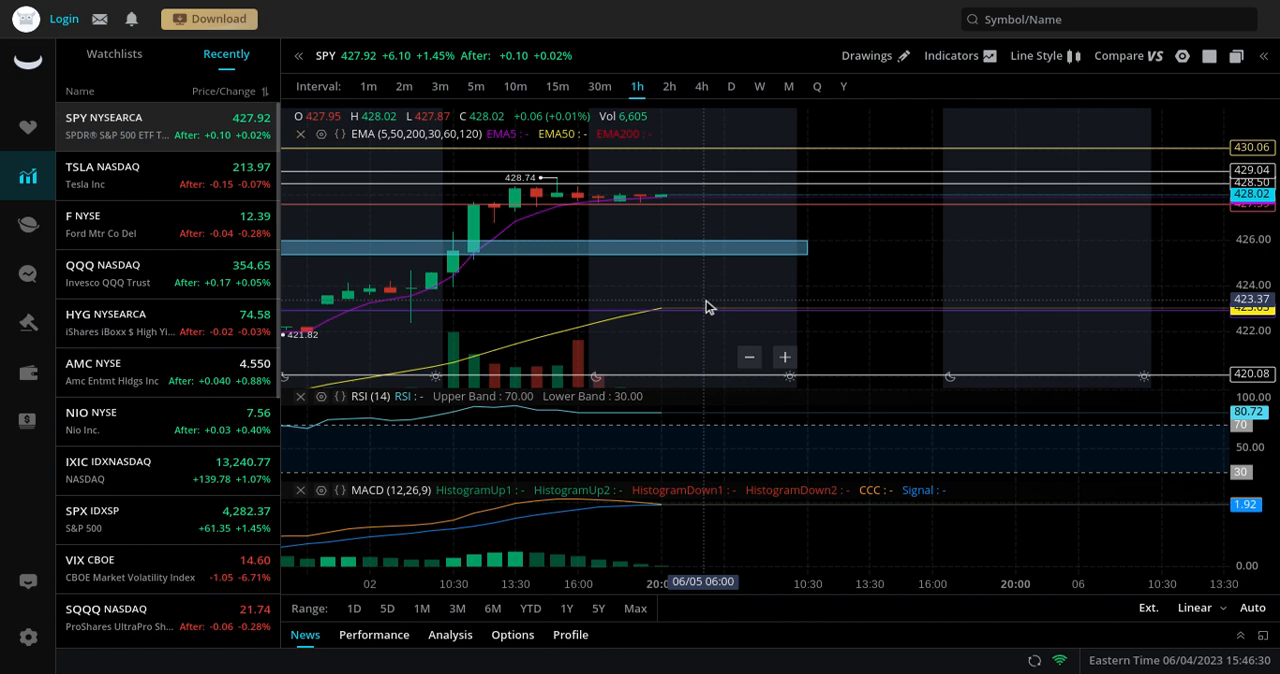
{"action": "mouse_move", "coordinate": [676, 302]}
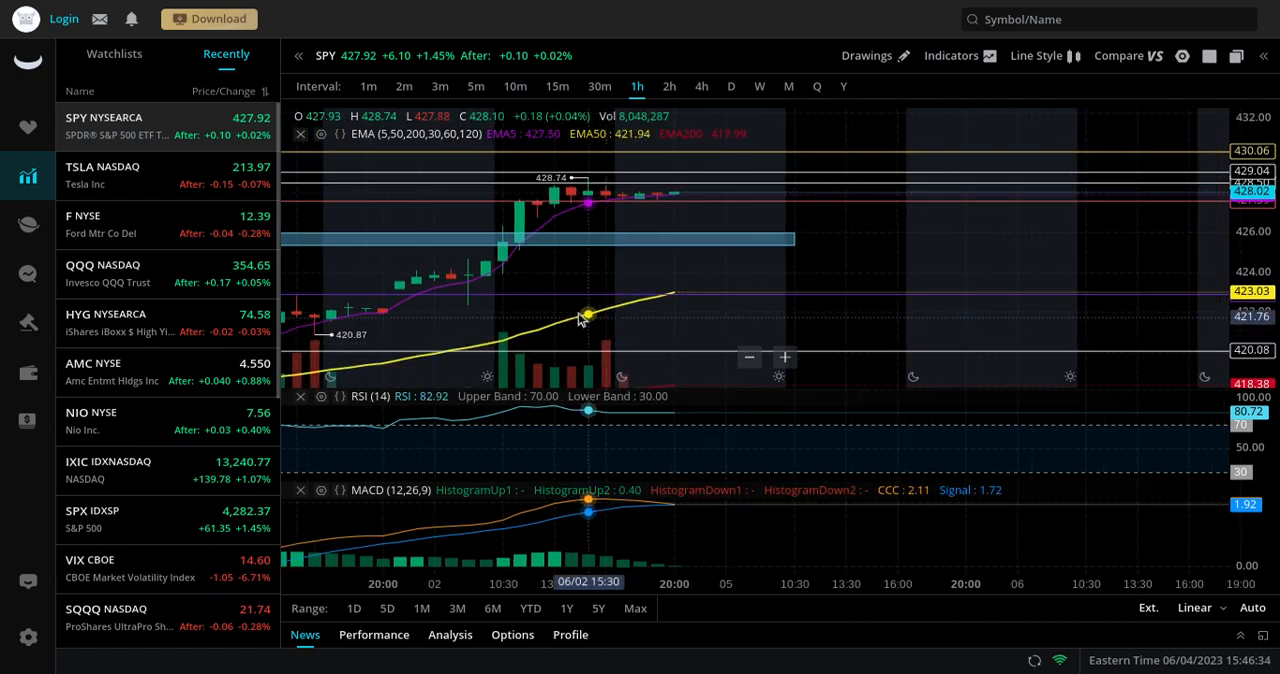
{"action": "mouse_move", "coordinate": [536, 328]}
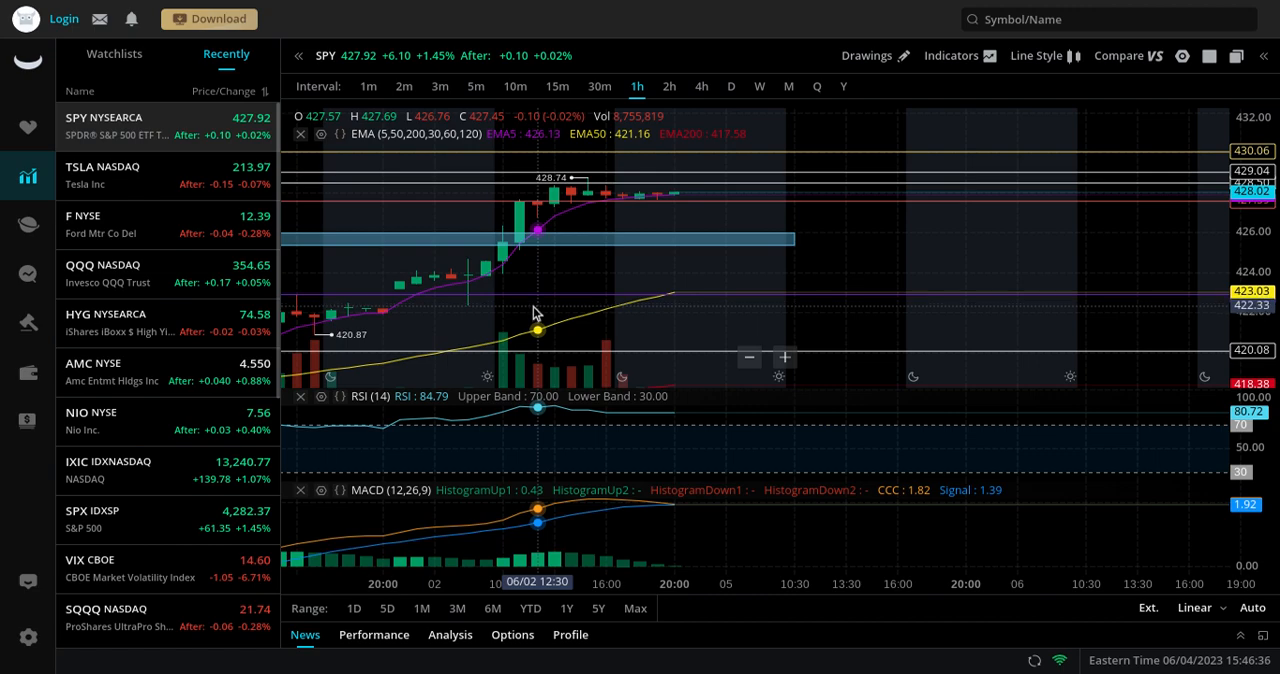
{"action": "mouse_move", "coordinate": [924, 264]}
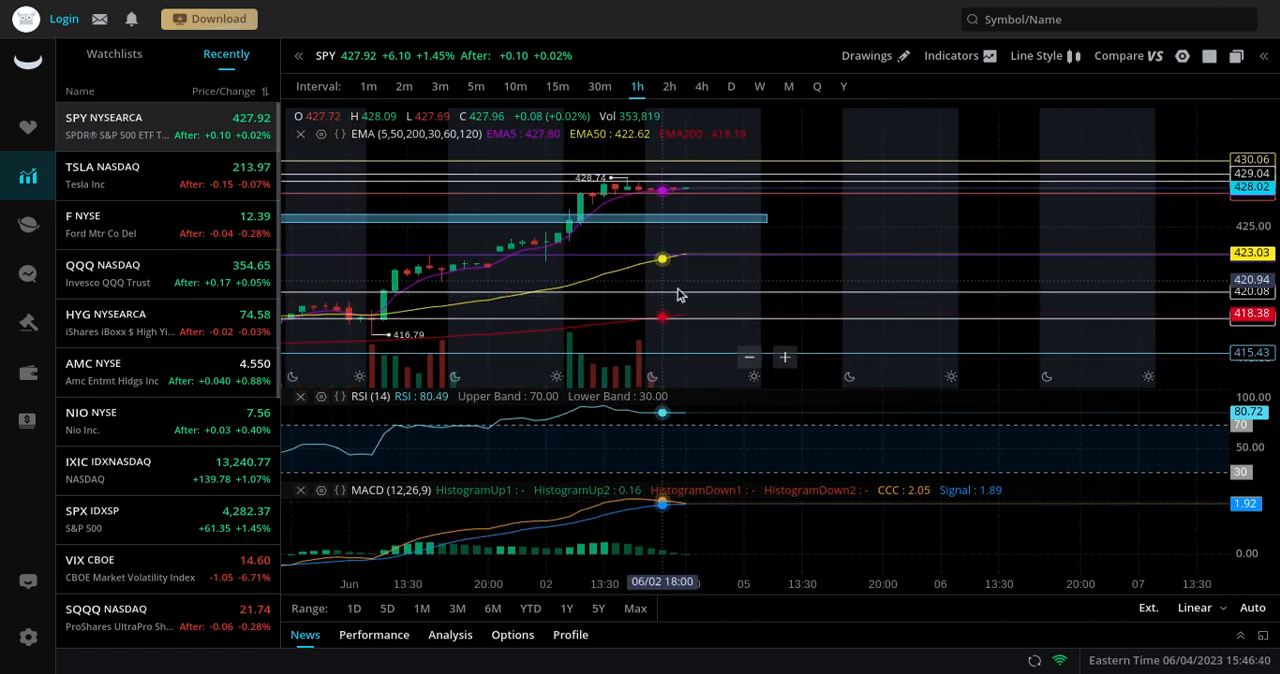
{"action": "mouse_move", "coordinate": [456, 336]}
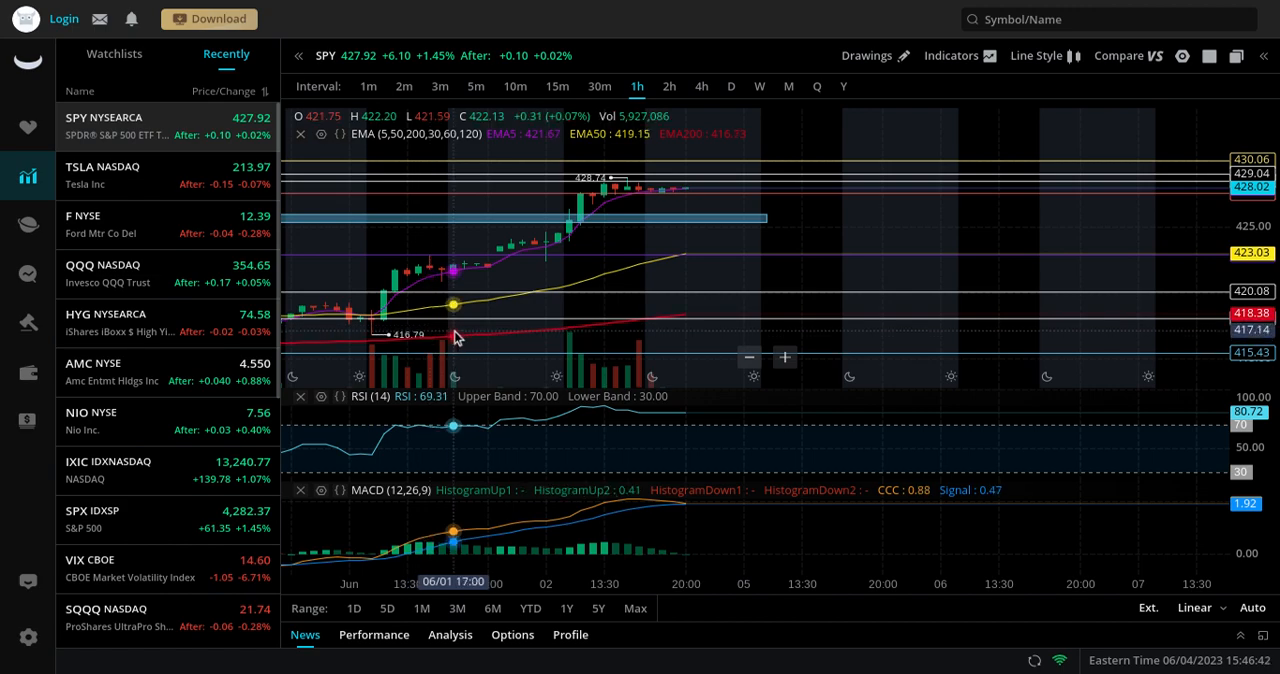
{"action": "mouse_move", "coordinate": [460, 318]}
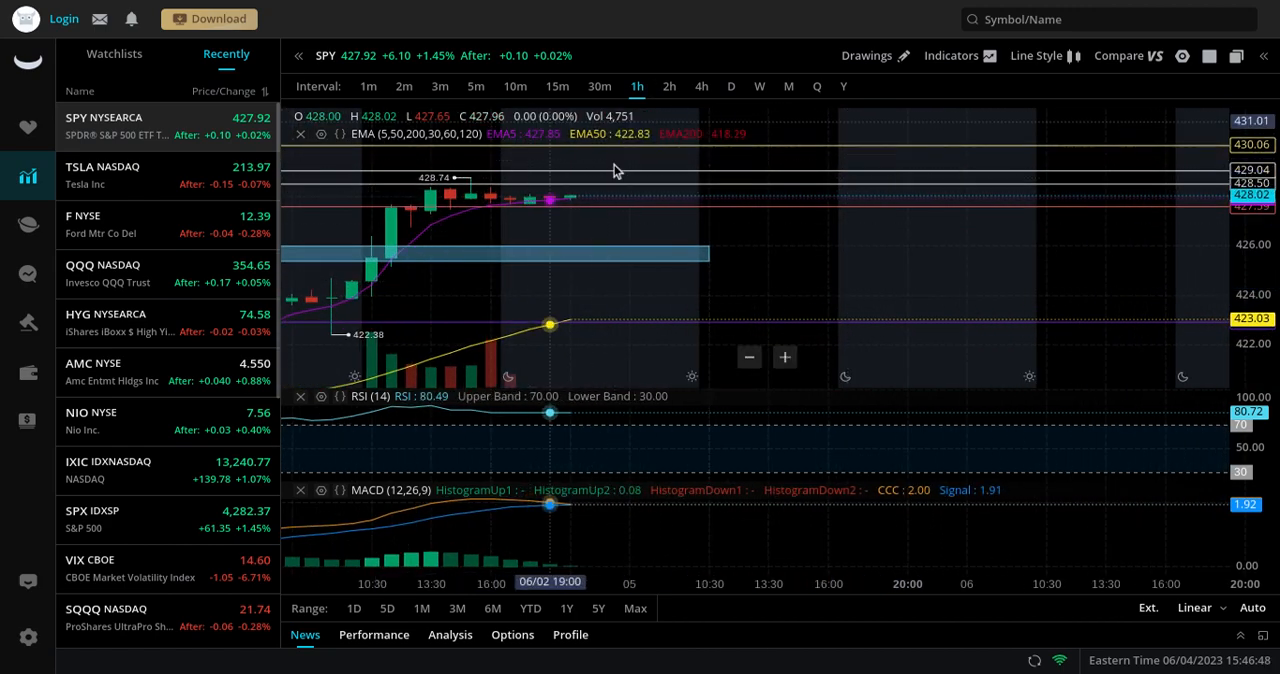
{"action": "mouse_move", "coordinate": [576, 212]}
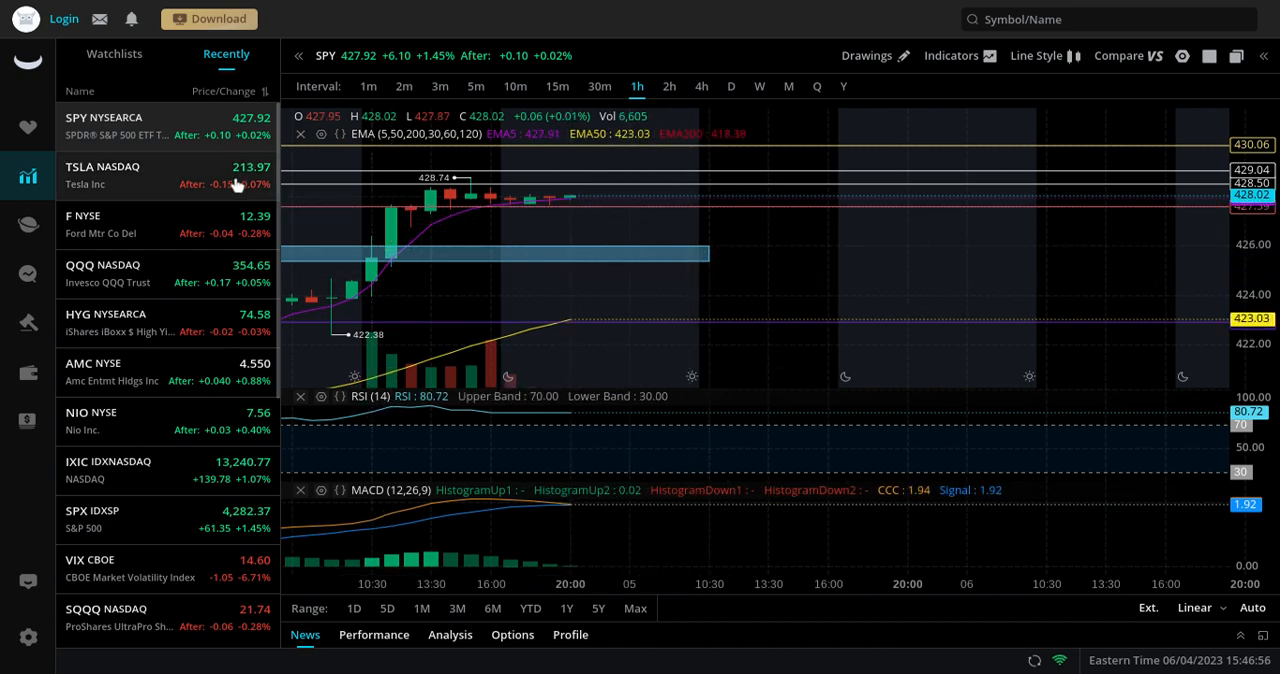
{"action": "mouse_move", "coordinate": [746, 292]}
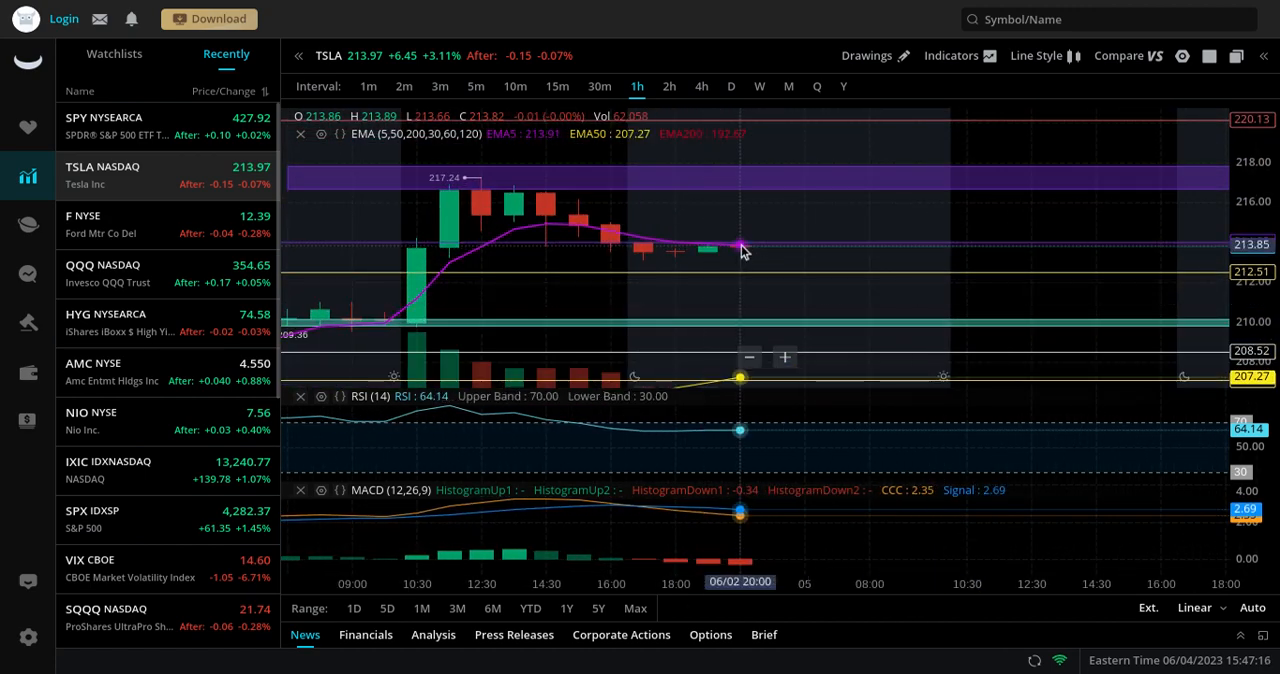
{"action": "mouse_move", "coordinate": [880, 330]}
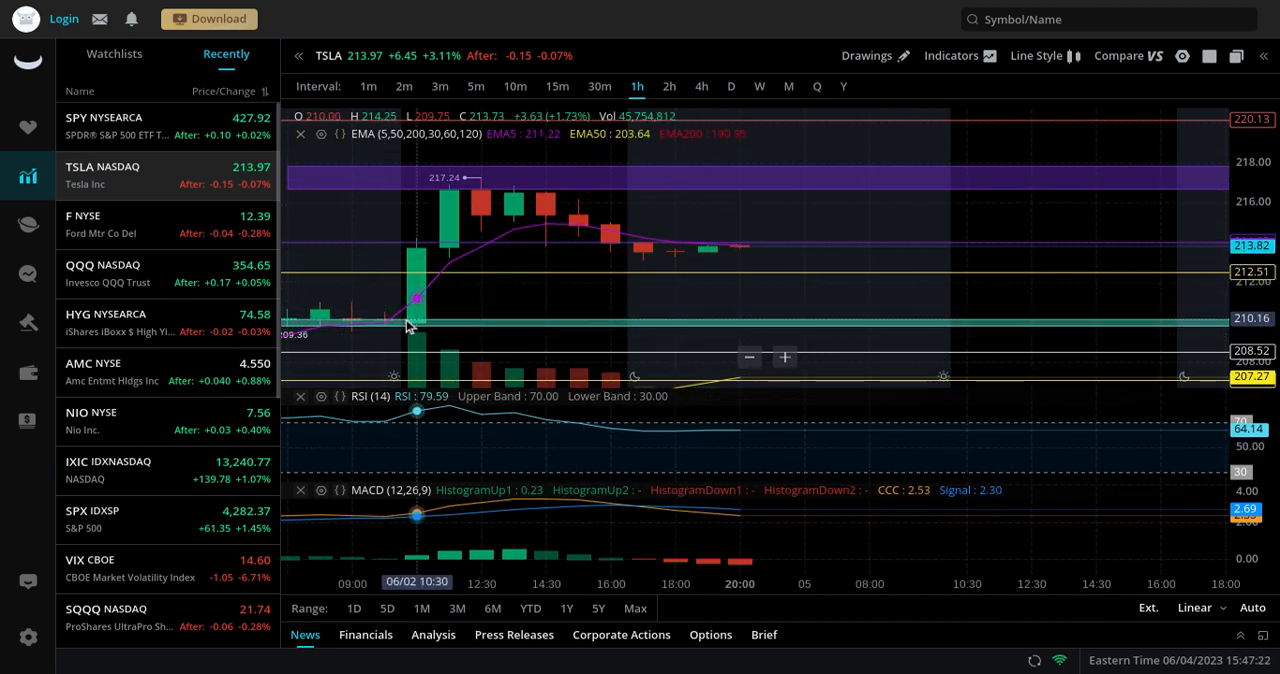
{"action": "mouse_move", "coordinate": [410, 324]}
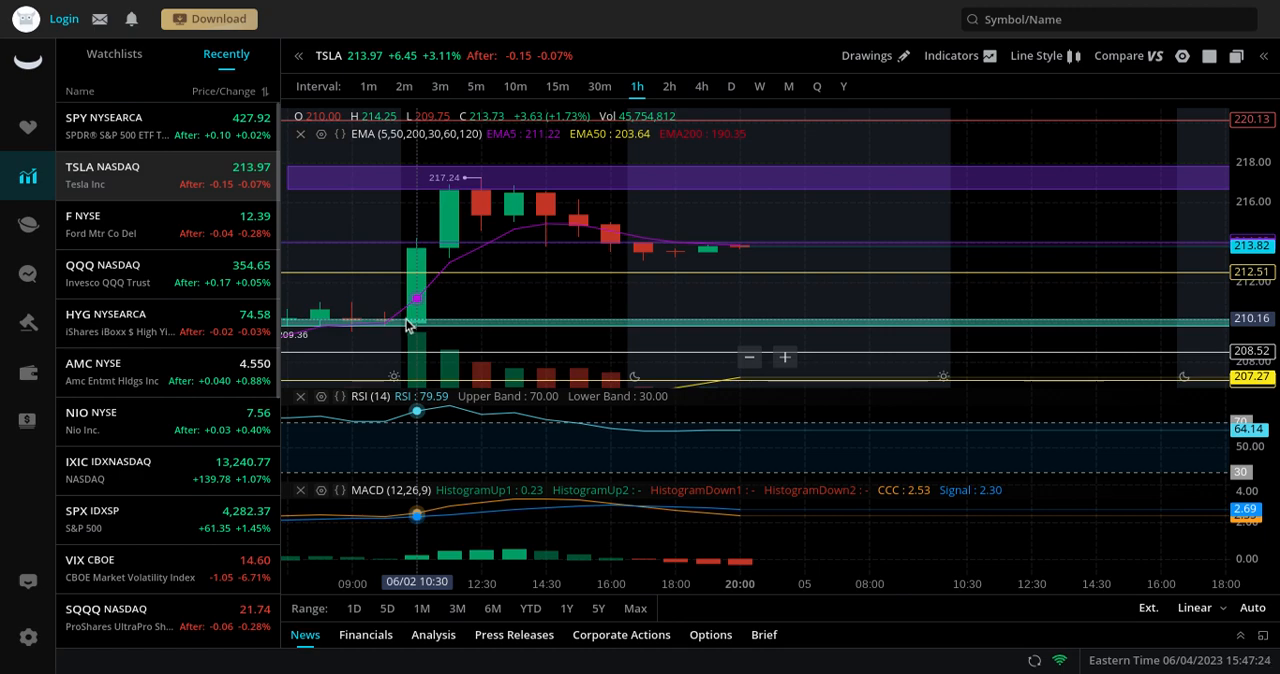
{"action": "mouse_move", "coordinate": [464, 336]}
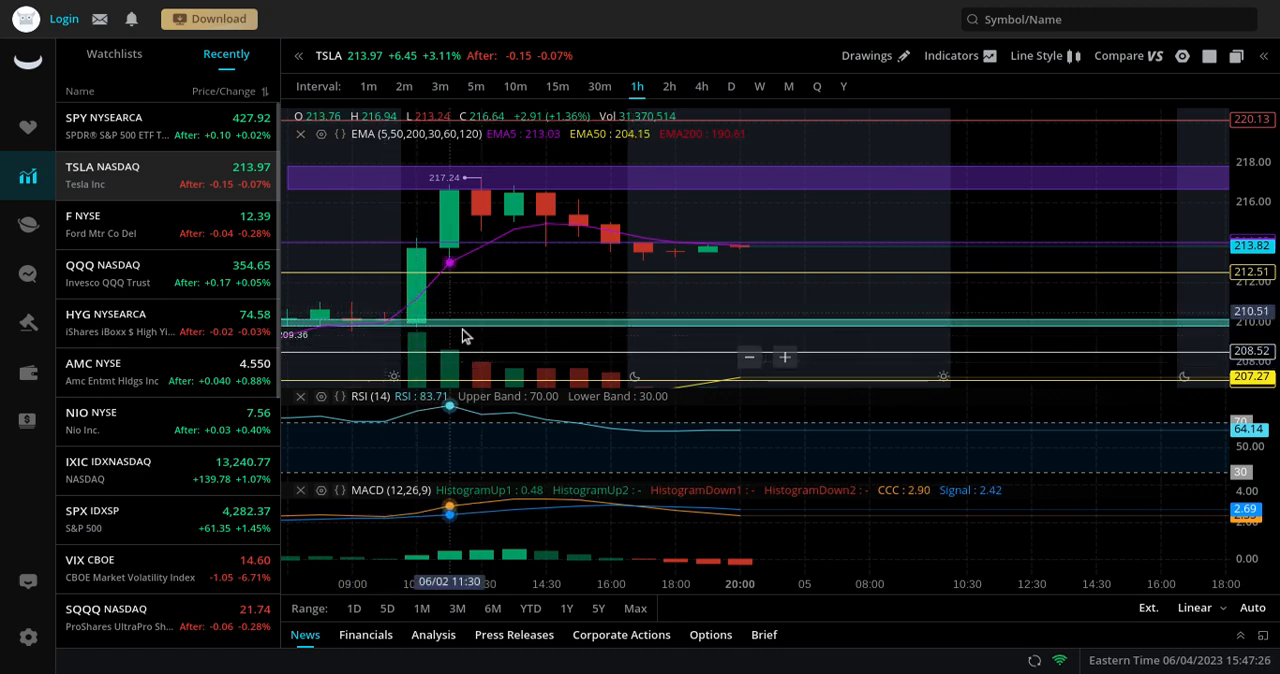
{"action": "mouse_move", "coordinate": [480, 332]}
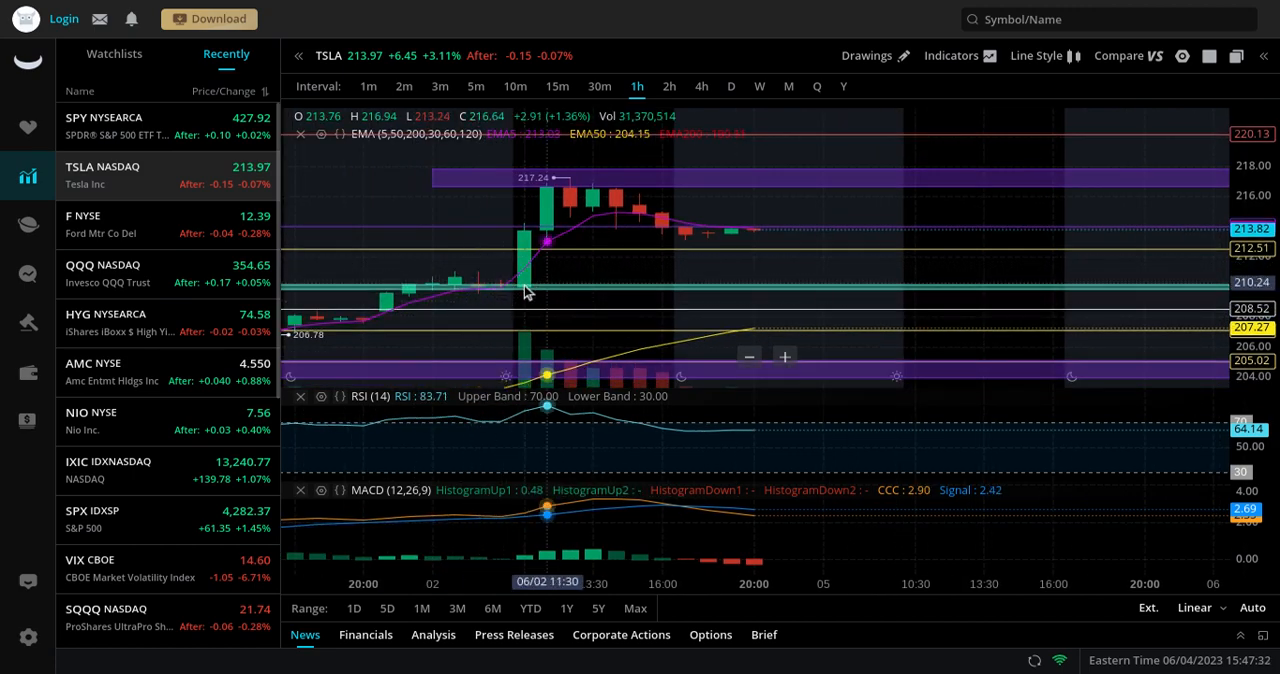
{"action": "mouse_move", "coordinate": [510, 324]}
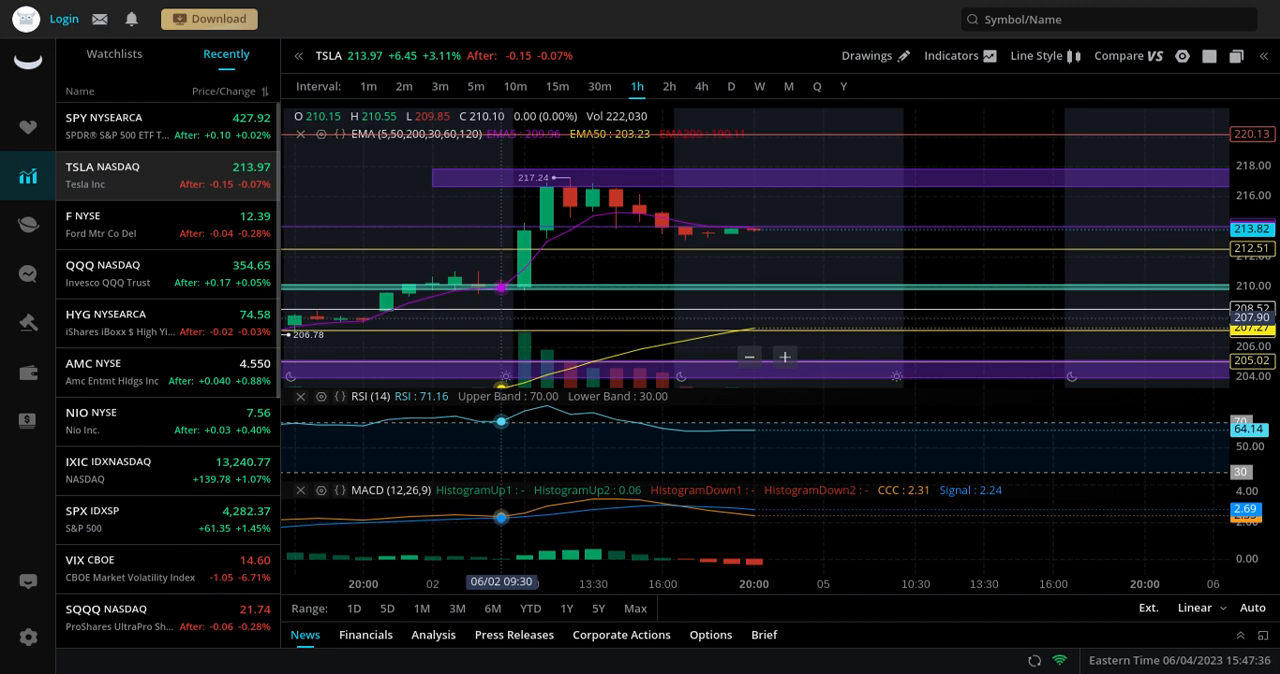
{"action": "mouse_move", "coordinate": [614, 324]}
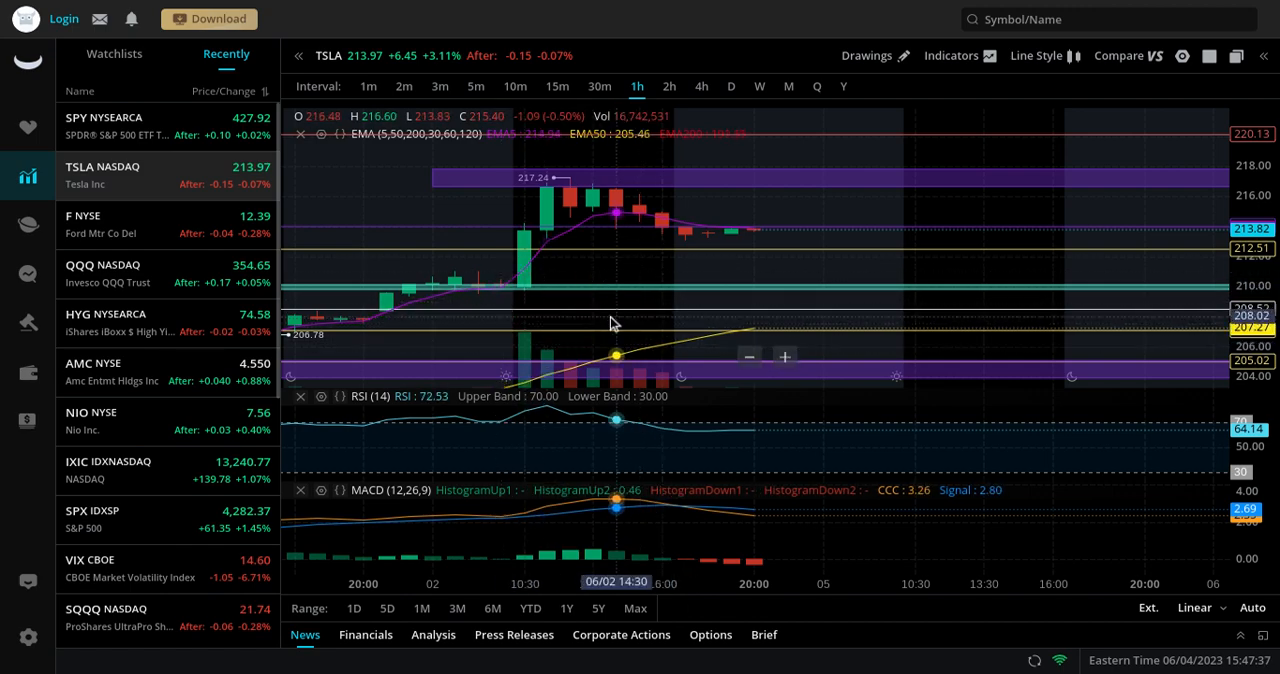
{"action": "mouse_move", "coordinate": [708, 322]}
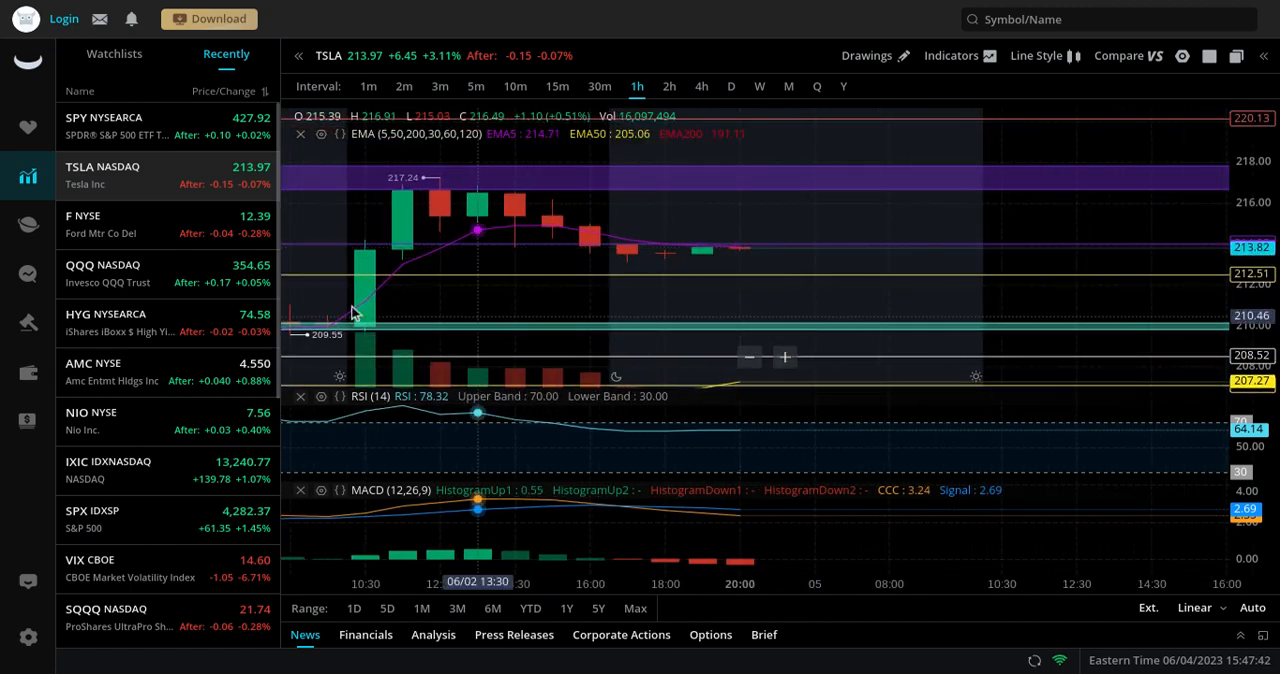
After reviewing TSLA, load the QQQ hourly chart from the watchlist
{"action": "left_click", "coordinate": [104, 272]}
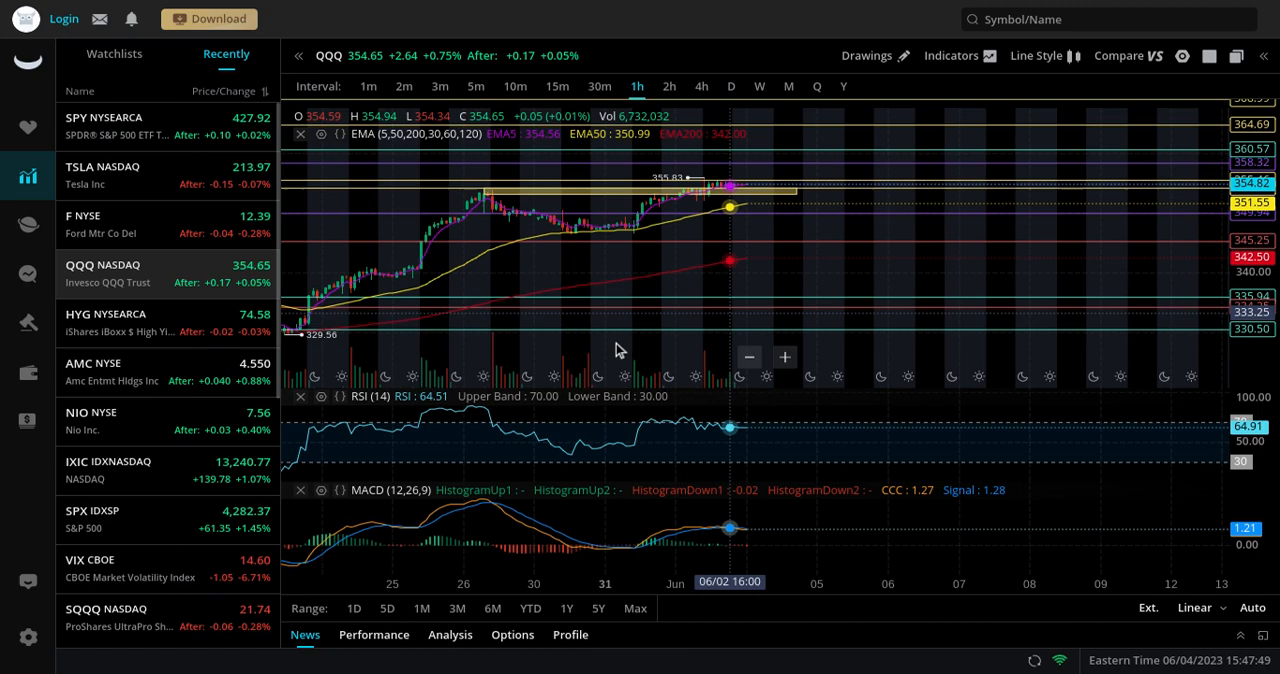
{"action": "mouse_move", "coordinate": [750, 388]}
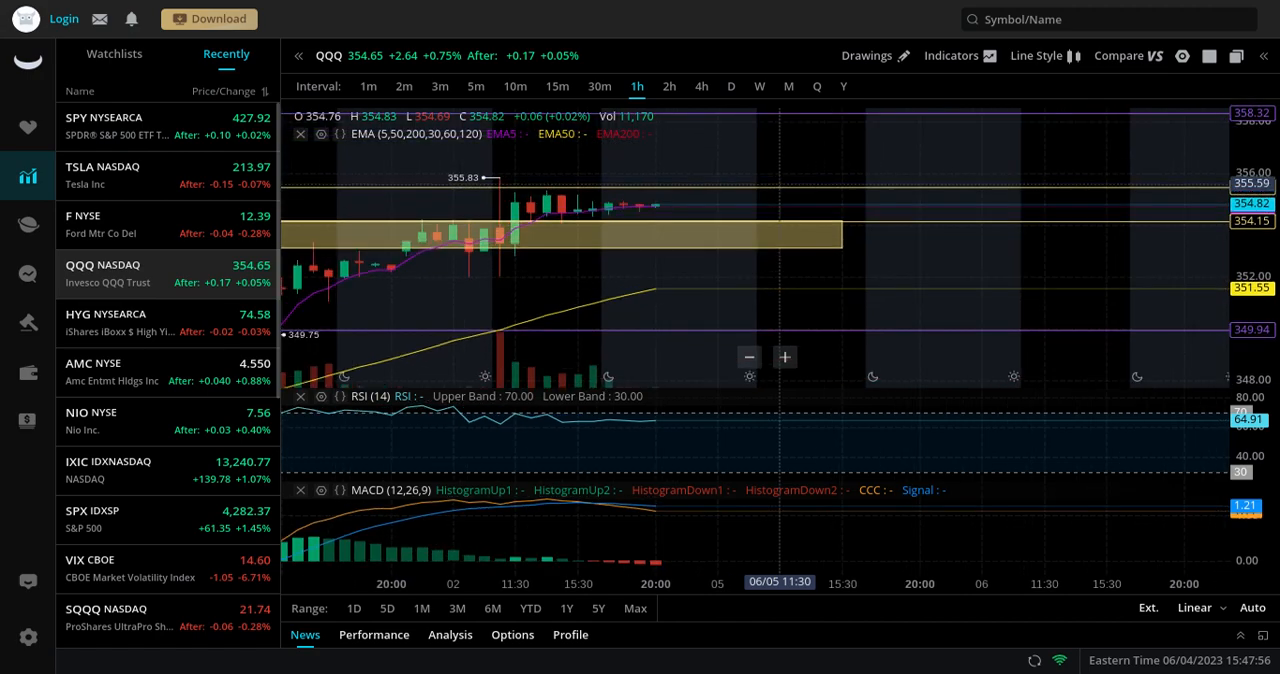
{"action": "mouse_move", "coordinate": [644, 196]}
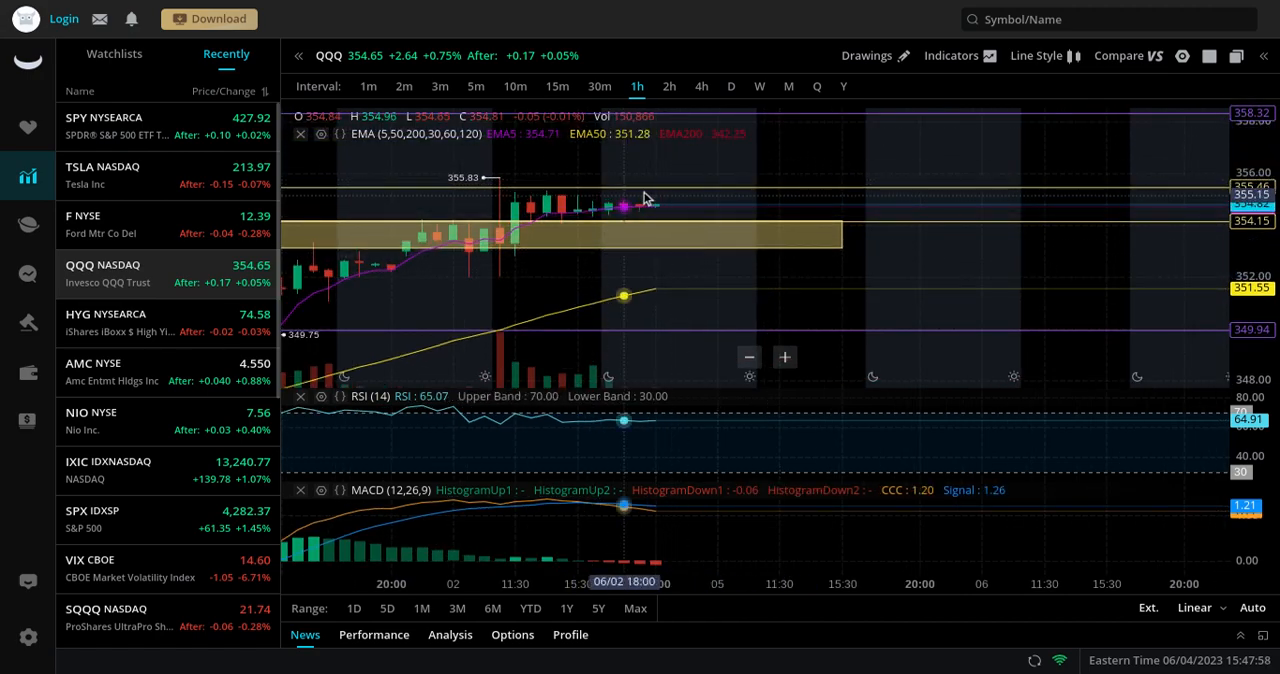
{"action": "mouse_move", "coordinate": [688, 252]}
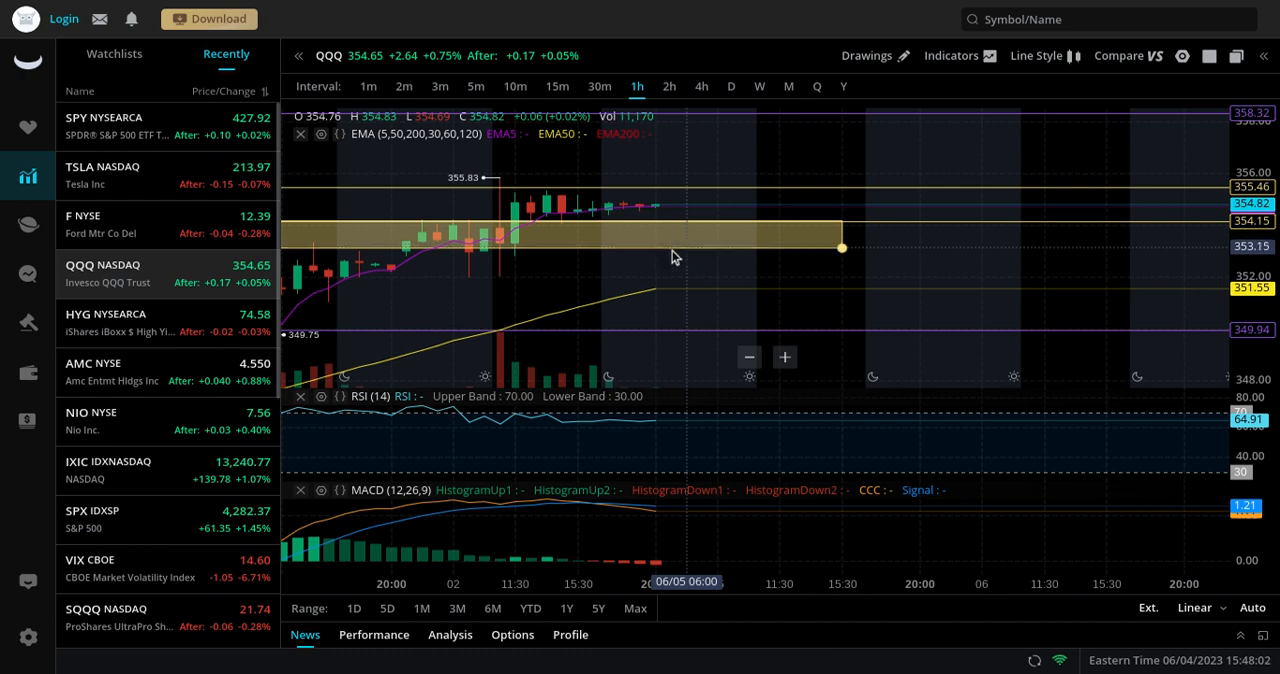
{"action": "mouse_move", "coordinate": [772, 304]}
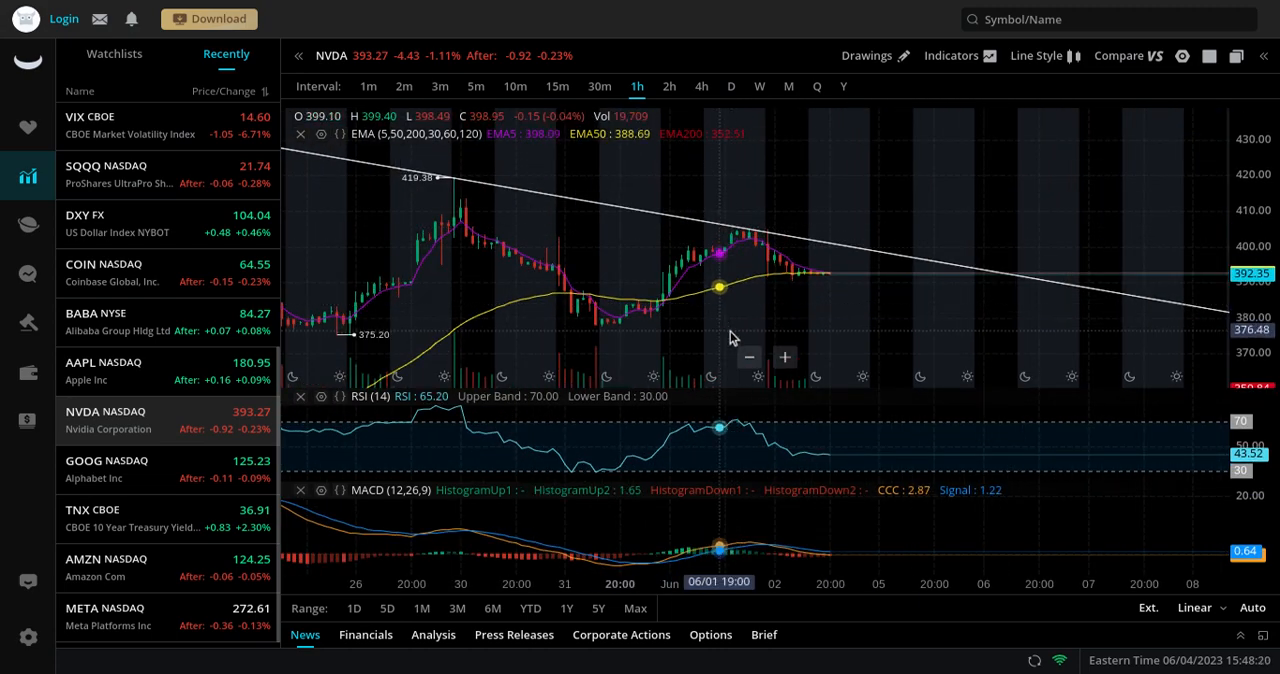
{"action": "mouse_move", "coordinate": [772, 346]}
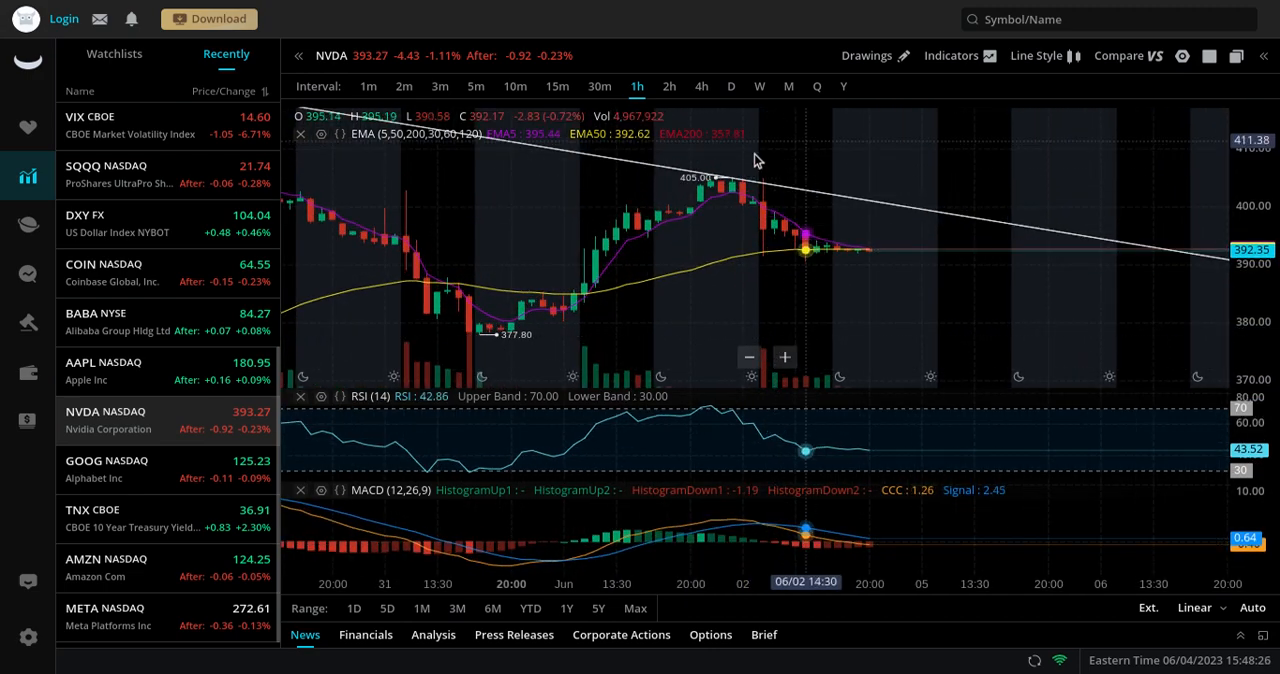
{"action": "mouse_move", "coordinate": [920, 290]}
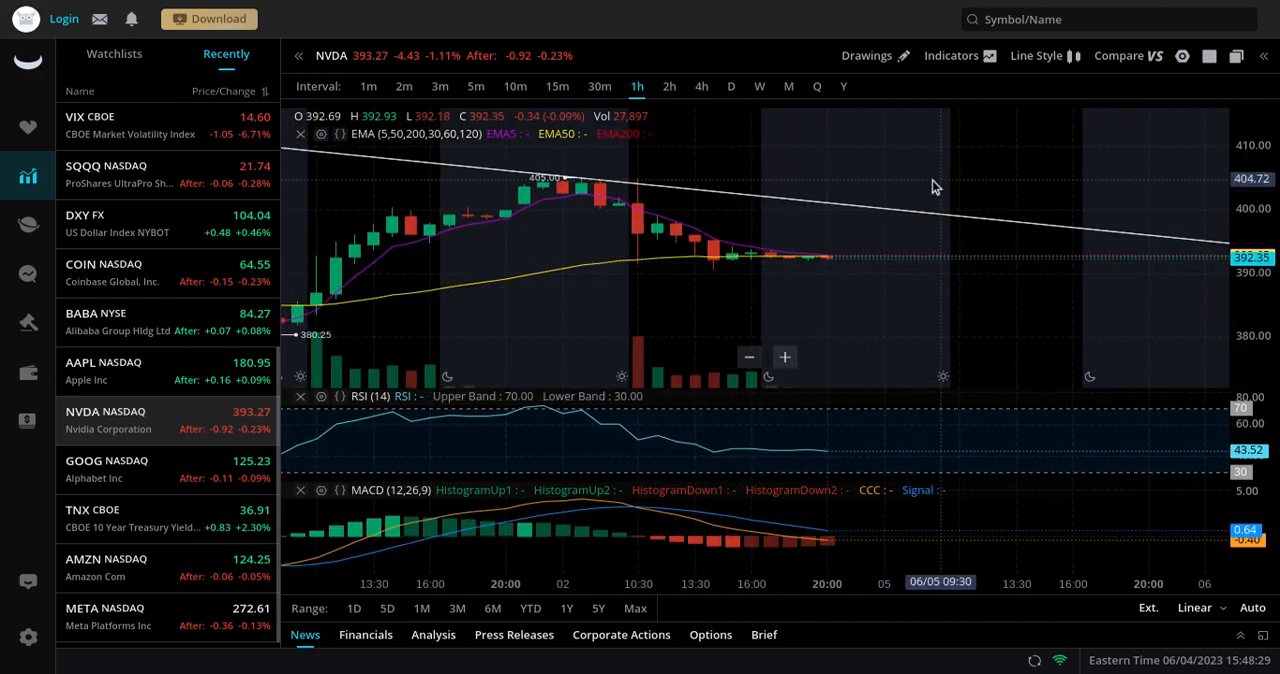
{"action": "mouse_move", "coordinate": [880, 220]}
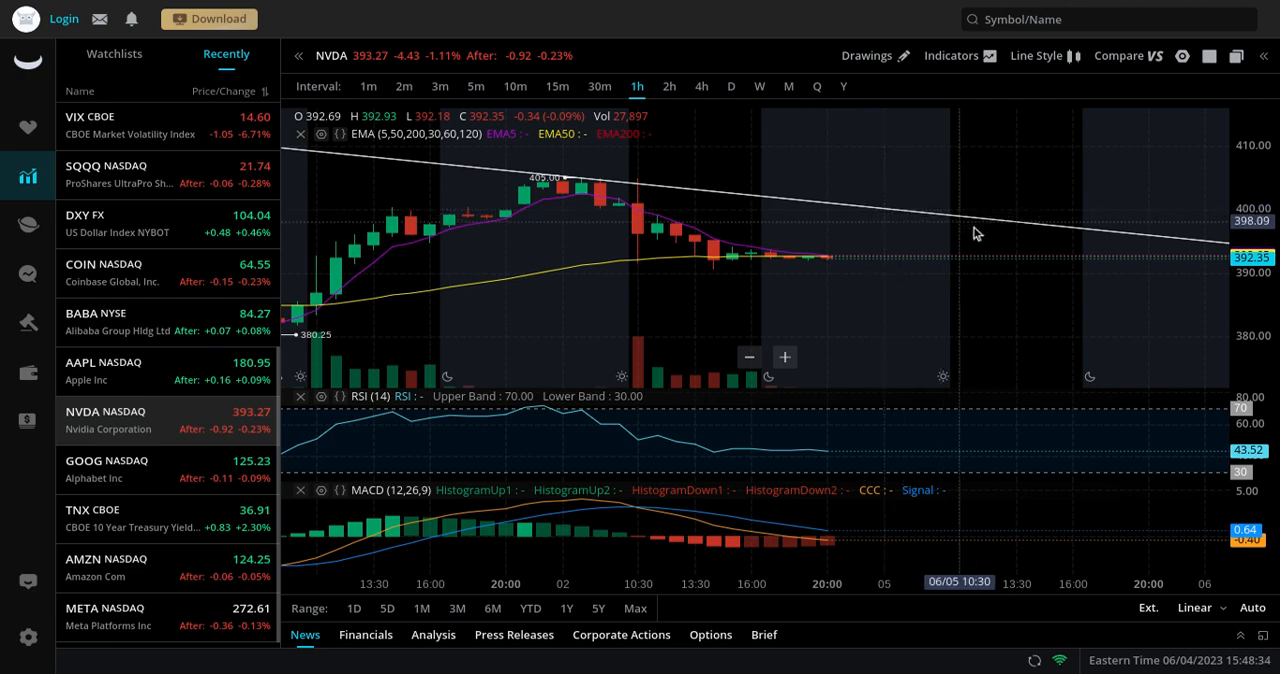
{"action": "mouse_move", "coordinate": [996, 248]}
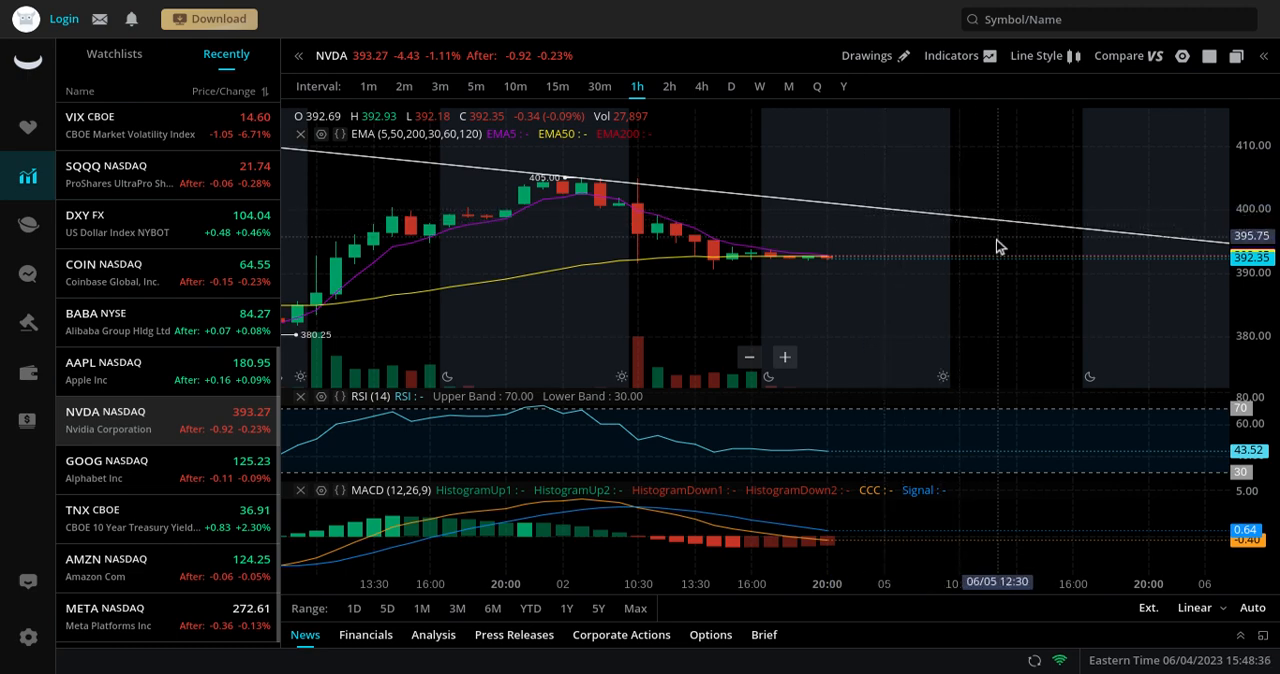
{"action": "mouse_move", "coordinate": [1016, 276]}
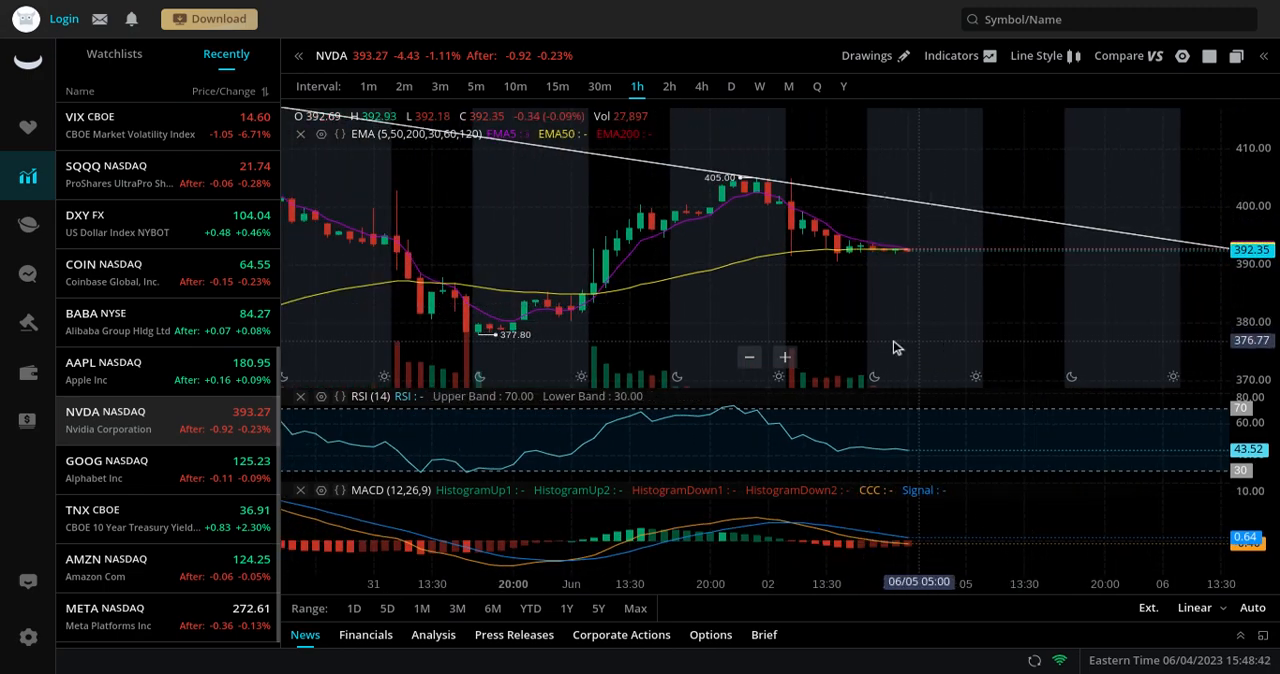
{"action": "mouse_move", "coordinate": [948, 220]}
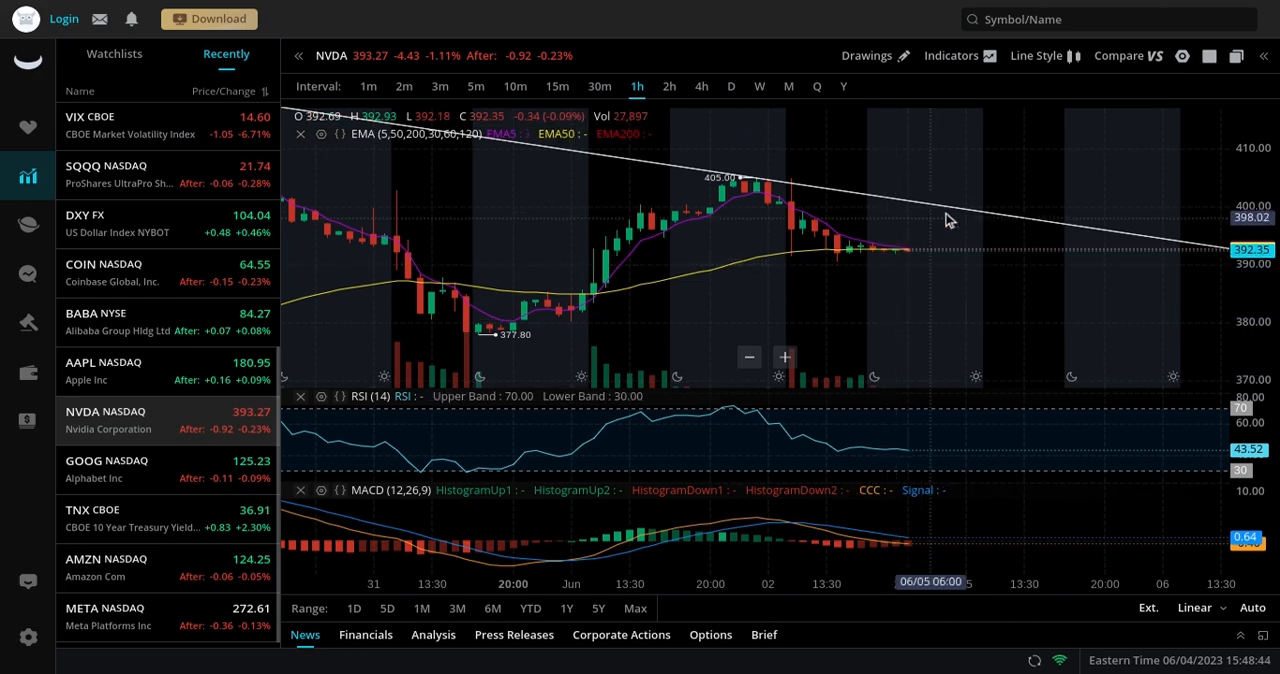
{"action": "mouse_move", "coordinate": [1058, 296]}
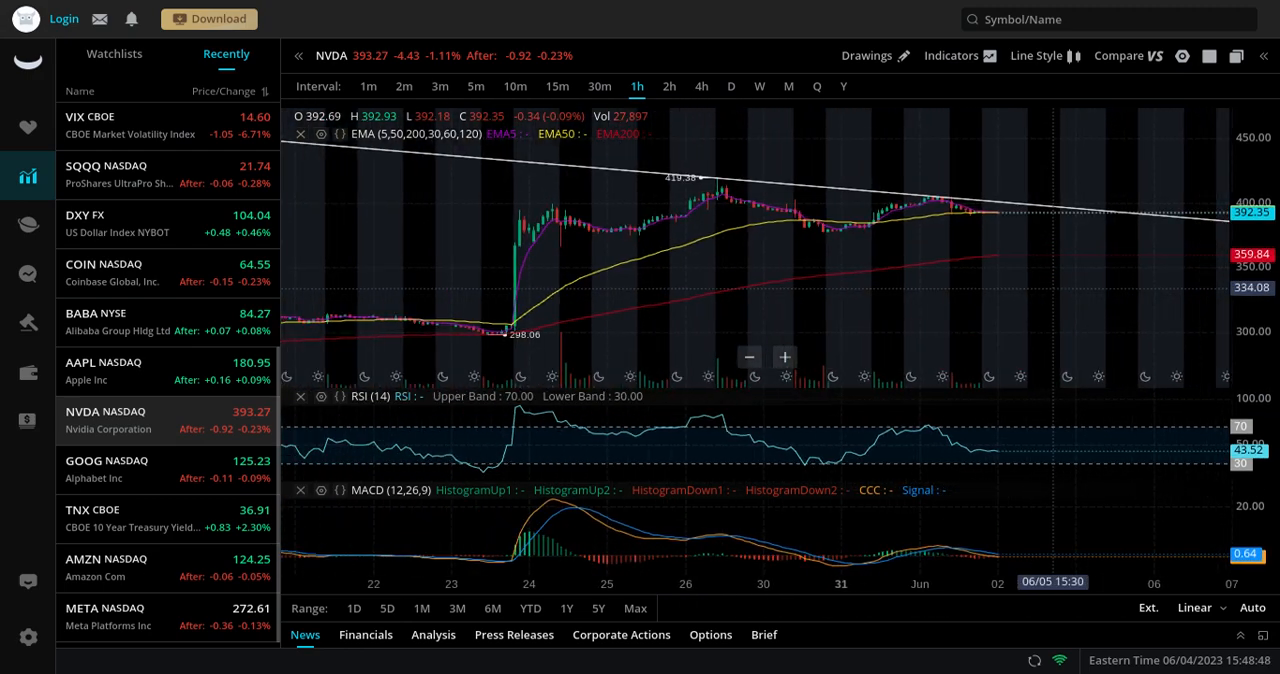
{"action": "mouse_move", "coordinate": [344, 322]}
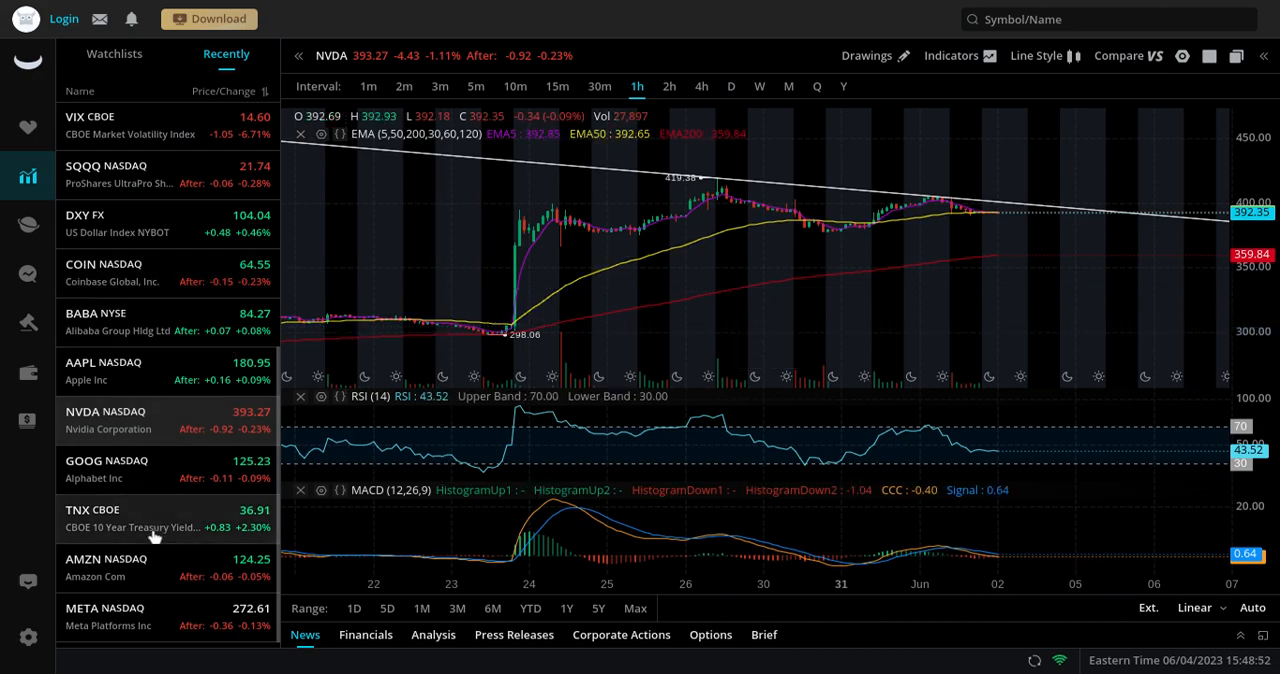
Zoom and pan the AAPL hourly chart around its marked price zones
{"action": "scroll", "scroll_direction": "up", "scroll_amount": 3}
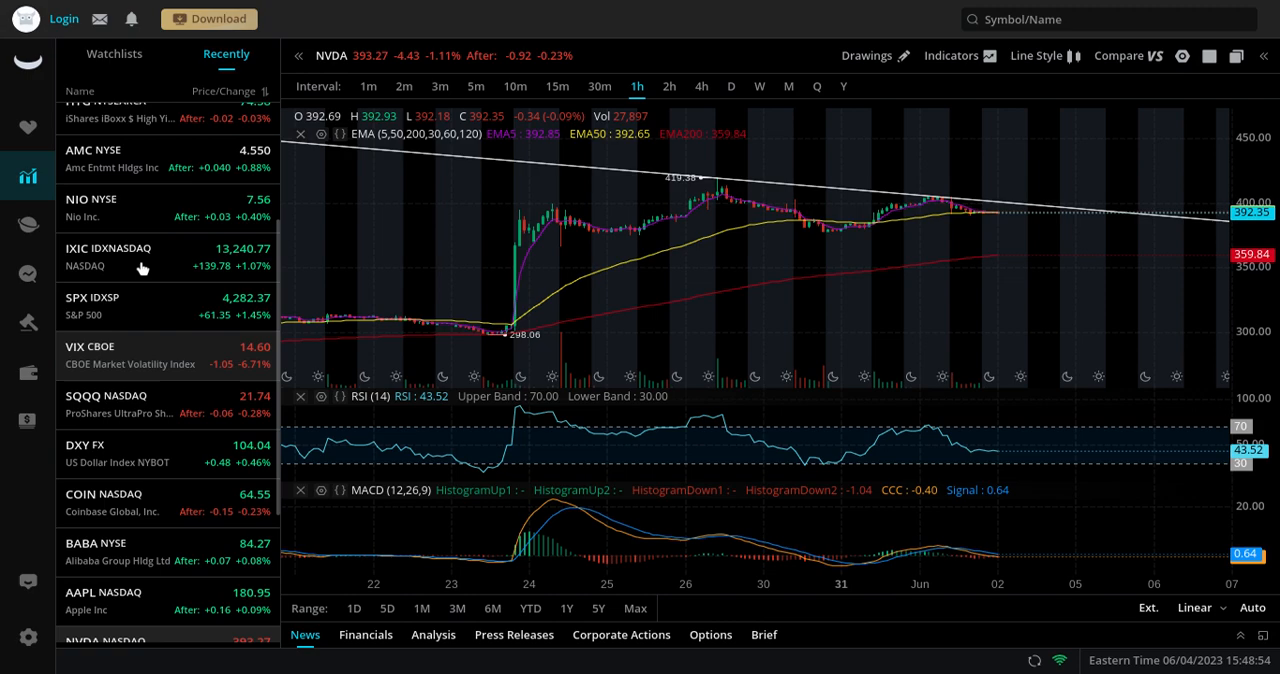
{"action": "scroll", "scroll_direction": "up", "scroll_amount": 3}
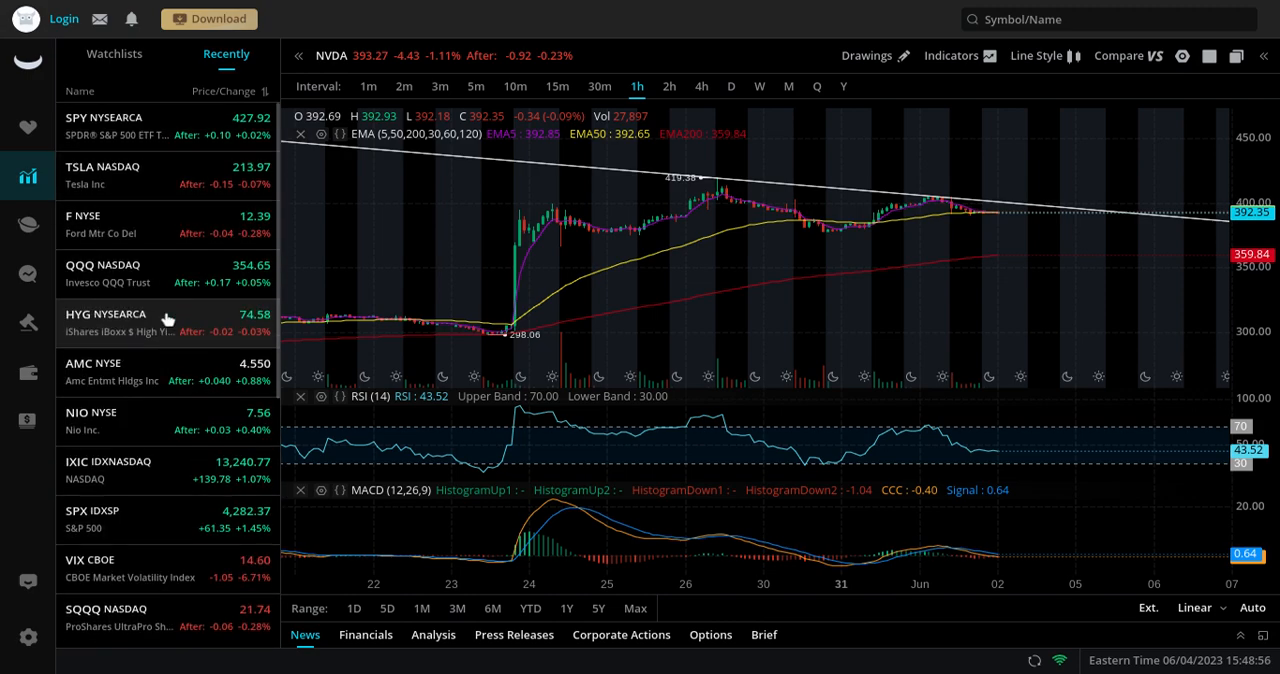
{"action": "scroll", "scroll_direction": "down", "scroll_amount": 3}
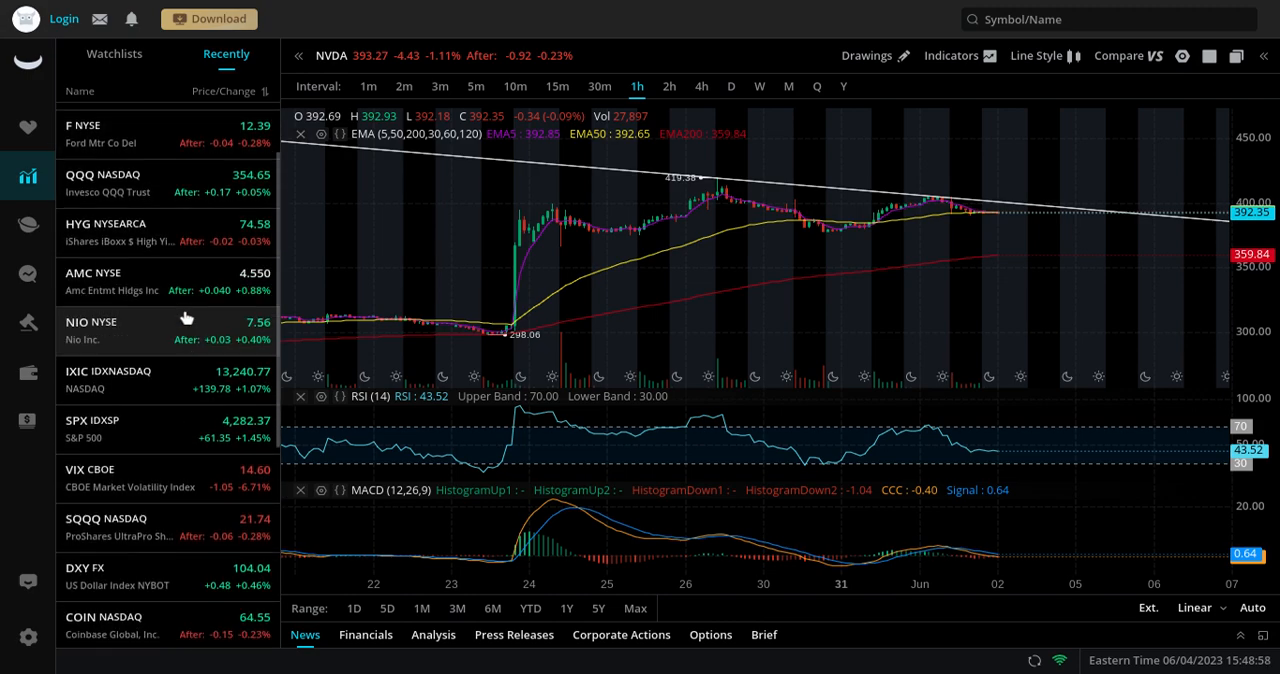
{"action": "scroll", "scroll_direction": "up", "scroll_amount": 3}
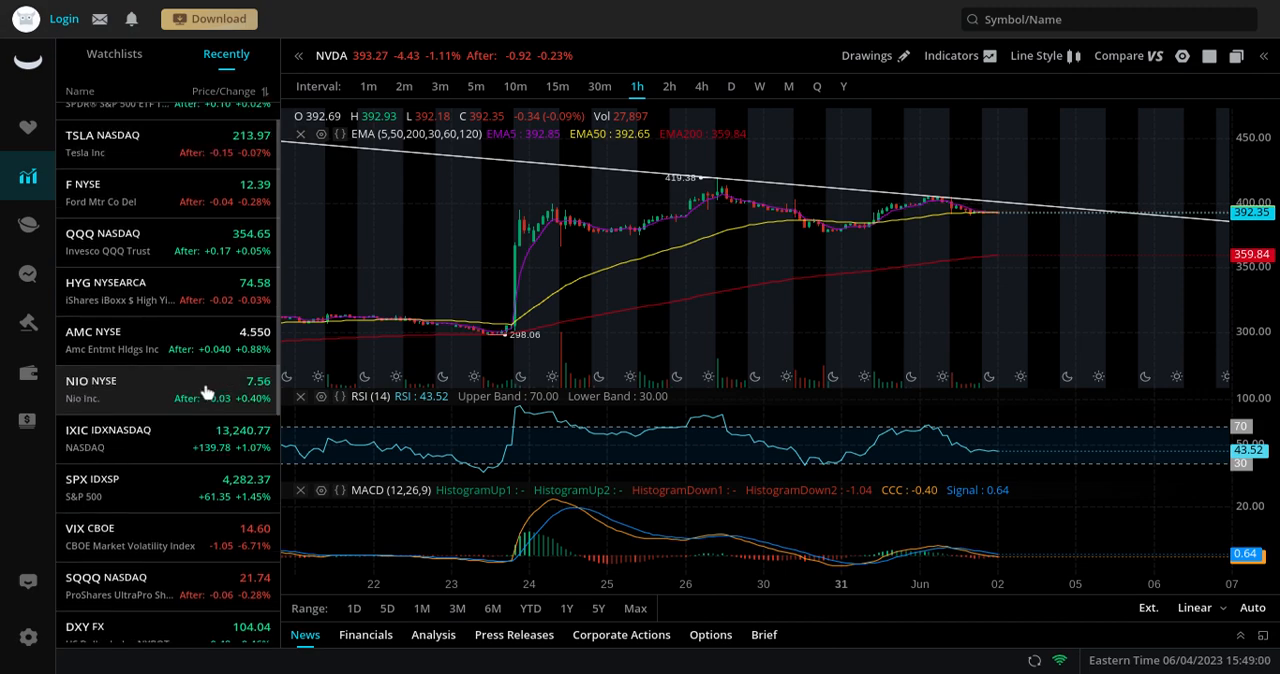
{"action": "scroll", "scroll_direction": "down", "scroll_amount": 3}
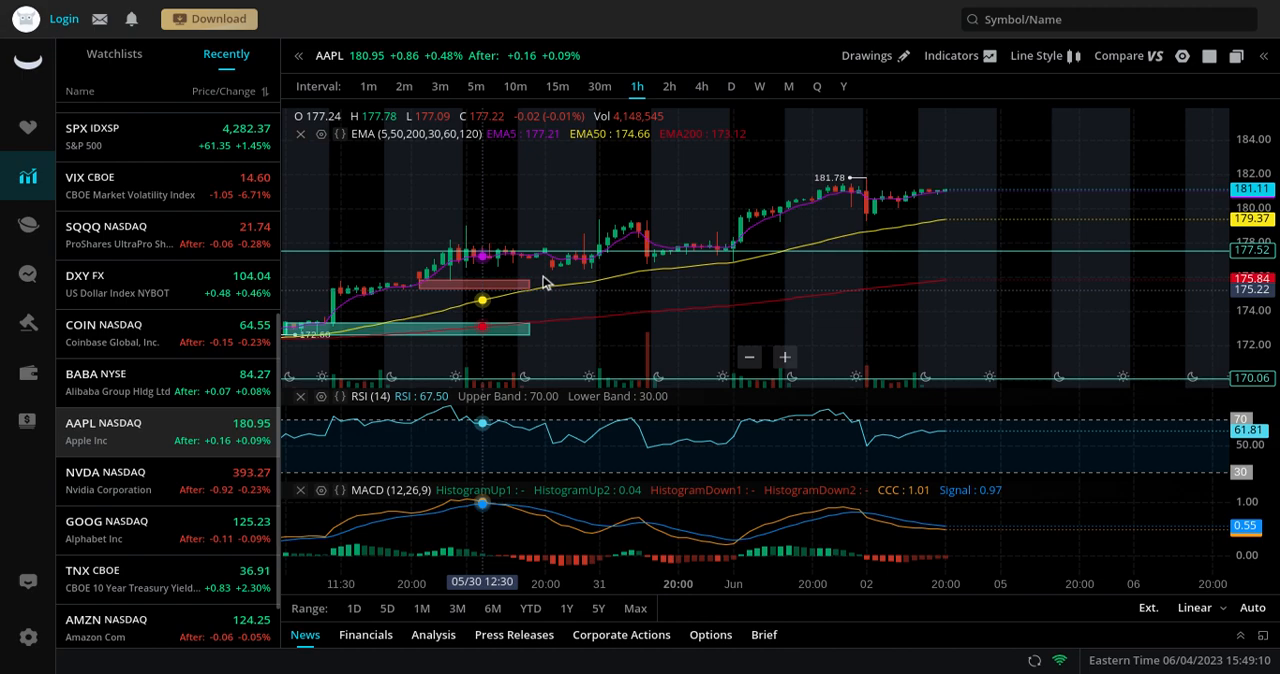
{"action": "mouse_move", "coordinate": [944, 210]}
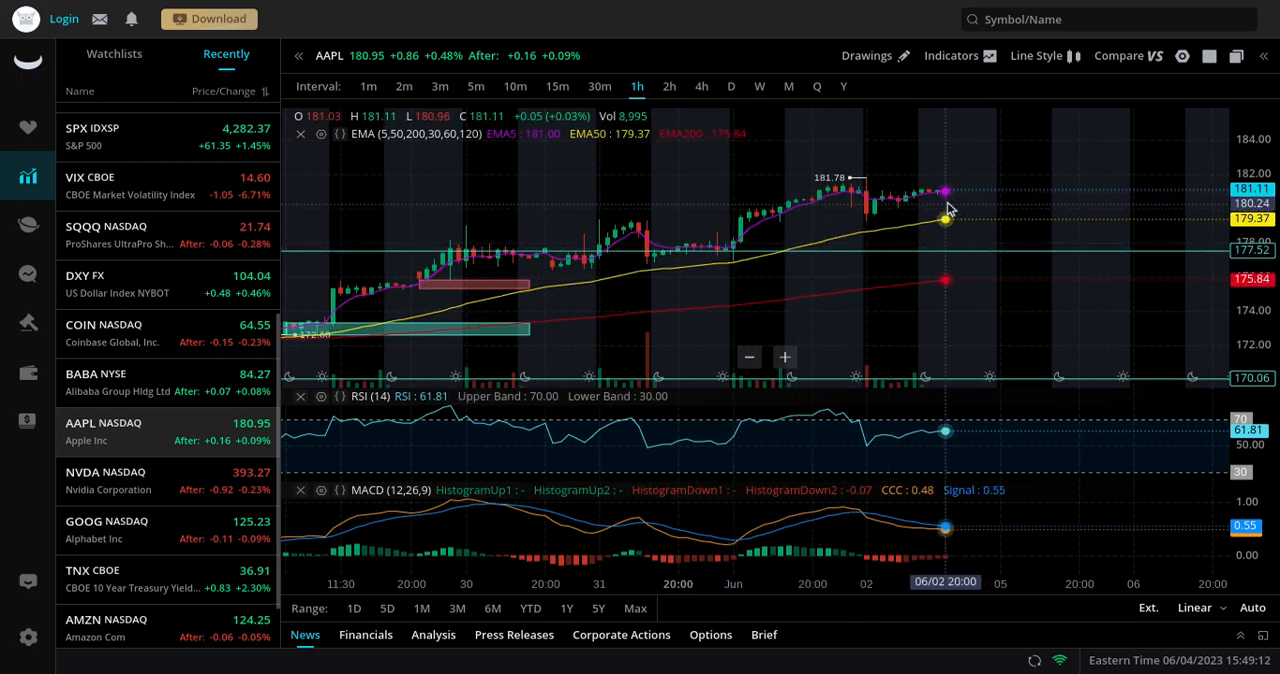
{"action": "mouse_move", "coordinate": [976, 188]}
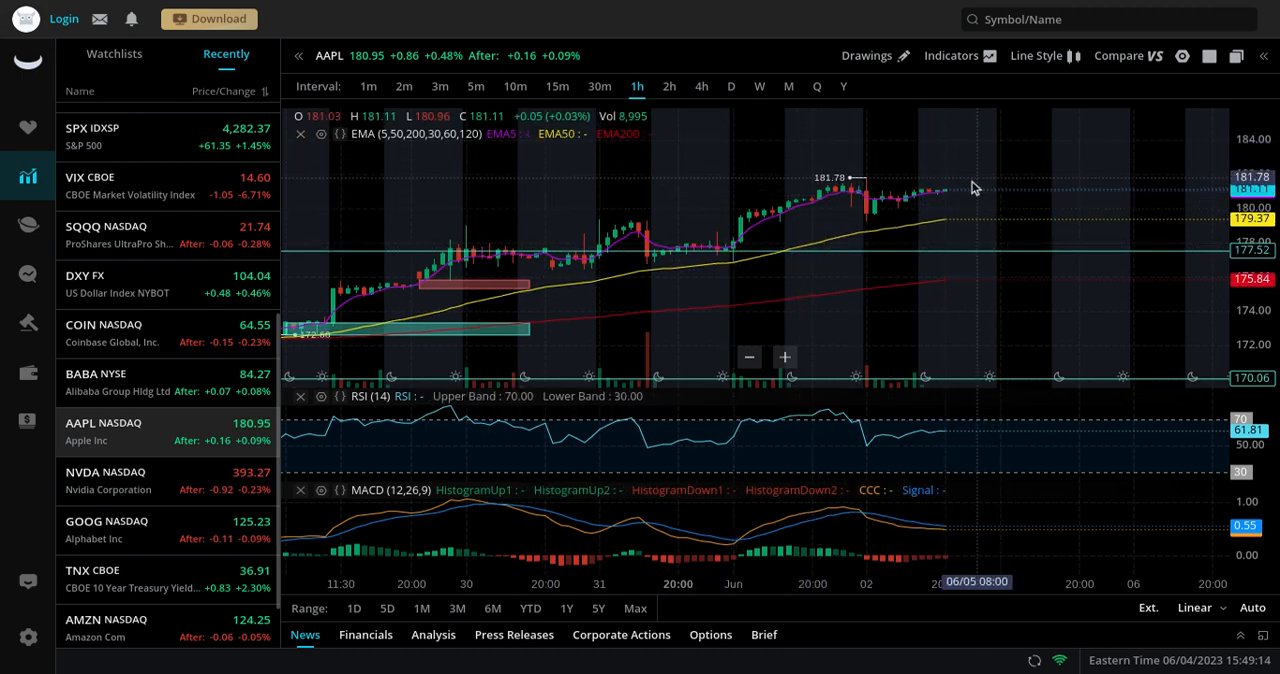
{"action": "mouse_move", "coordinate": [1008, 168]}
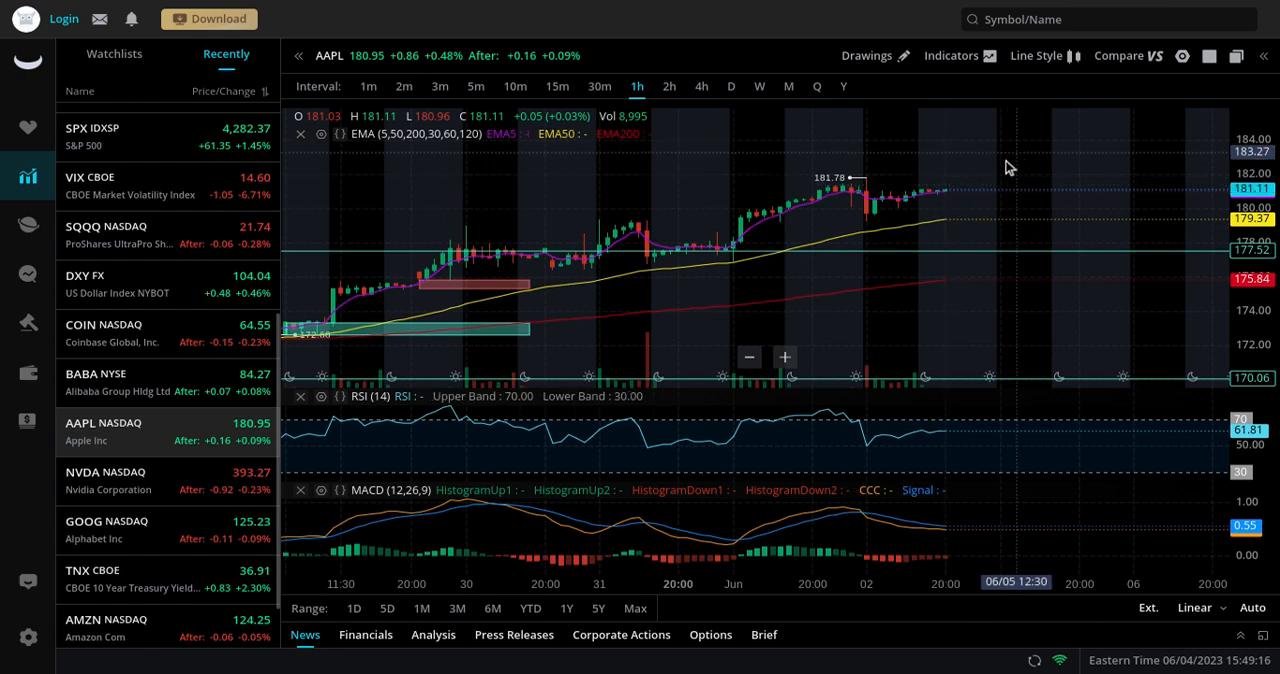
{"action": "mouse_move", "coordinate": [1024, 208]}
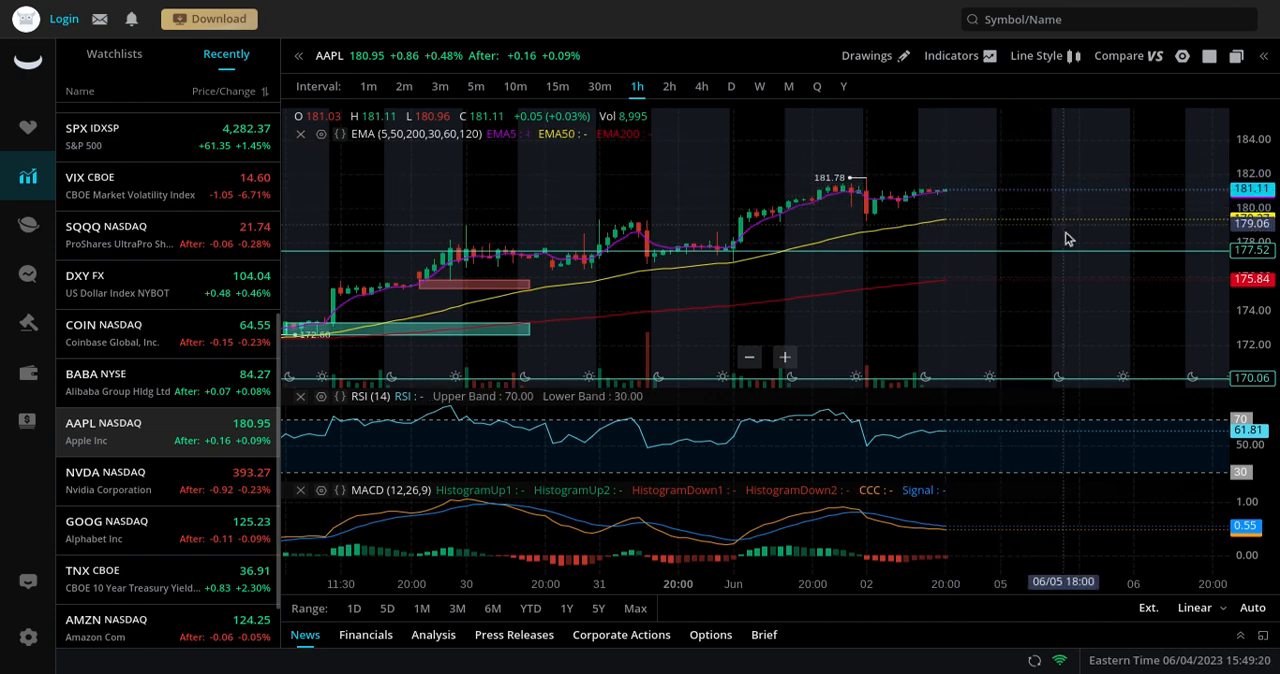
{"action": "mouse_move", "coordinate": [450, 332]}
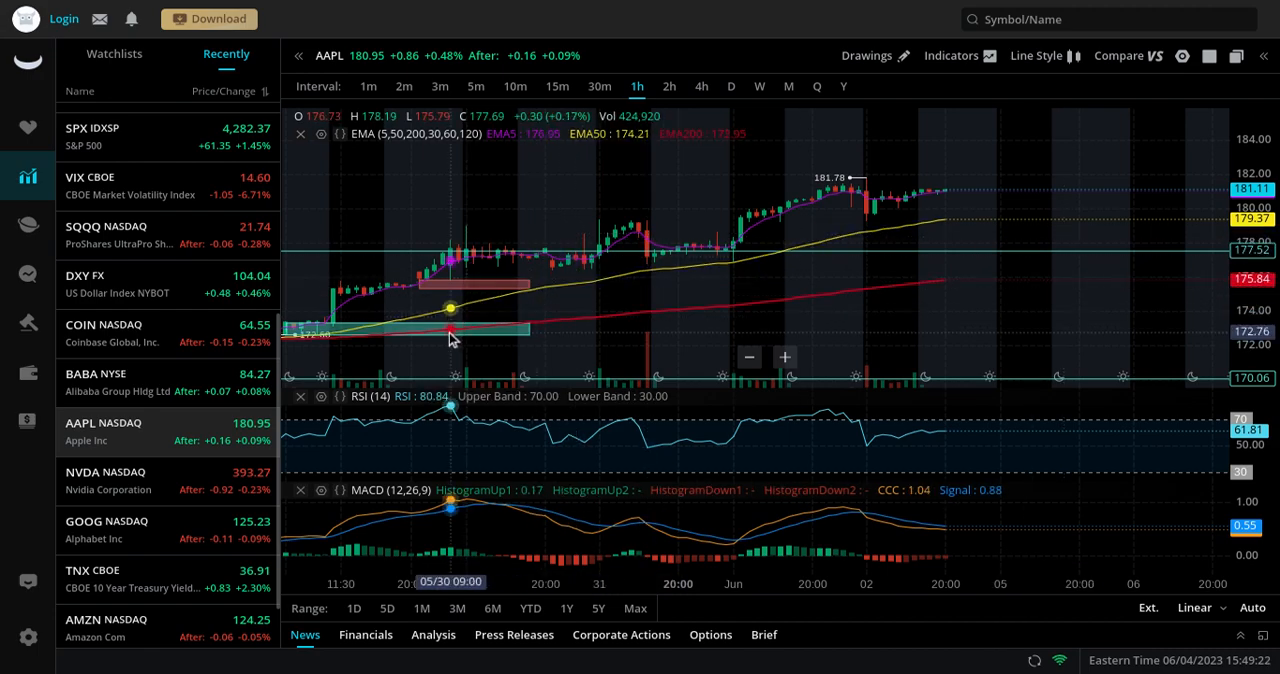
{"action": "mouse_move", "coordinate": [860, 330]}
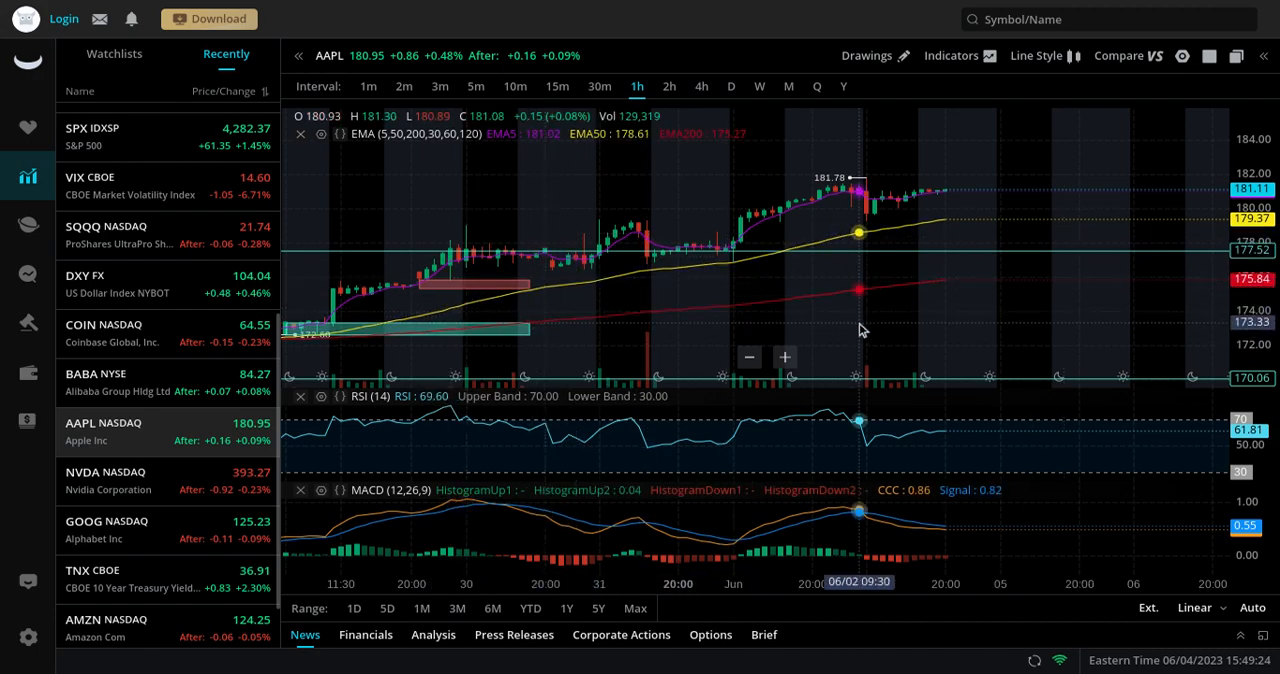
{"action": "mouse_move", "coordinate": [1096, 234]}
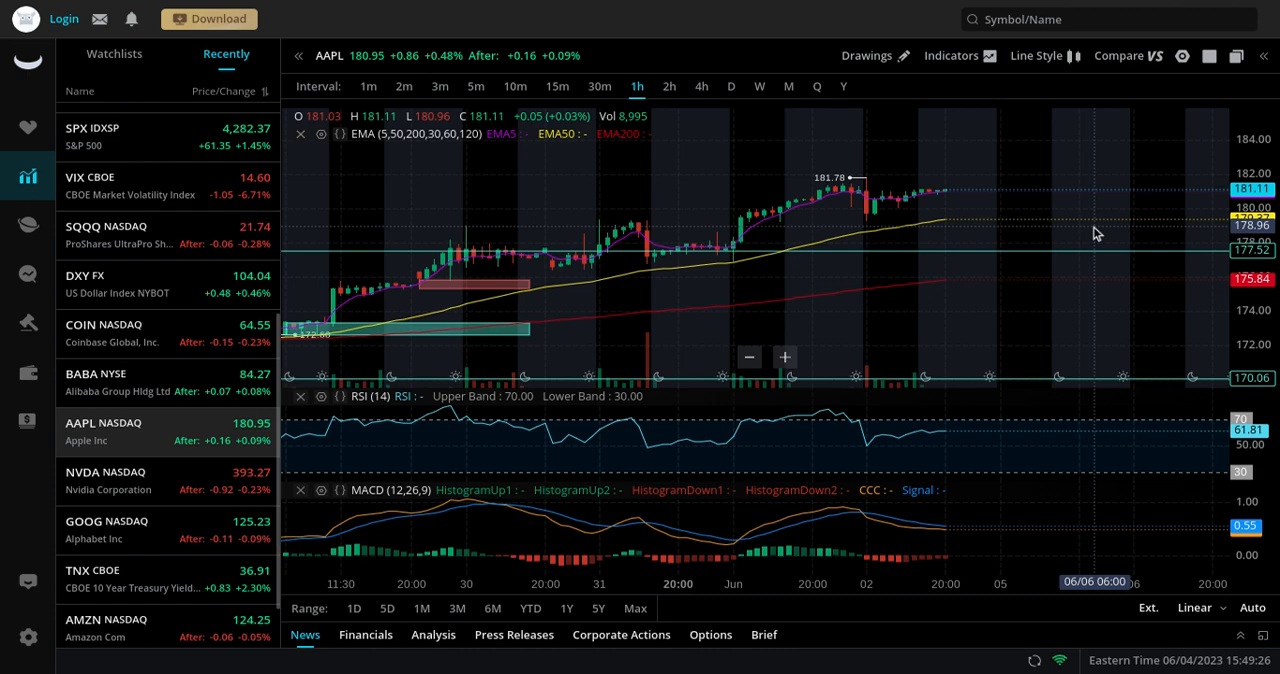
{"action": "mouse_move", "coordinate": [450, 248]}
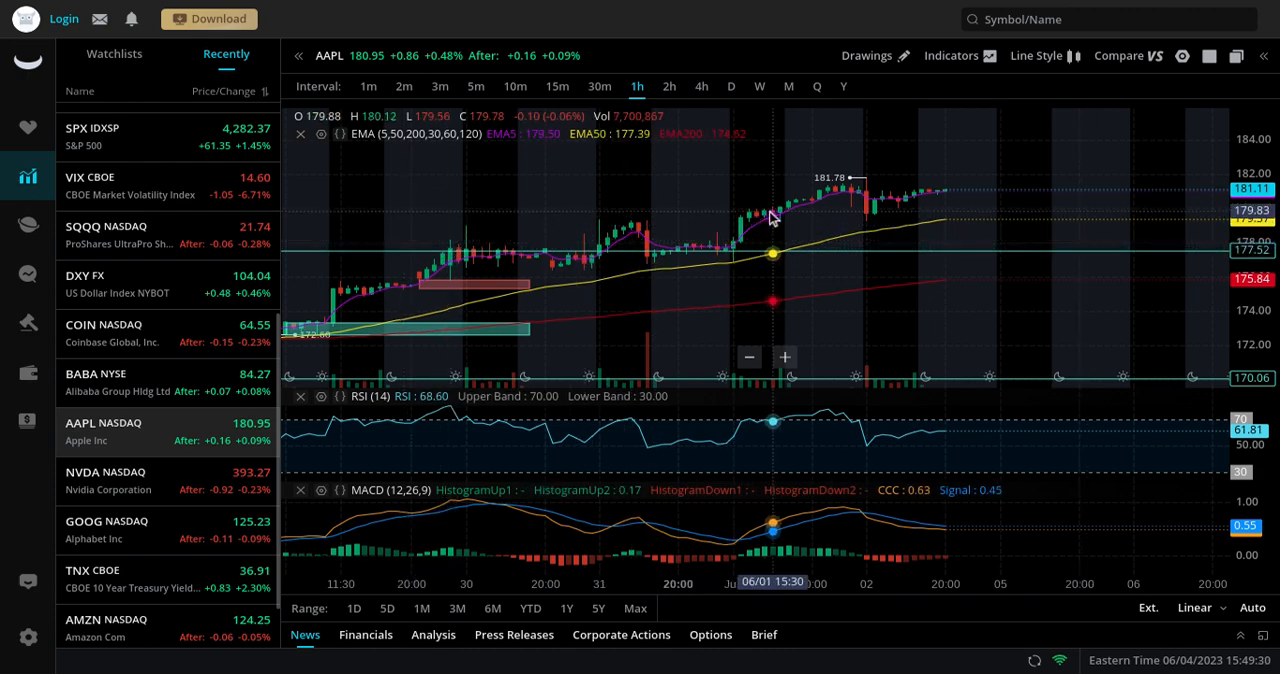
{"action": "mouse_move", "coordinate": [836, 216]}
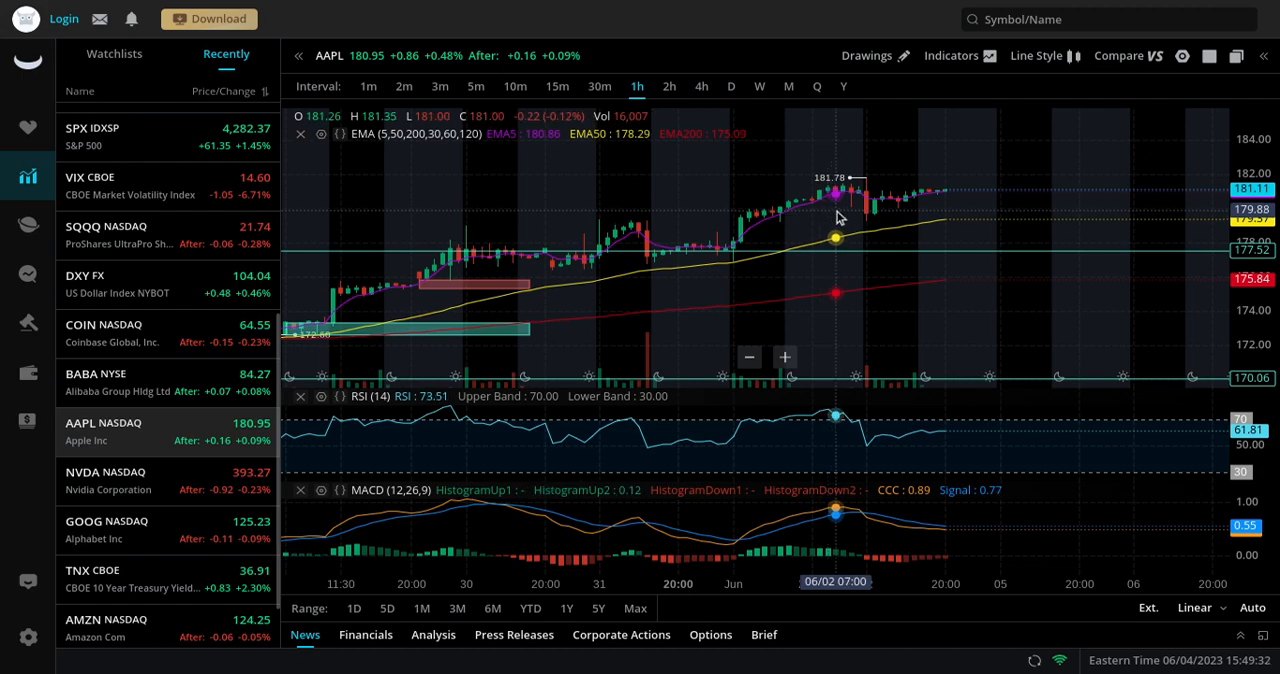
{"action": "mouse_move", "coordinate": [808, 230]}
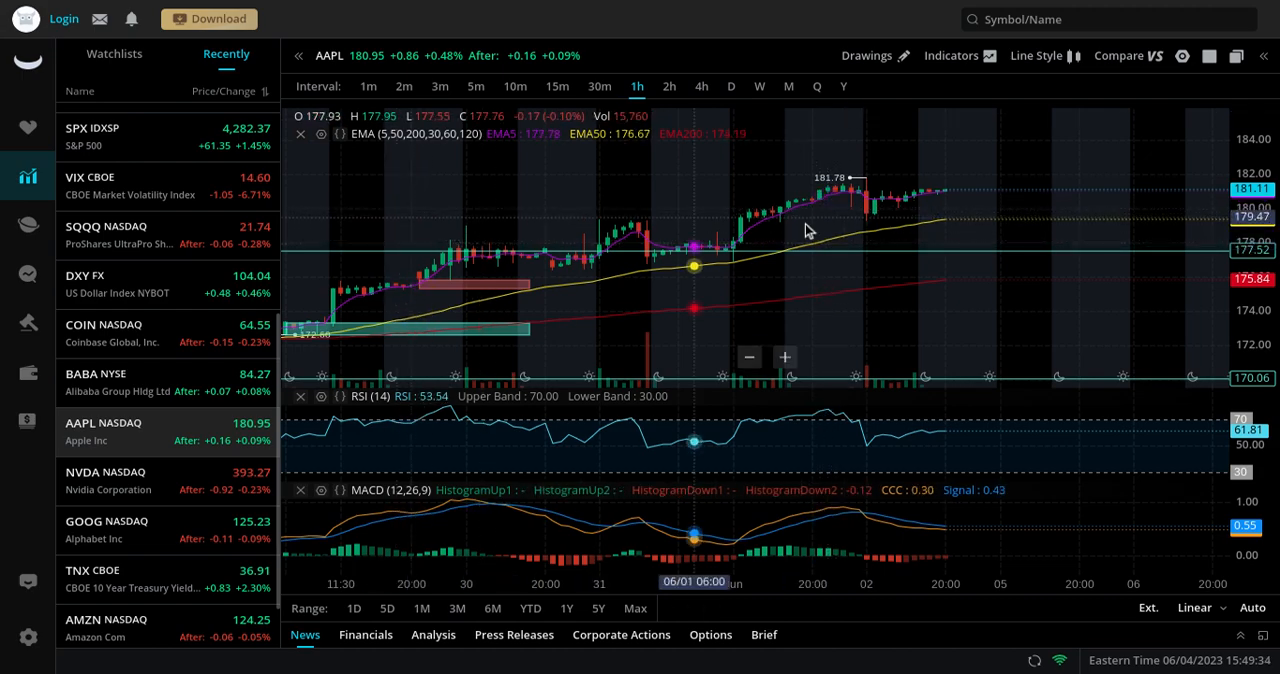
{"action": "mouse_move", "coordinate": [938, 246]}
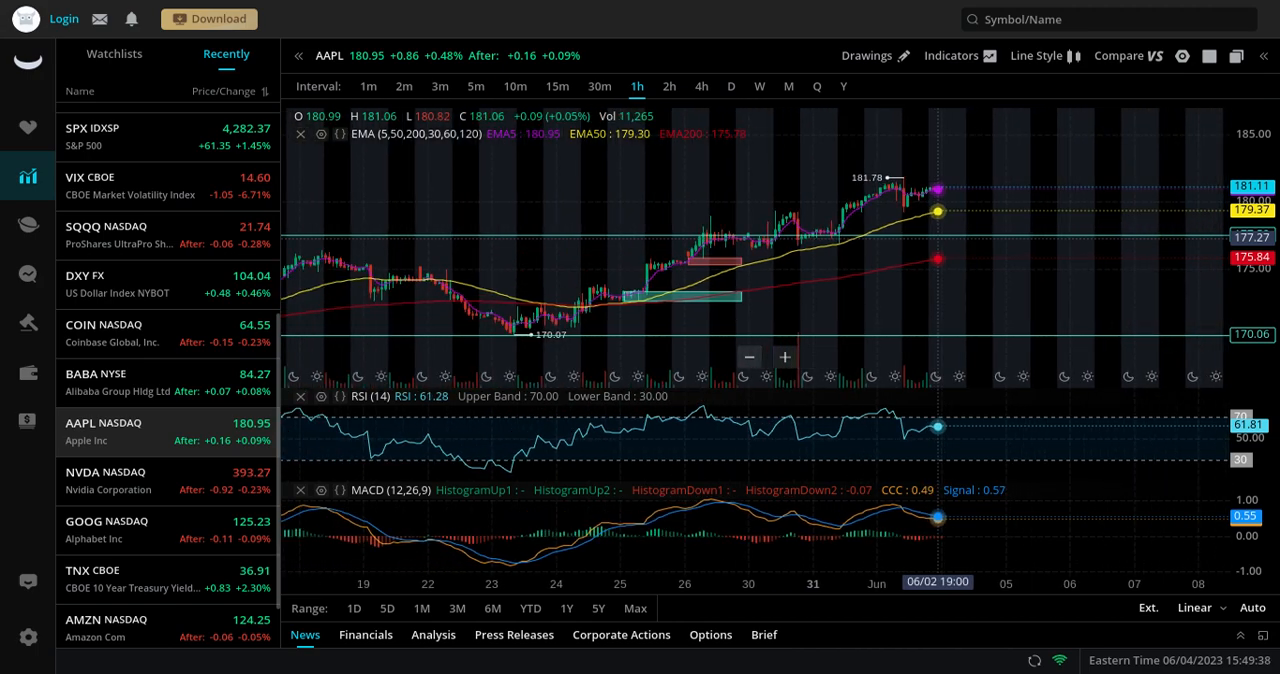
{"action": "scroll", "scroll_direction": "left", "scroll_amount": 3}
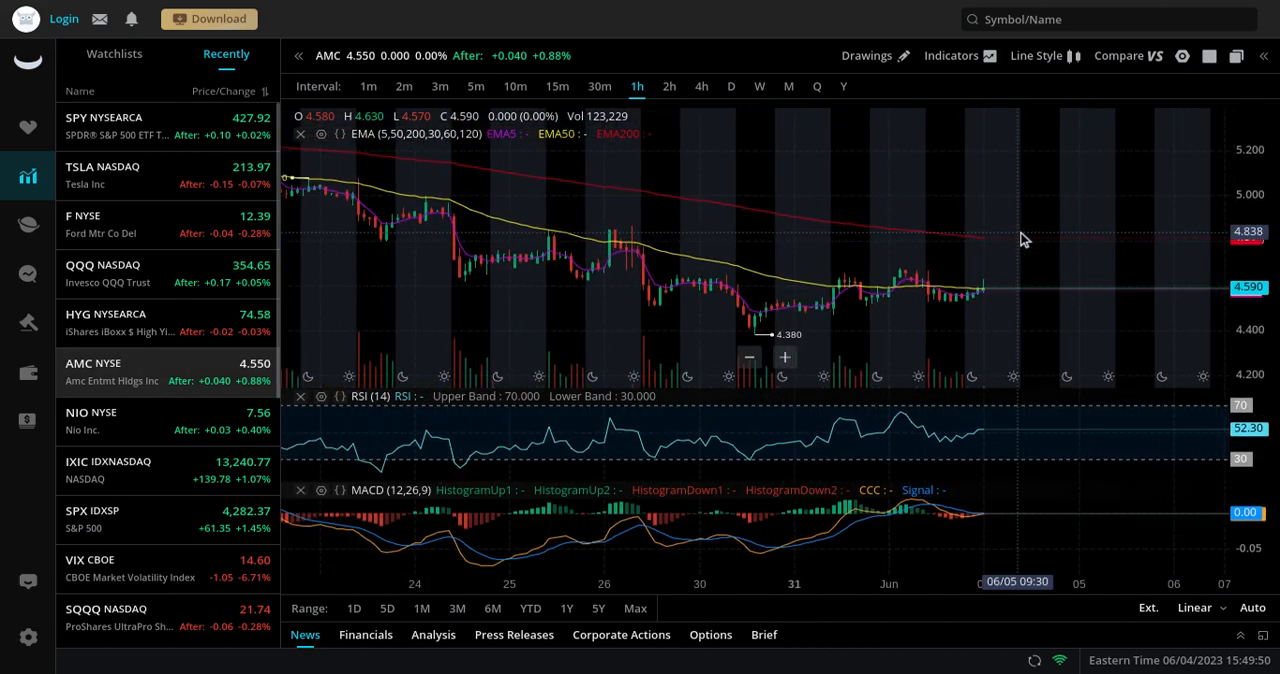
Zoom the AMC hourly chart out to show the 4.88 swing high and 4.38 low
{"action": "scroll", "scroll_direction": "down", "scroll_amount": 3}
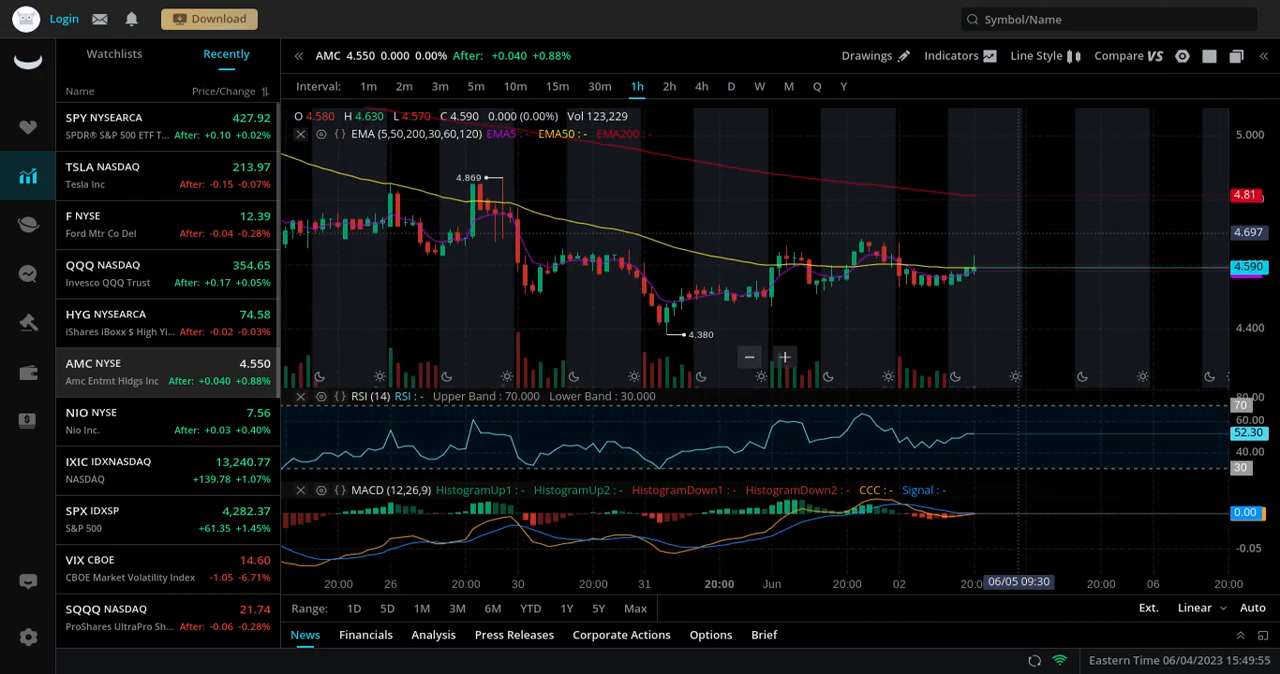
{"action": "mouse_move", "coordinate": [950, 268]}
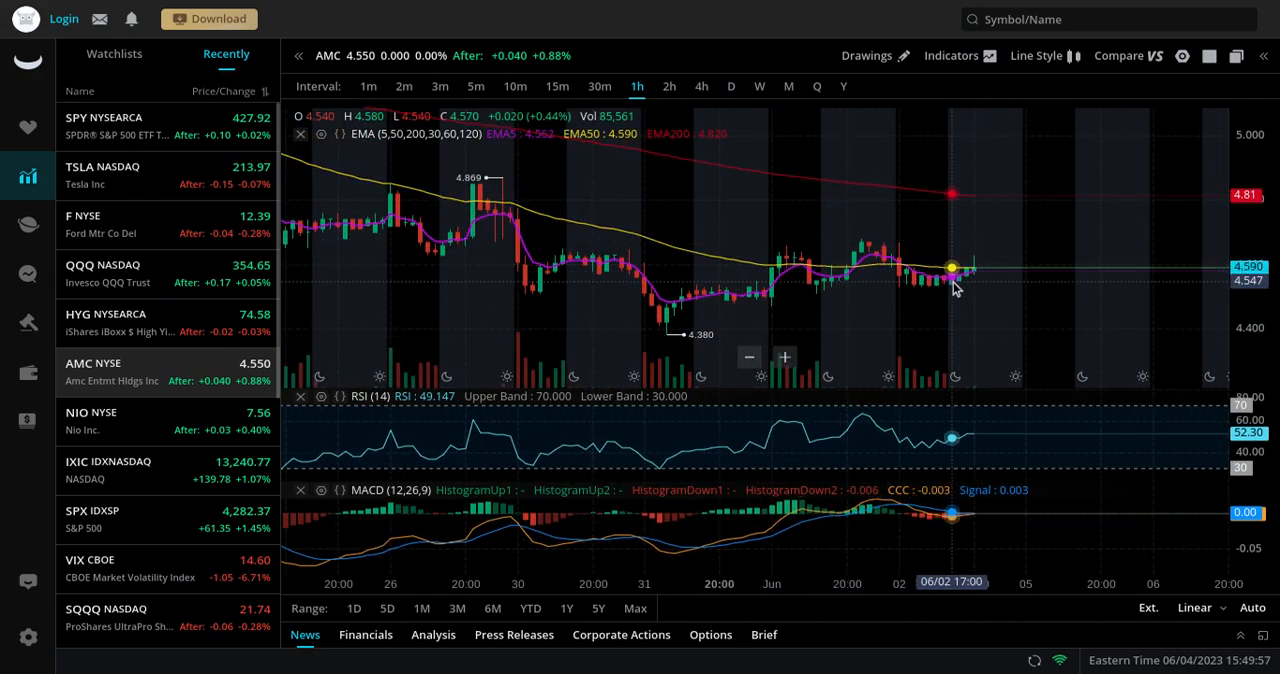
{"action": "mouse_move", "coordinate": [1036, 212]}
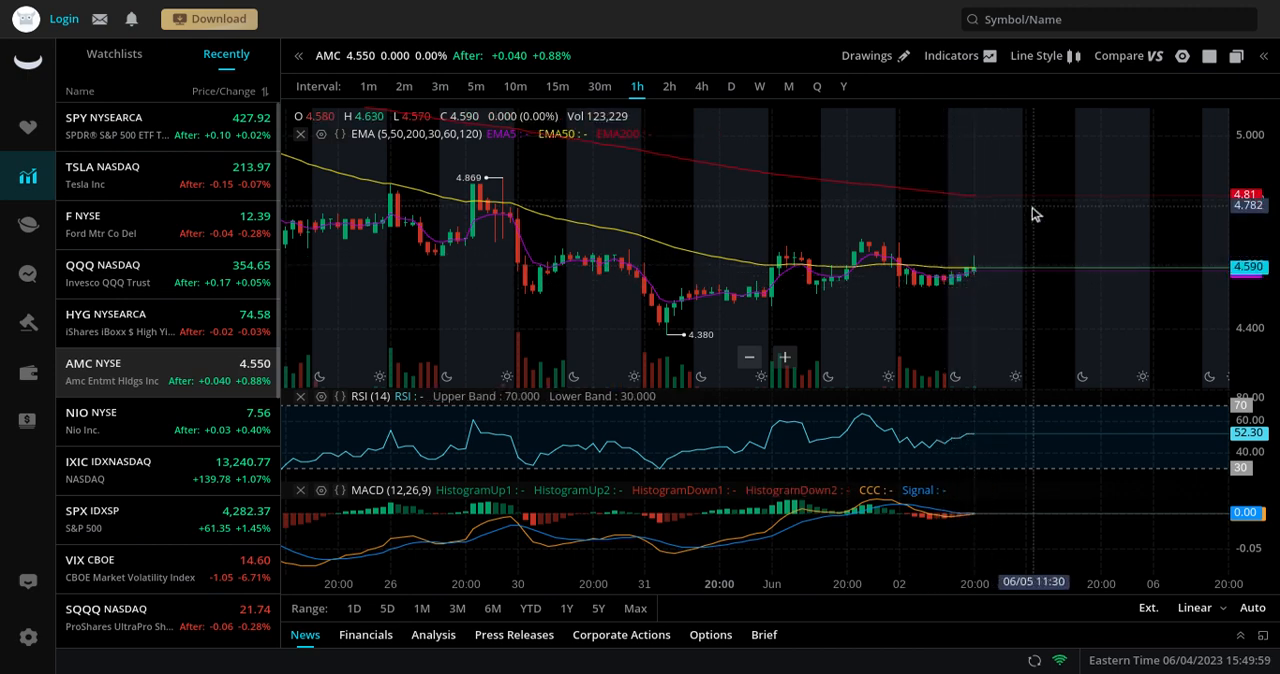
{"action": "mouse_move", "coordinate": [1044, 200]}
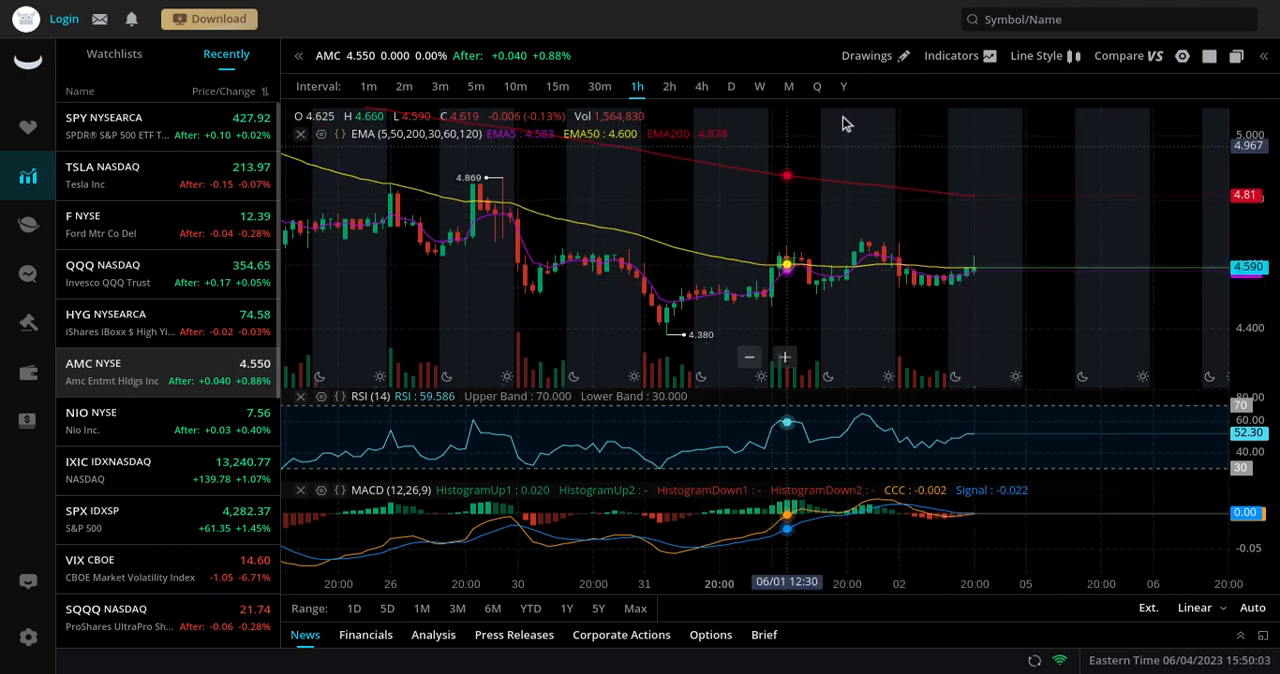
{"action": "mouse_move", "coordinate": [950, 268]}
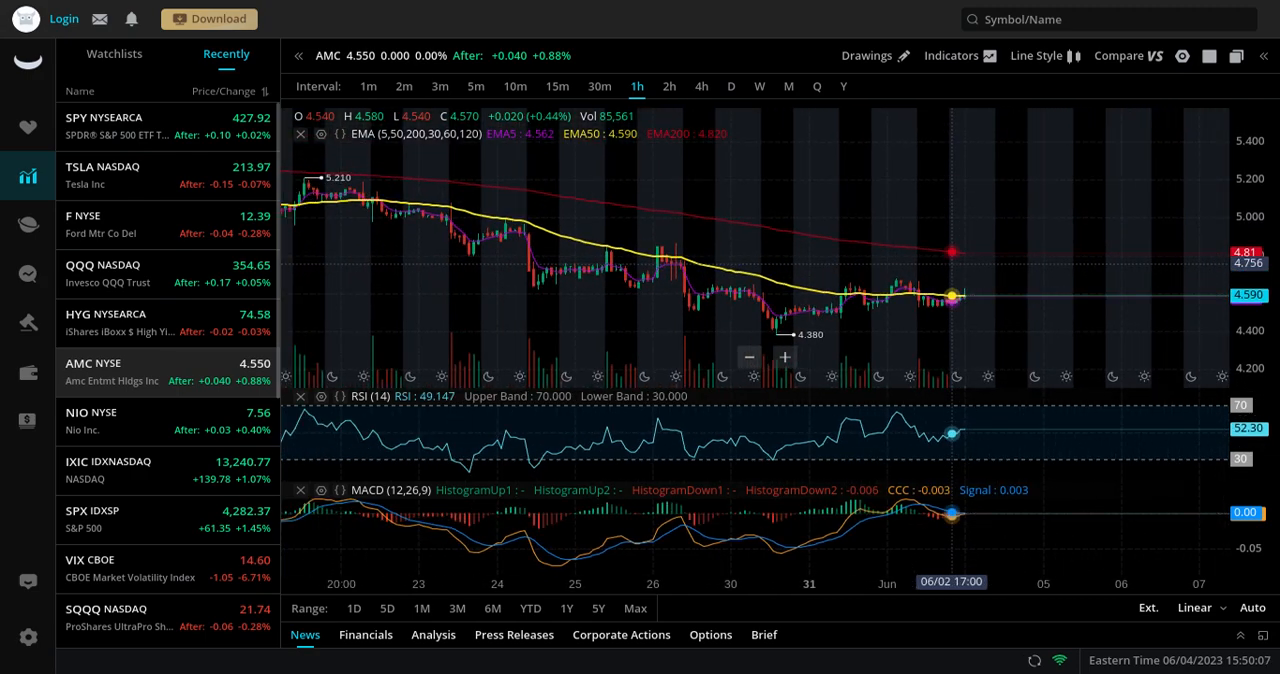
{"action": "mouse_move", "coordinate": [864, 324]}
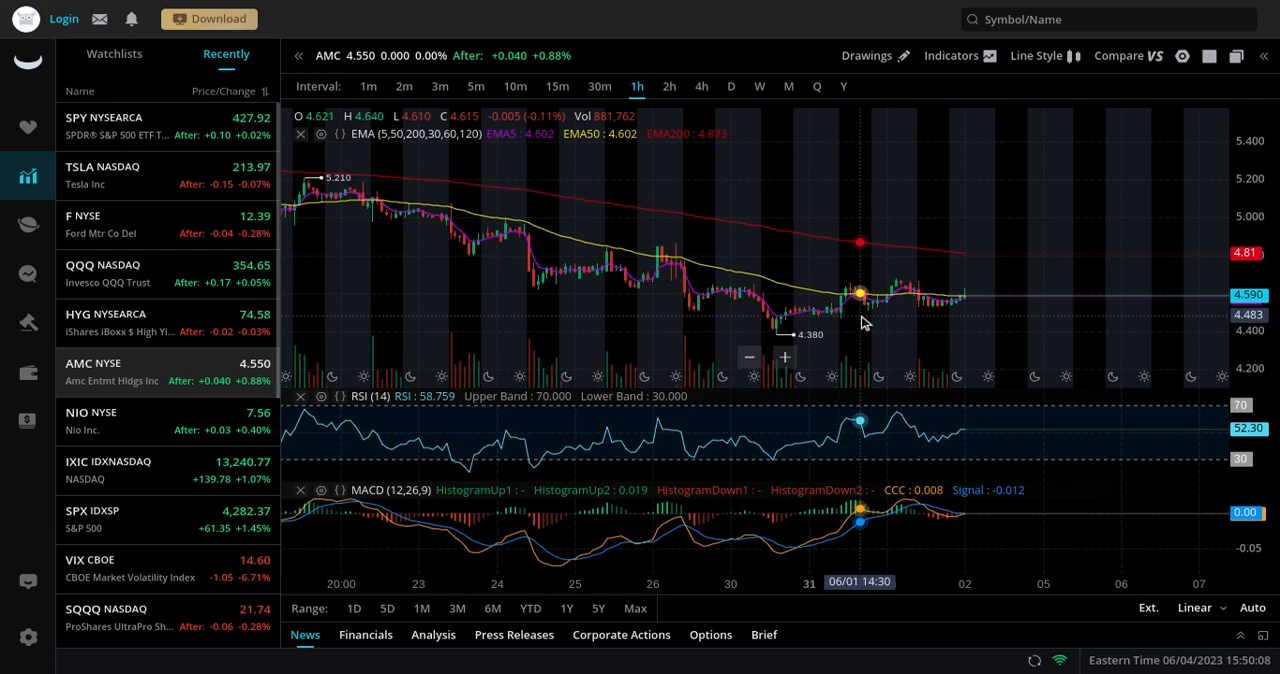
{"action": "mouse_move", "coordinate": [680, 264]}
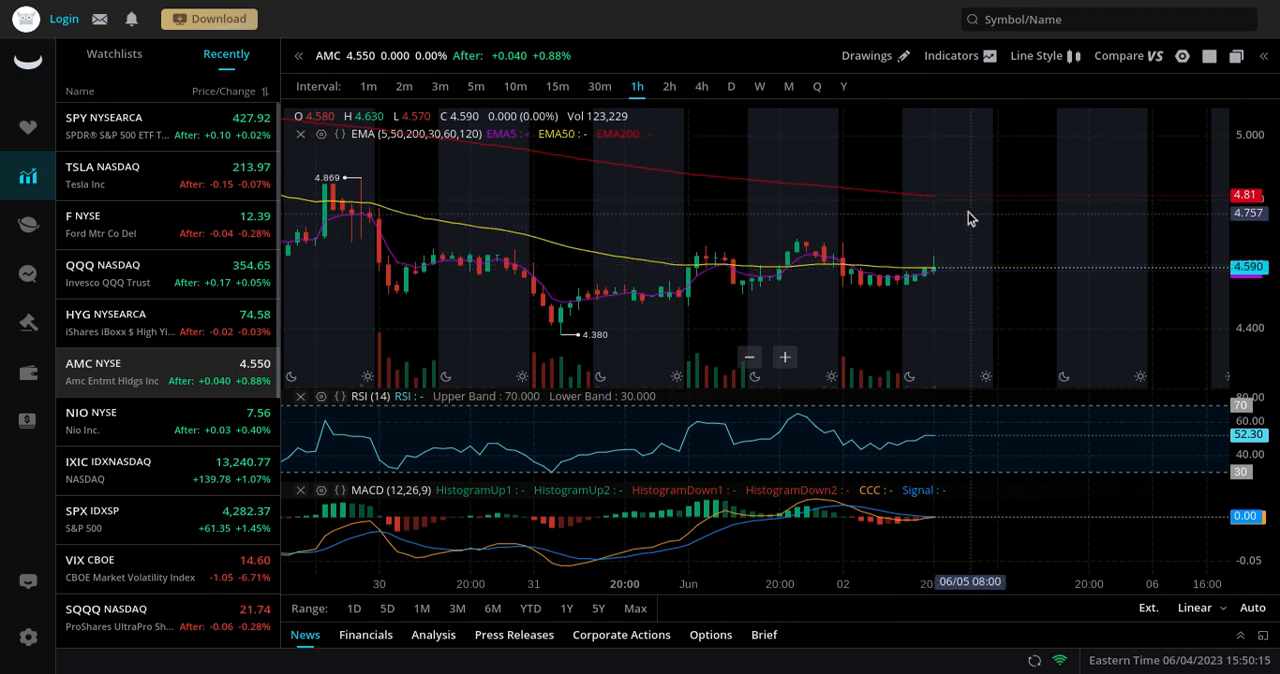
{"action": "mouse_move", "coordinate": [976, 222]}
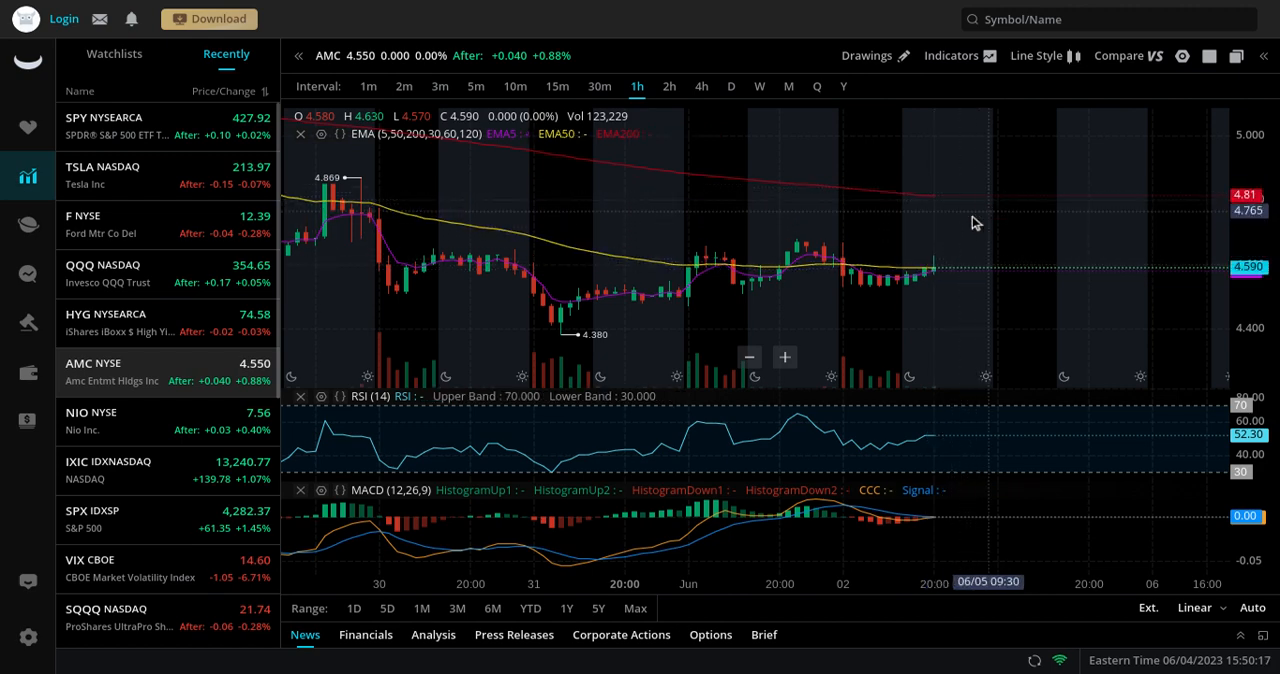
{"action": "mouse_move", "coordinate": [1076, 280]}
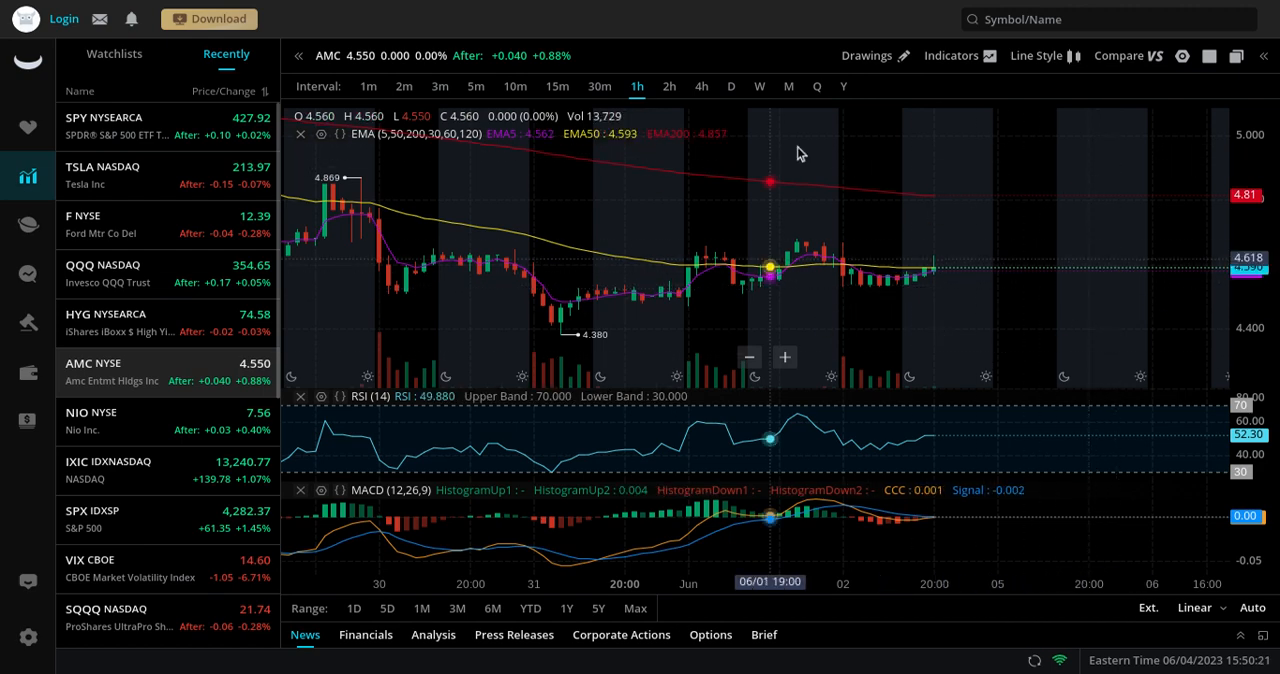
{"action": "mouse_move", "coordinate": [1024, 250]}
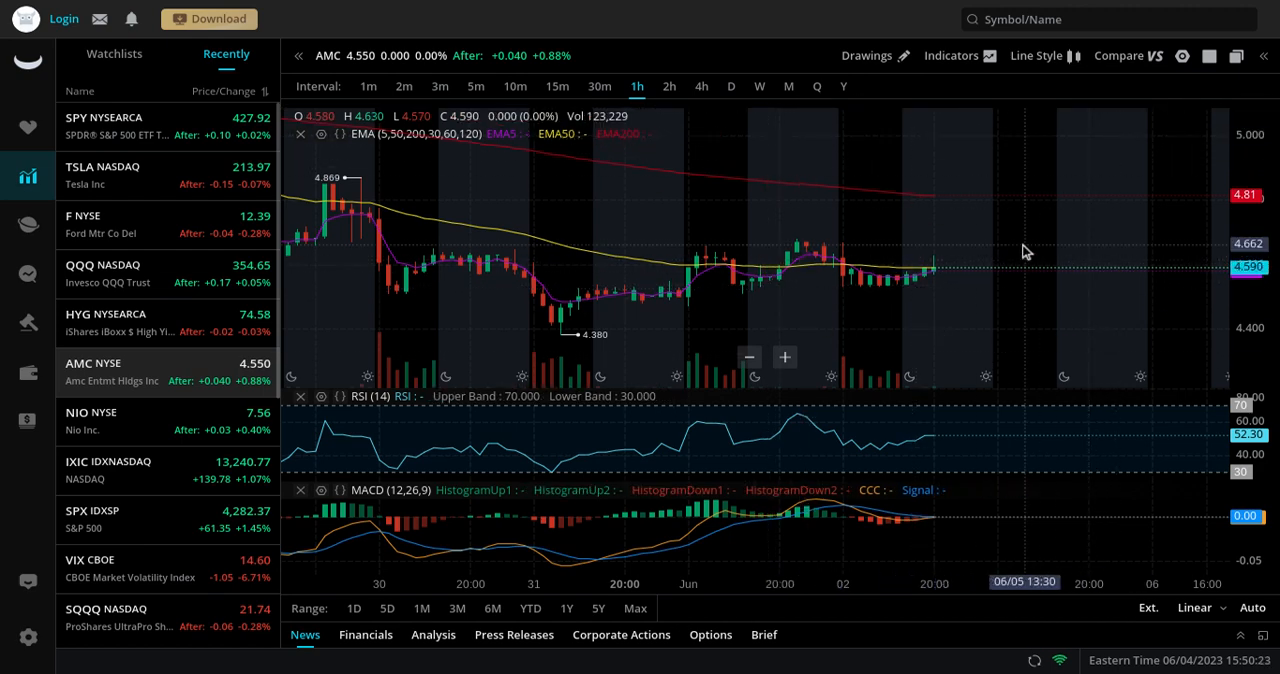
{"action": "mouse_move", "coordinate": [1048, 350]}
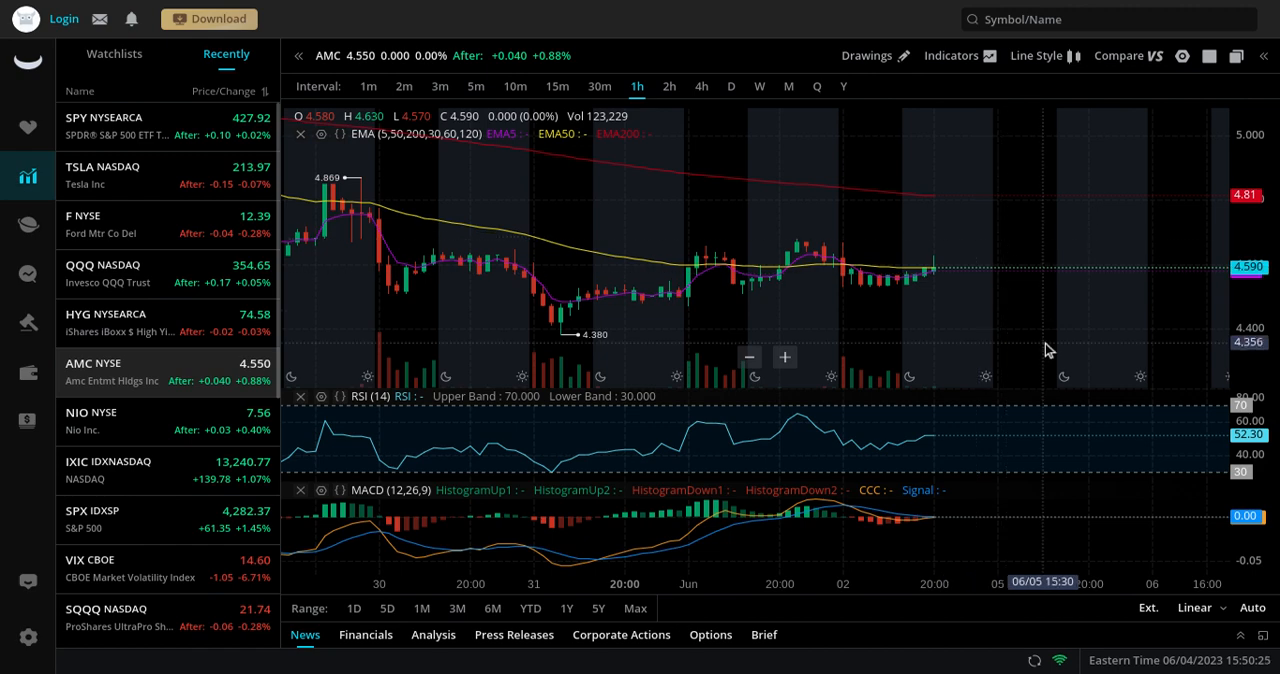
{"action": "mouse_move", "coordinate": [1006, 214]}
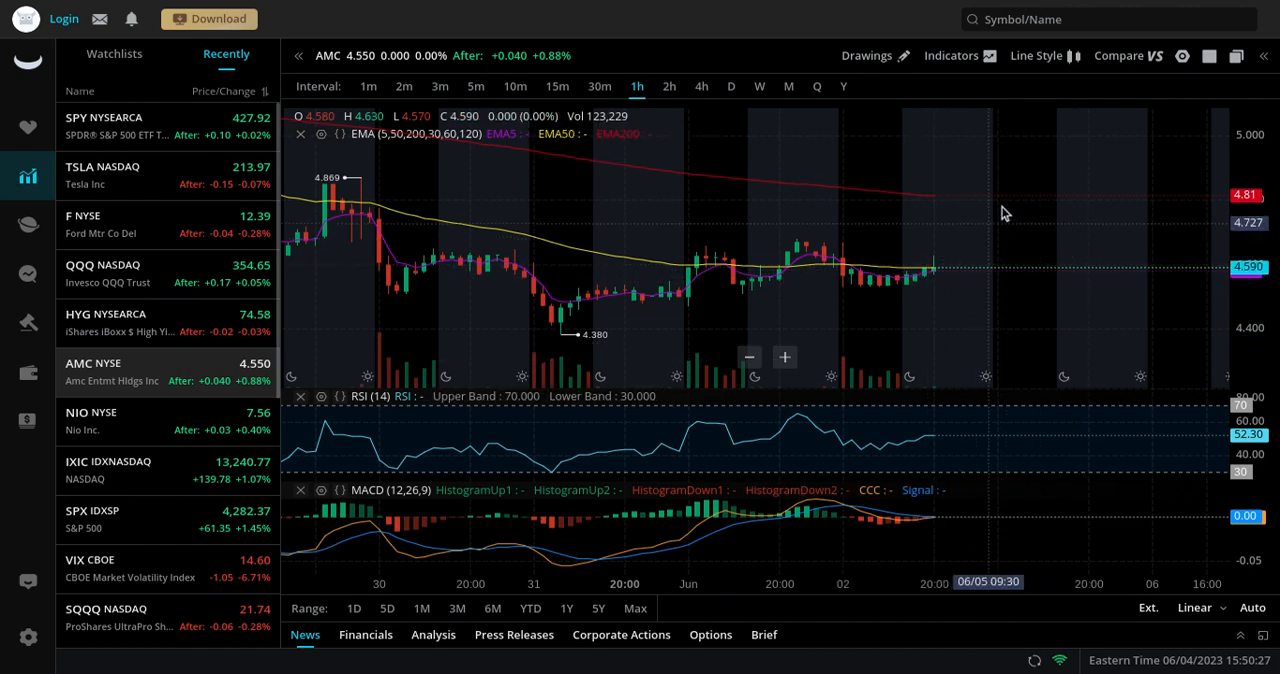
{"action": "mouse_move", "coordinate": [1012, 176]}
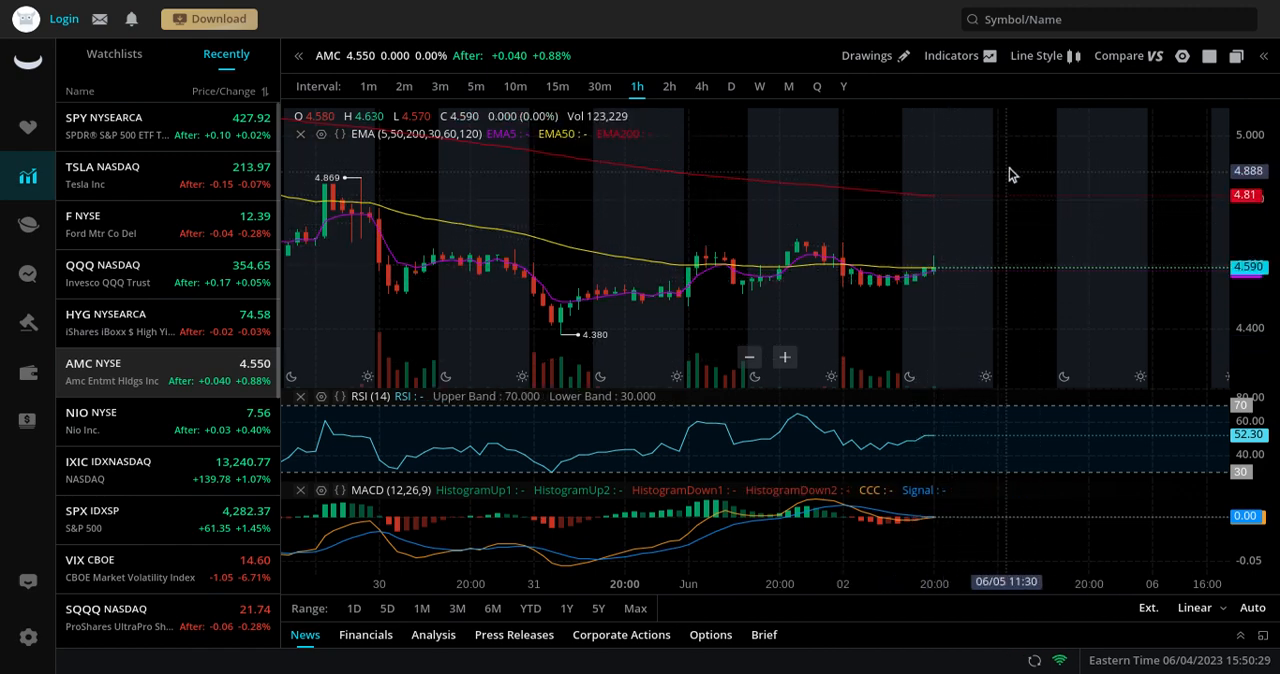
{"action": "mouse_move", "coordinate": [936, 210]}
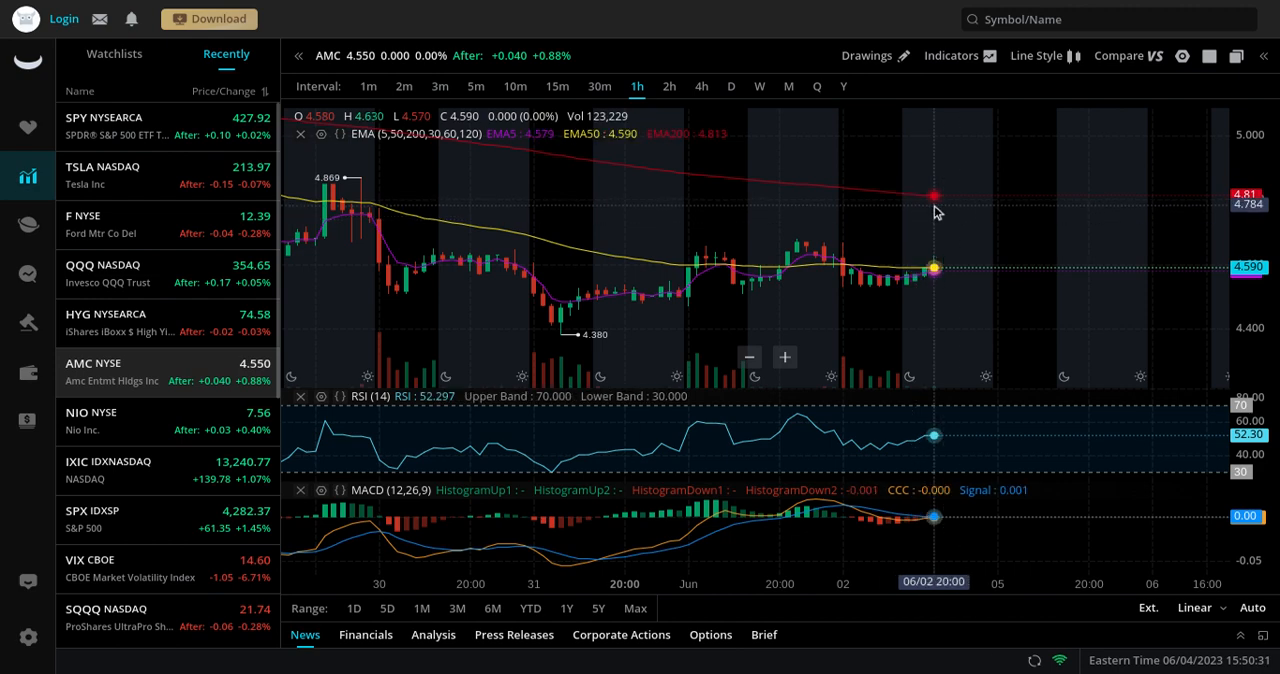
{"action": "mouse_move", "coordinate": [1024, 226]}
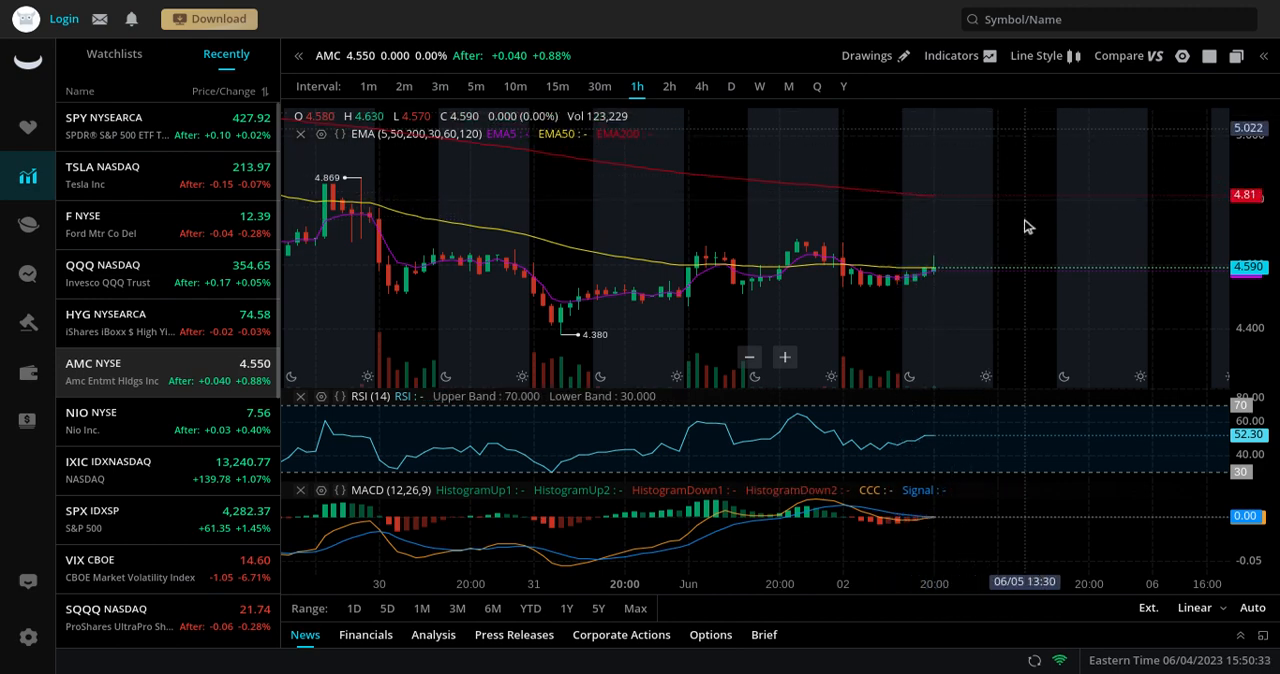
{"action": "mouse_move", "coordinate": [1036, 184]}
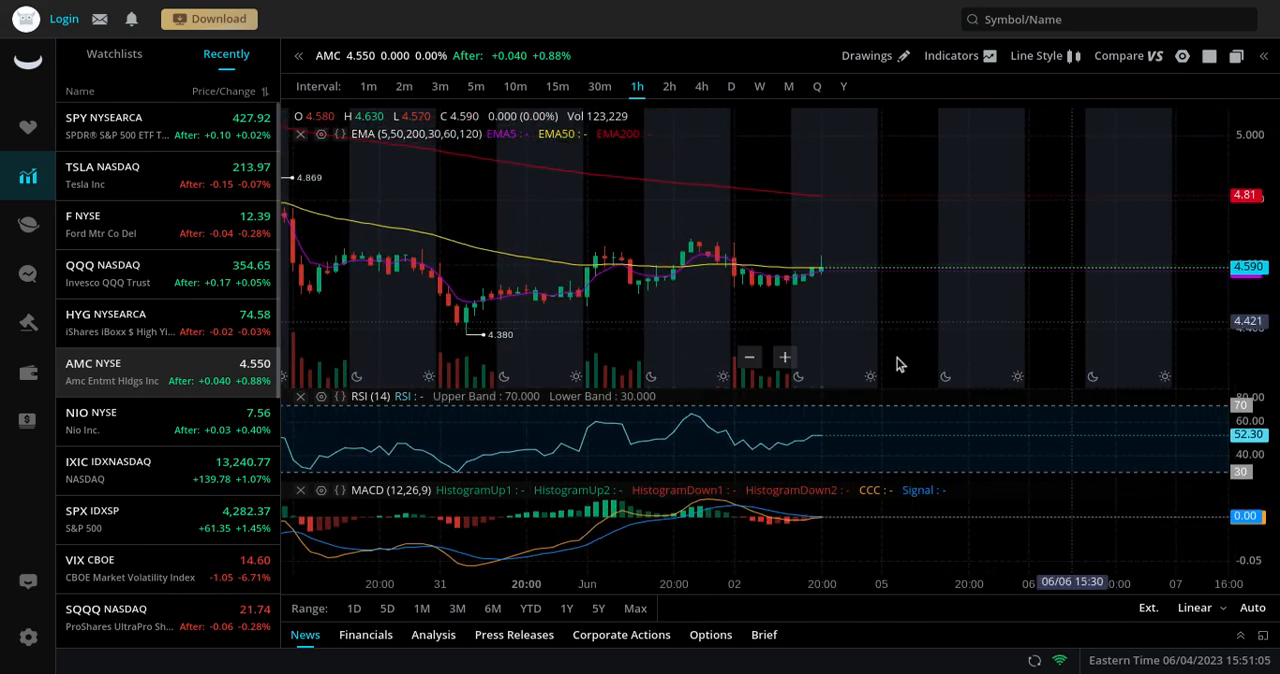
{"action": "mouse_move", "coordinate": [678, 280]}
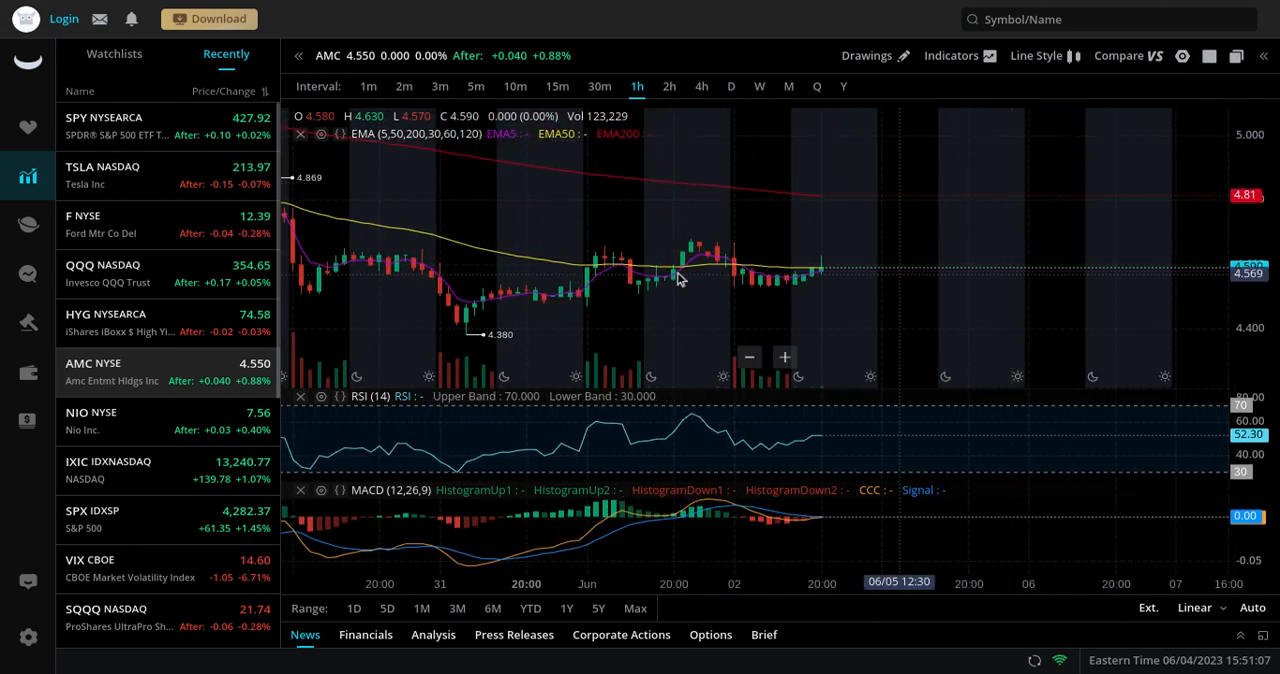
{"action": "mouse_move", "coordinate": [844, 204]}
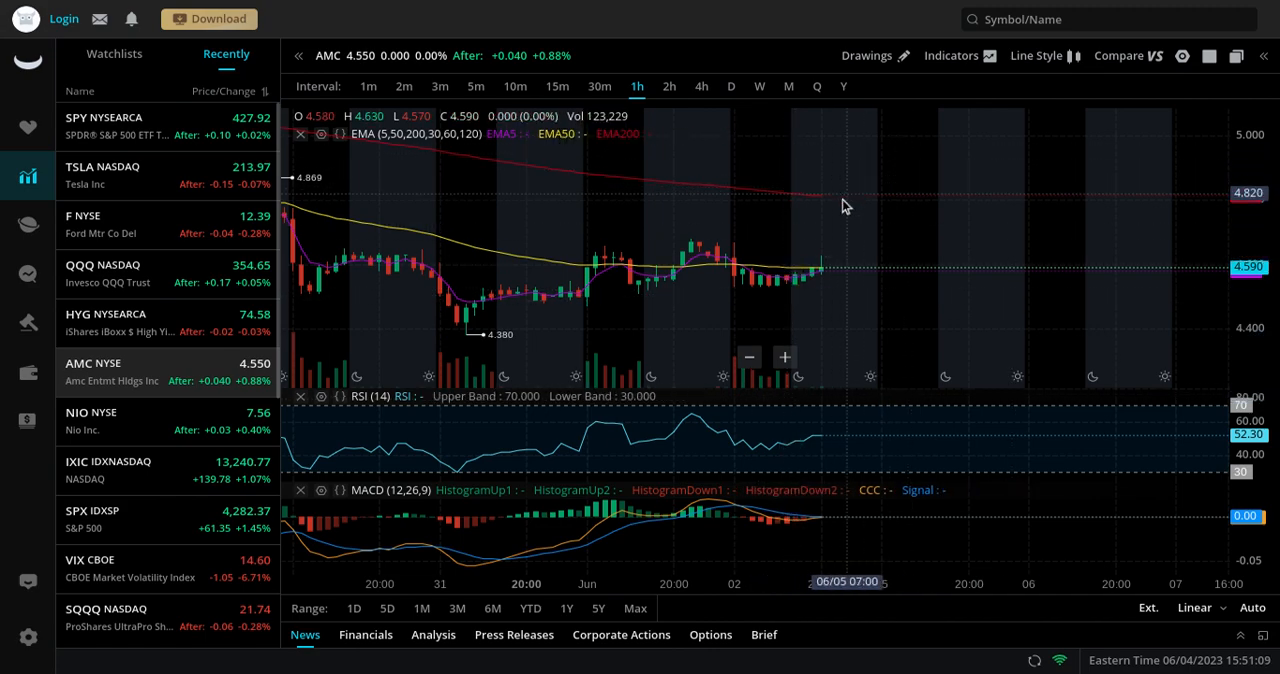
{"action": "mouse_move", "coordinate": [844, 208]}
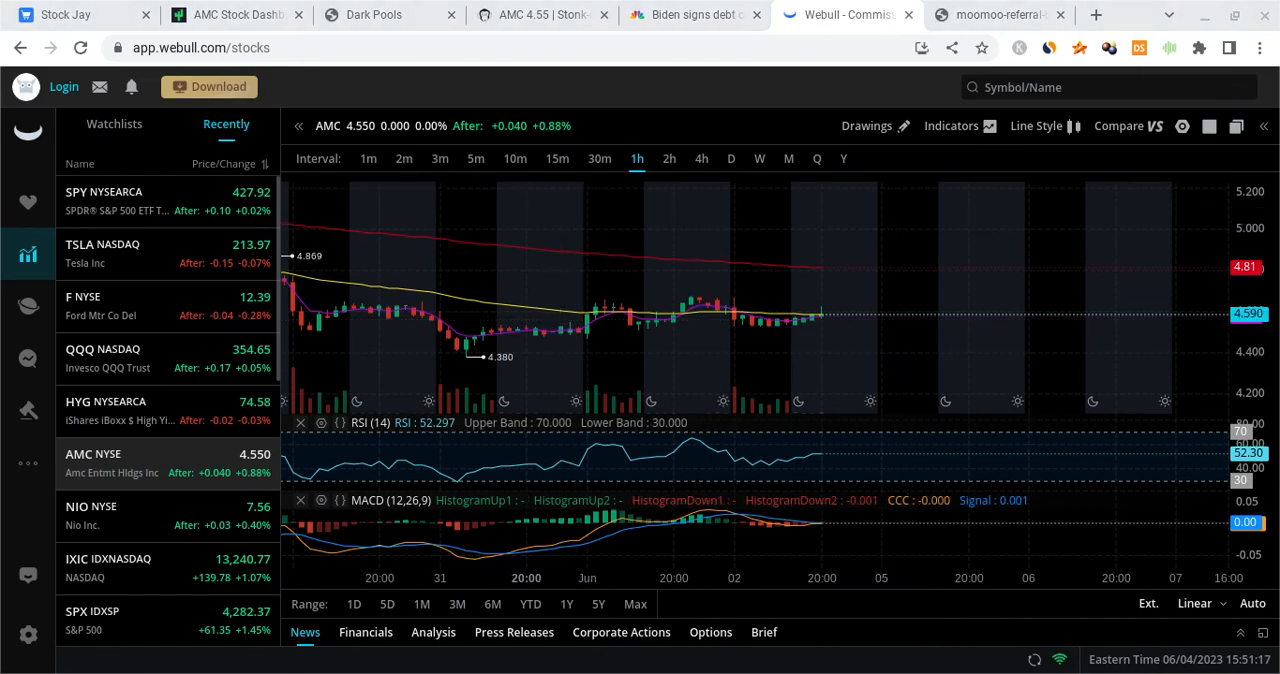
{"action": "mouse_move", "coordinate": [884, 264]}
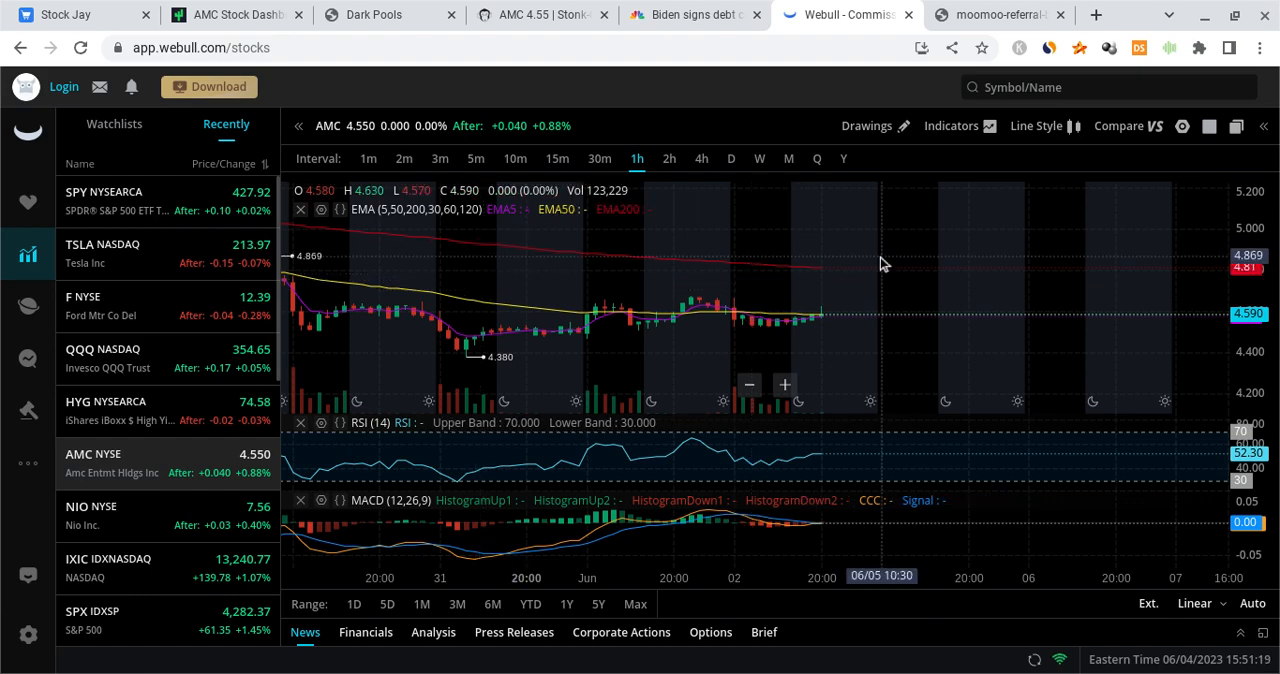
{"action": "left_click", "coordinate": [76, 14]}
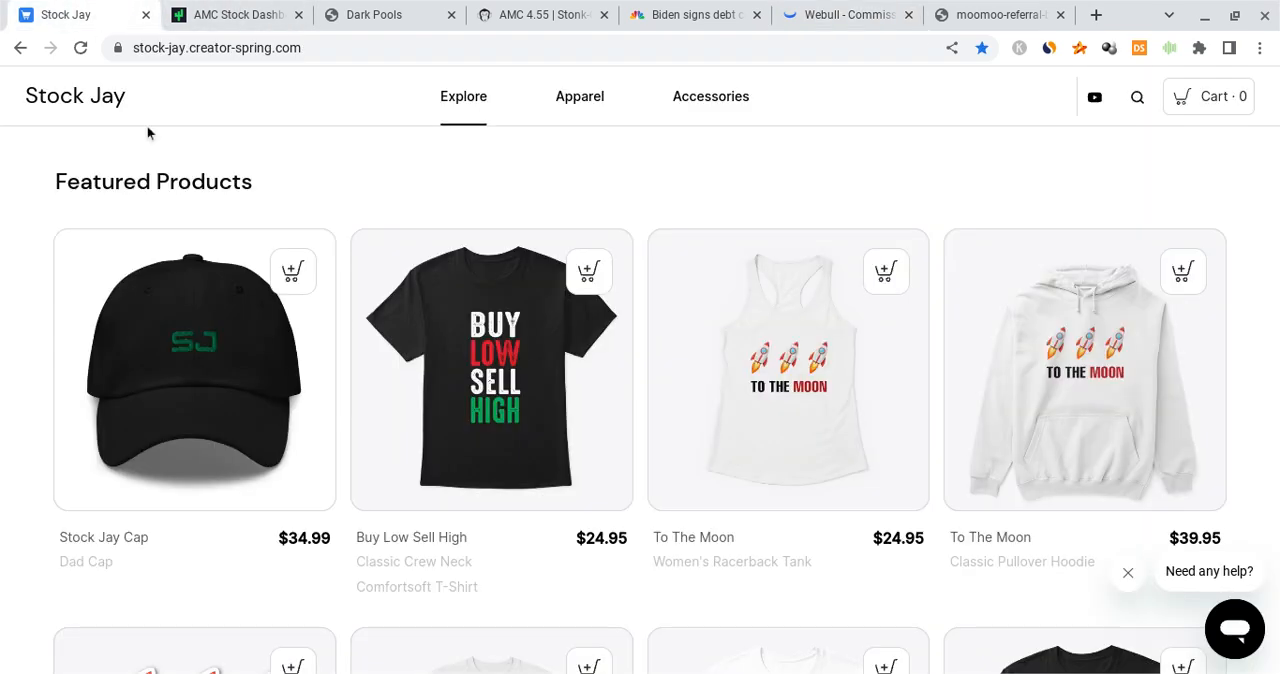
{"action": "mouse_move", "coordinate": [632, 208]}
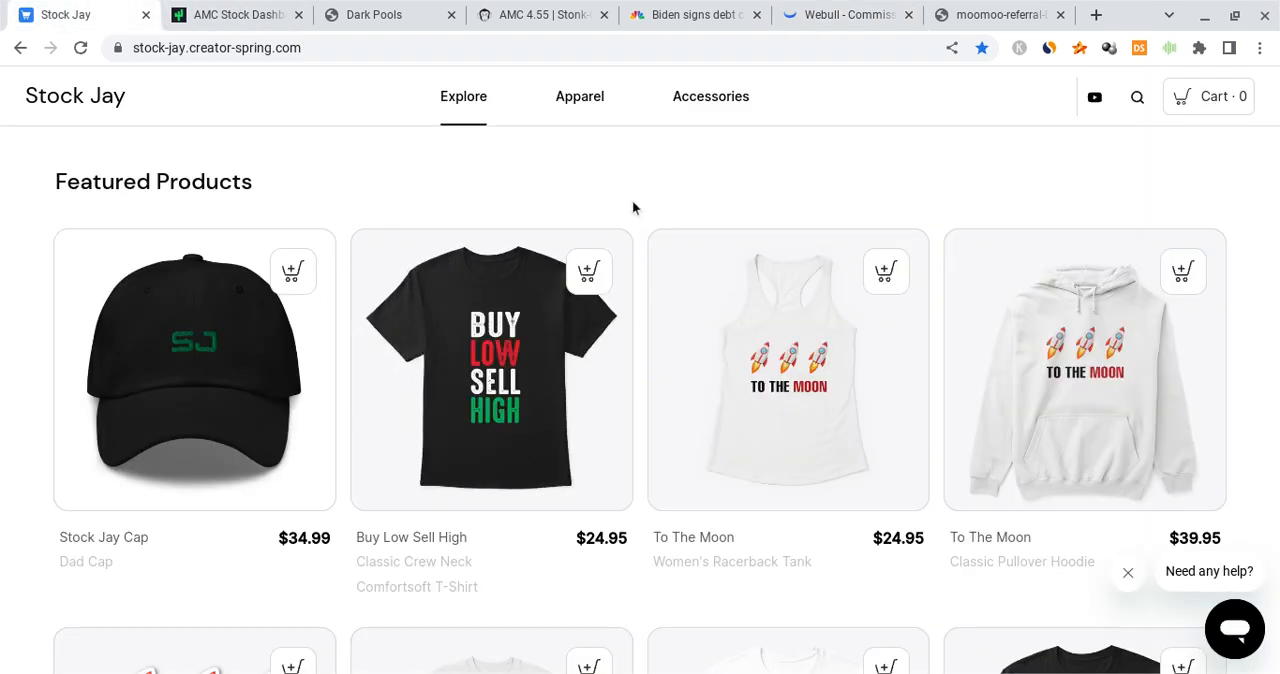
{"action": "scroll", "scroll_direction": "down", "scroll_amount": 3}
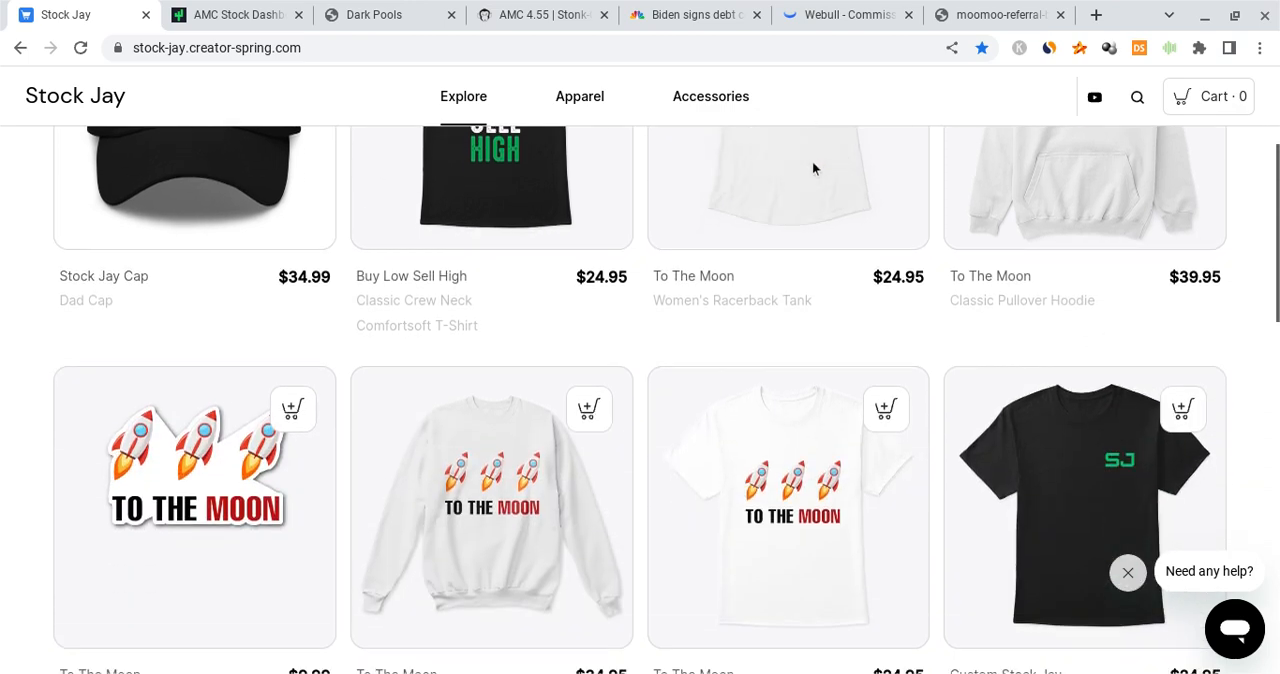
{"action": "scroll", "scroll_direction": "down", "scroll_amount": 3}
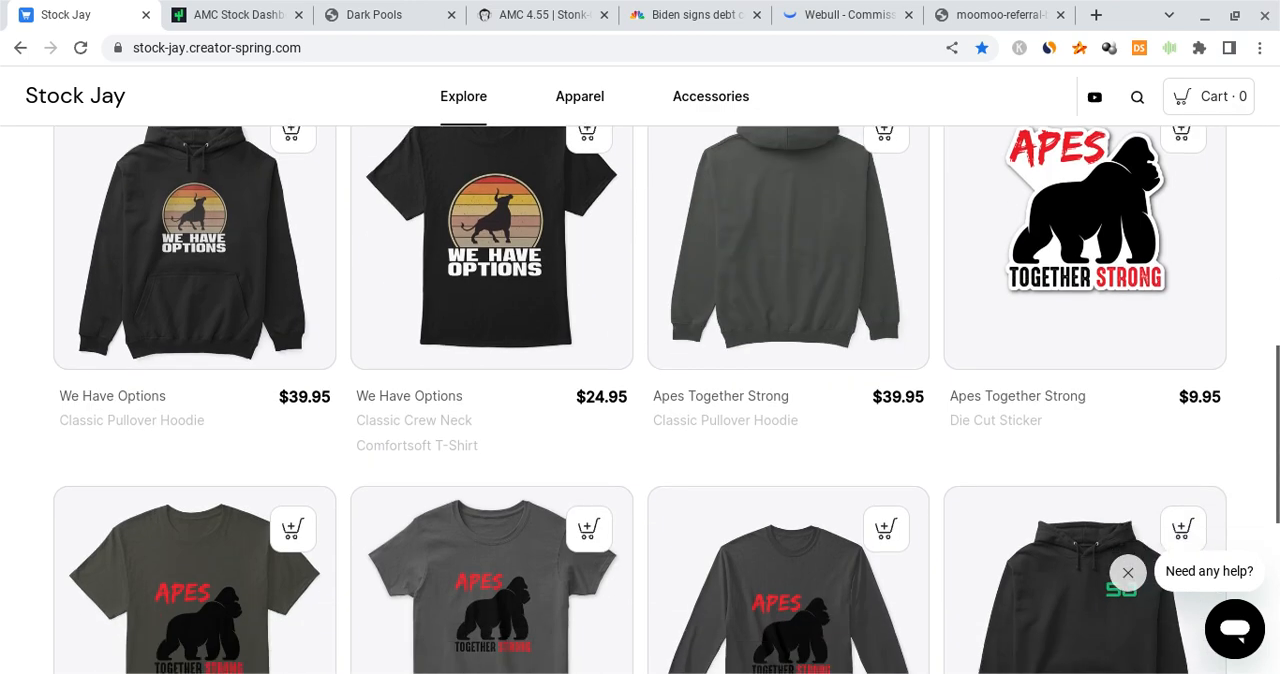
{"action": "scroll", "scroll_direction": "up", "scroll_amount": 3}
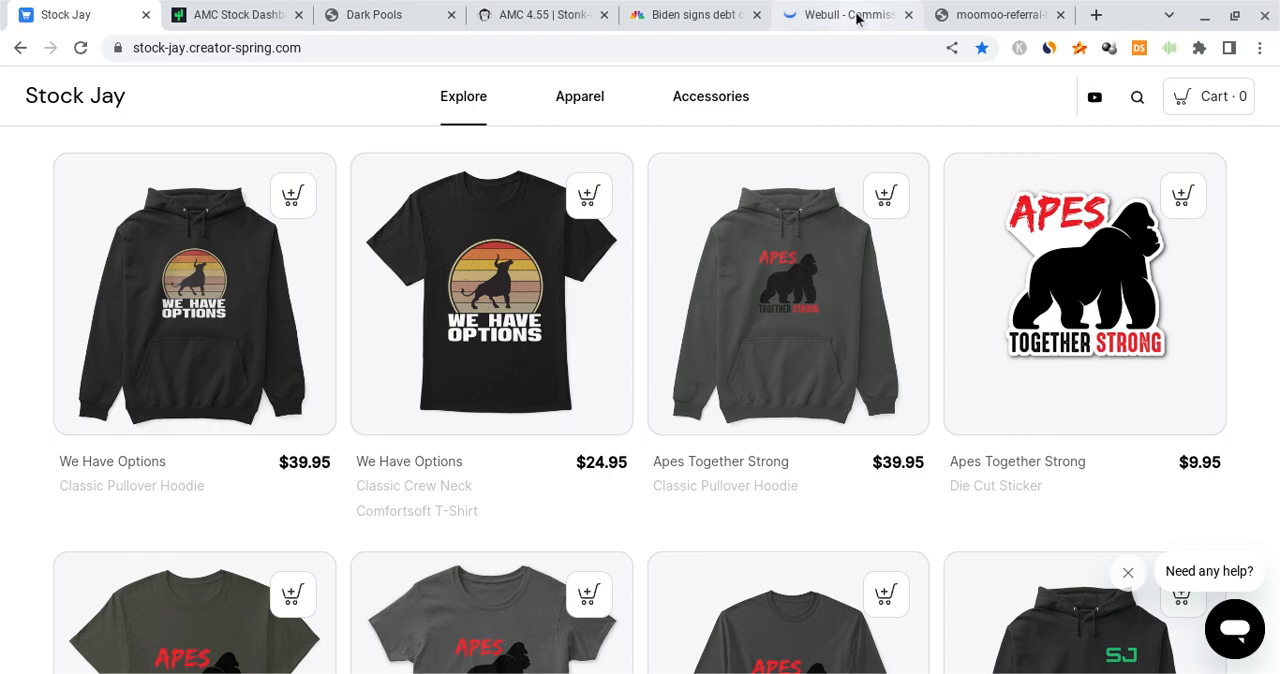
{"action": "left_click", "coordinate": [844, 14]}
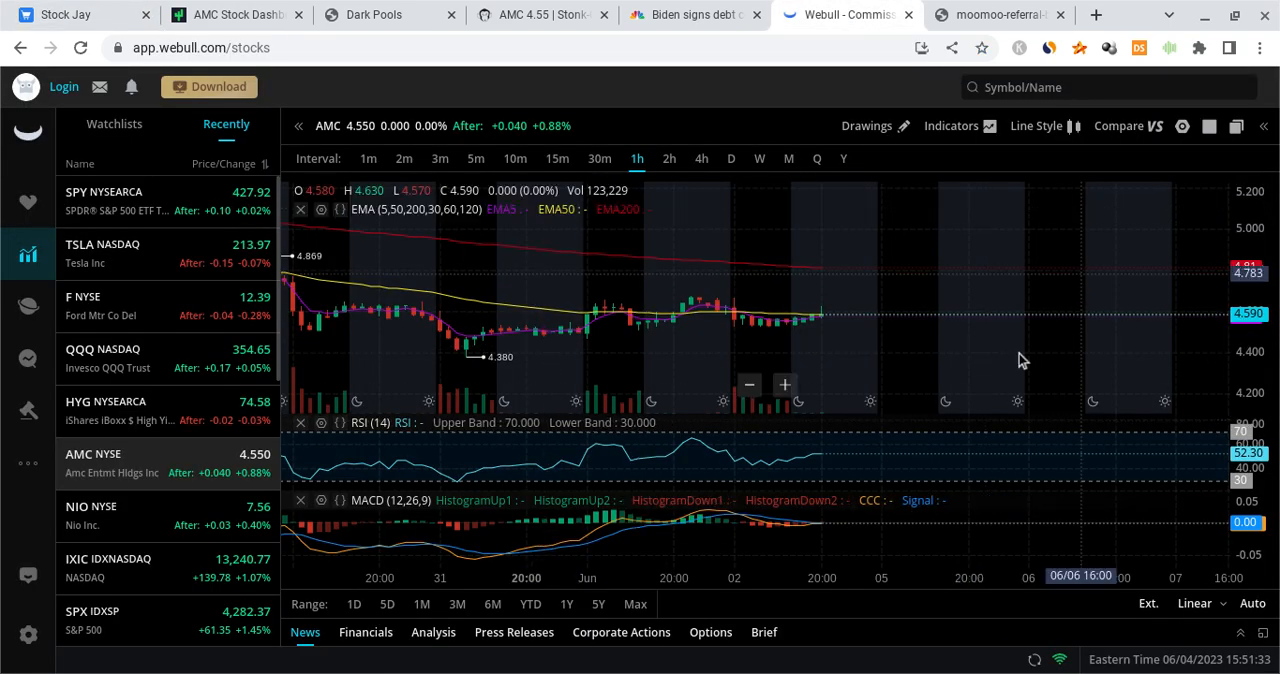